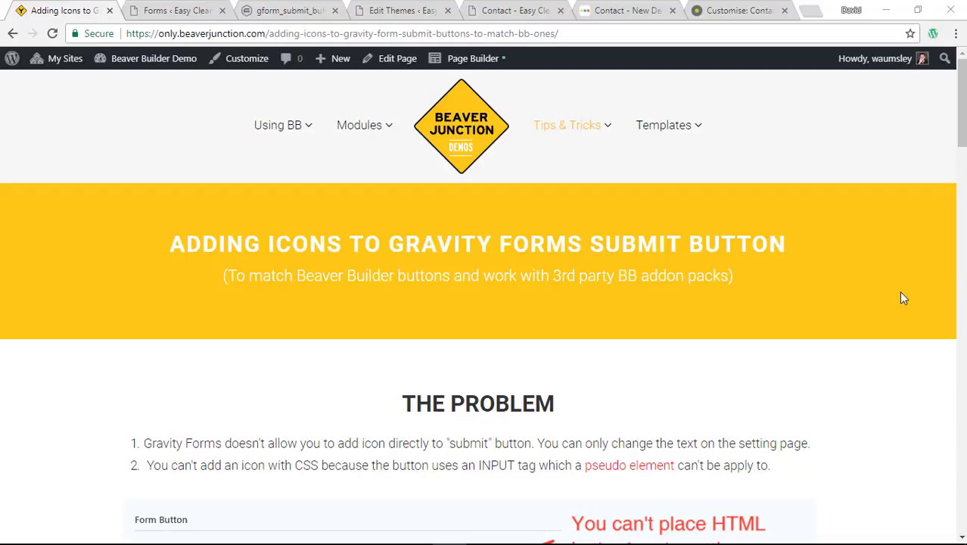
mouse_move(832, 244)
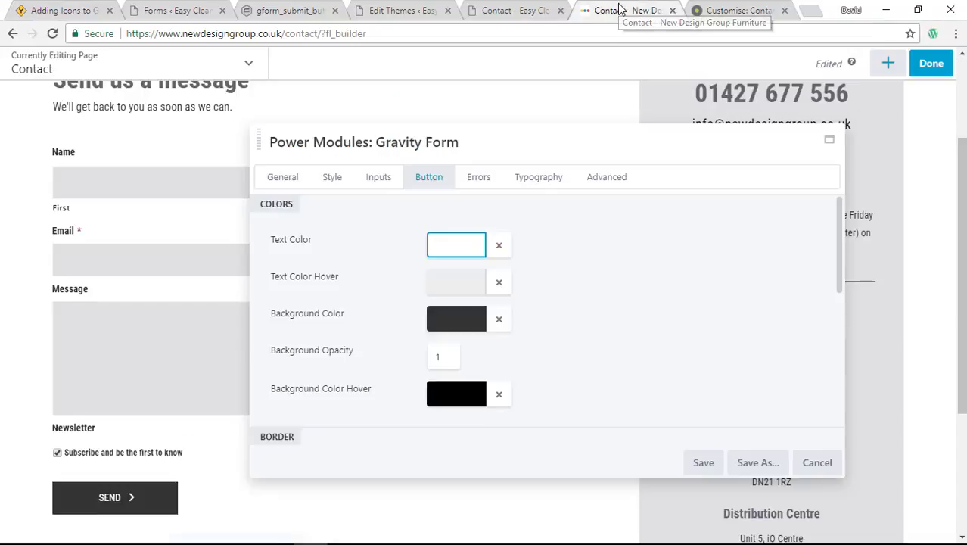
mouse_move(310, 101)
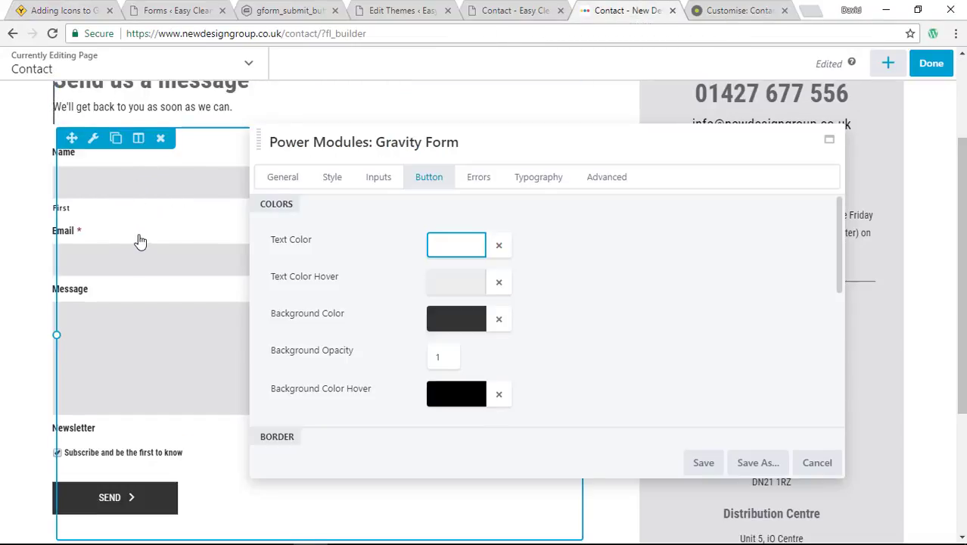
mouse_move(129, 480)
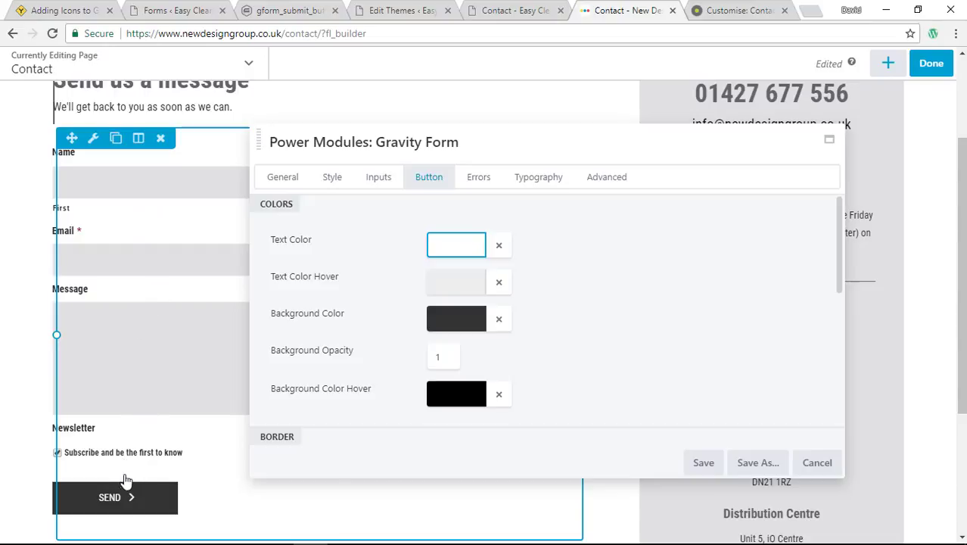
mouse_move(134, 504)
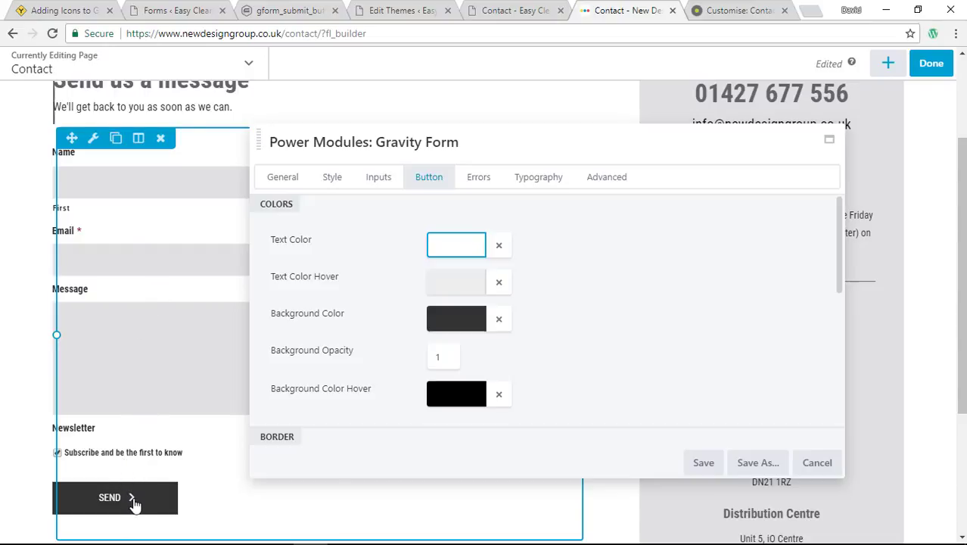
mouse_move(119, 507)
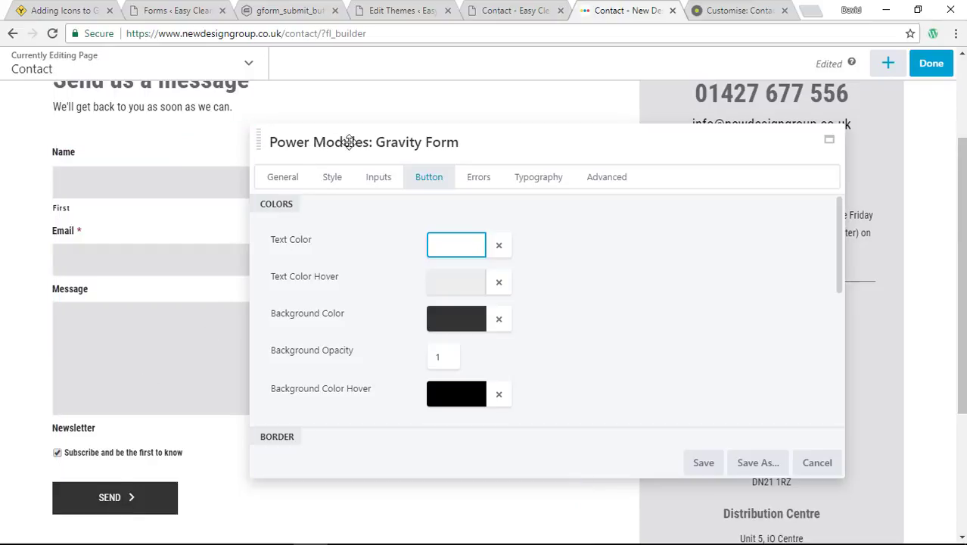
mouse_move(455, 317)
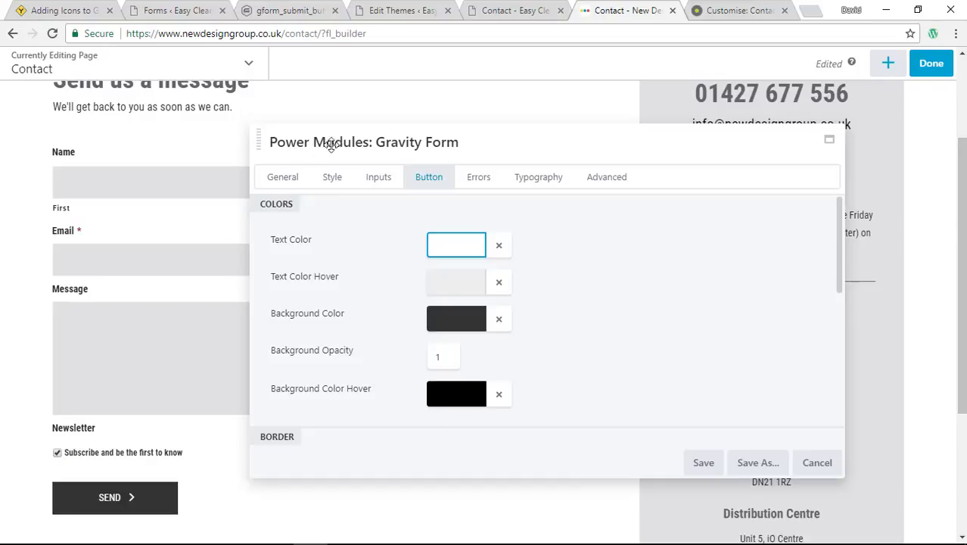
mouse_move(422, 149)
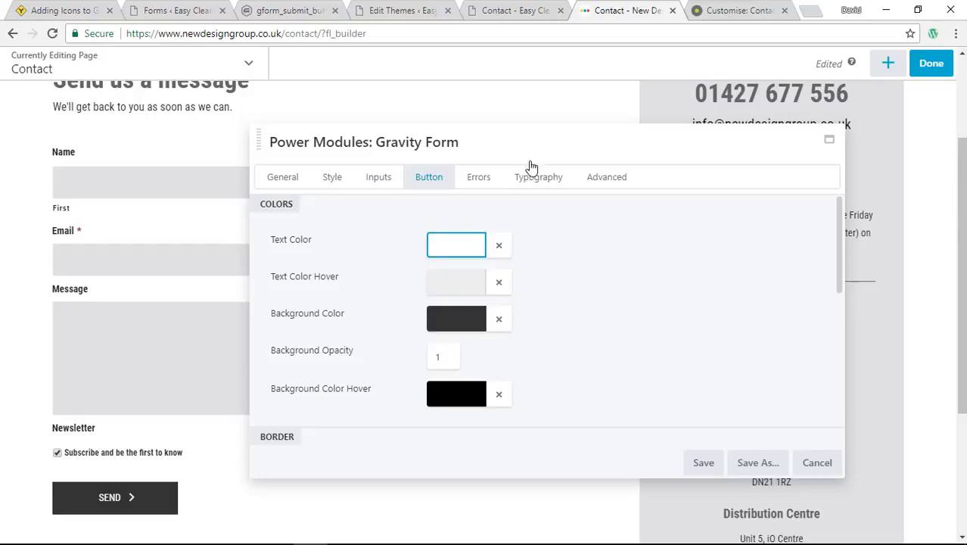
mouse_move(745, 10)
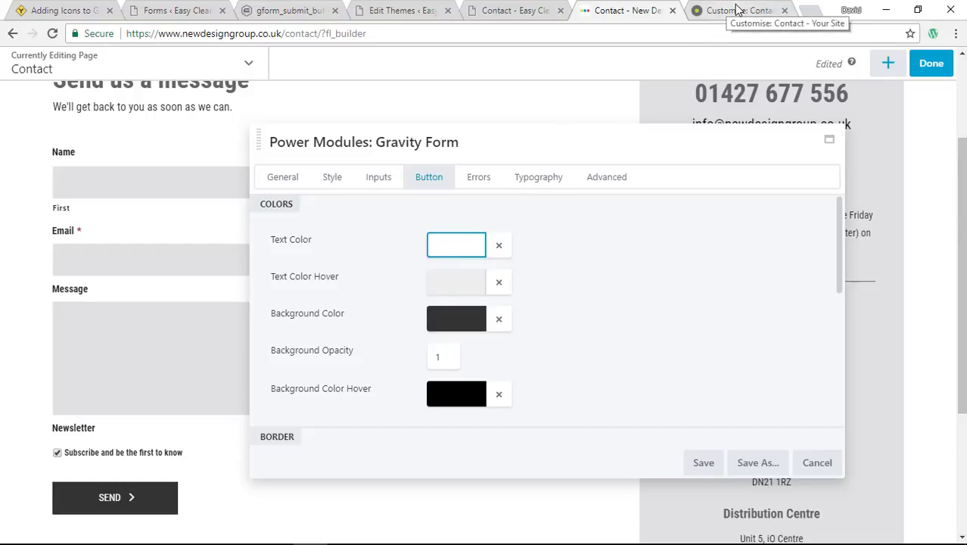
Switch to the Customizer contact preview showing the green SEND button and button colour settings.
click(736, 10)
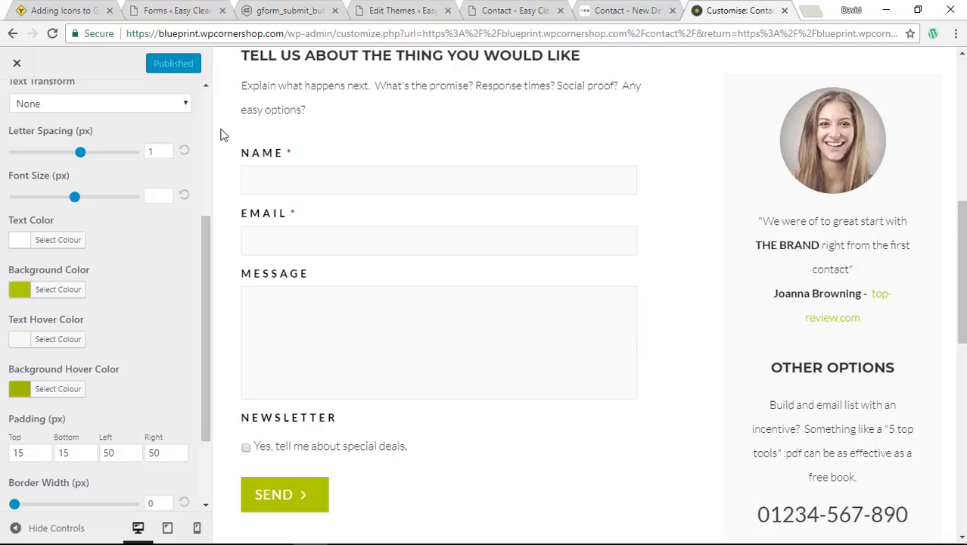
mouse_move(199, 137)
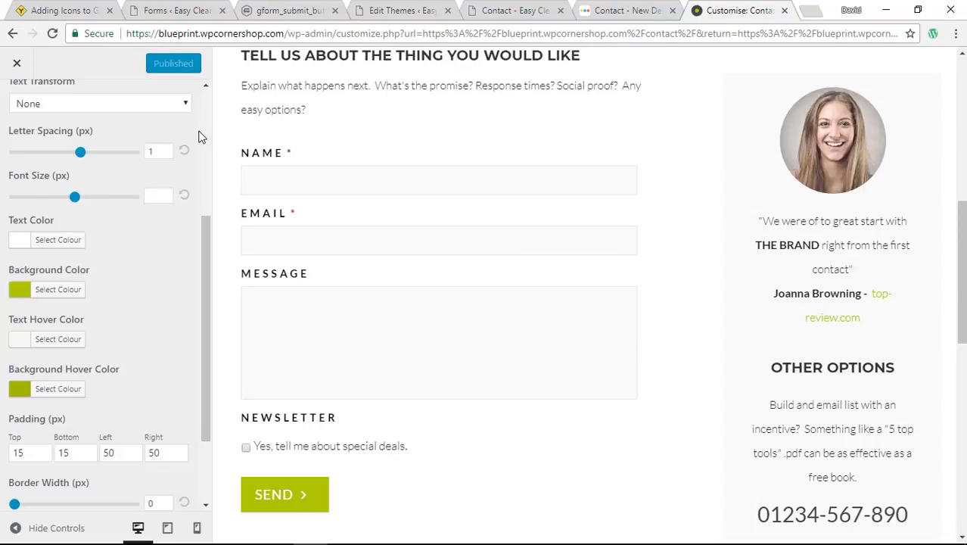
mouse_move(186, 145)
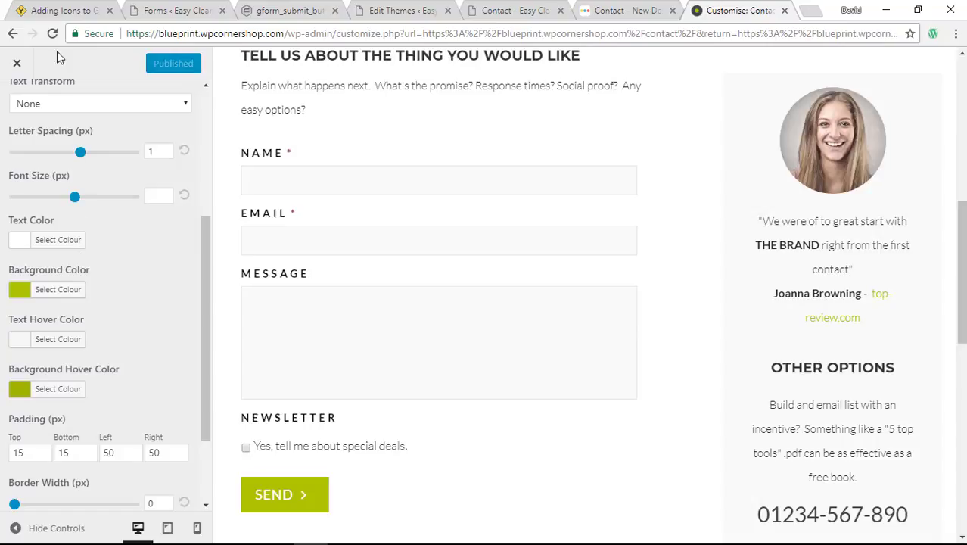
mouse_move(57, 14)
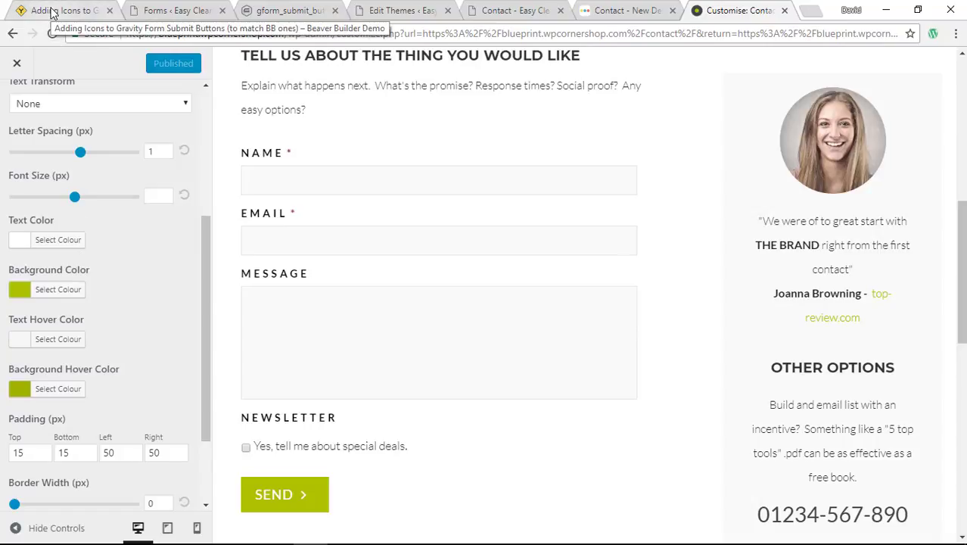
Return to the Adding Icons tutorial and scroll down to The Problem section.
click(61, 10)
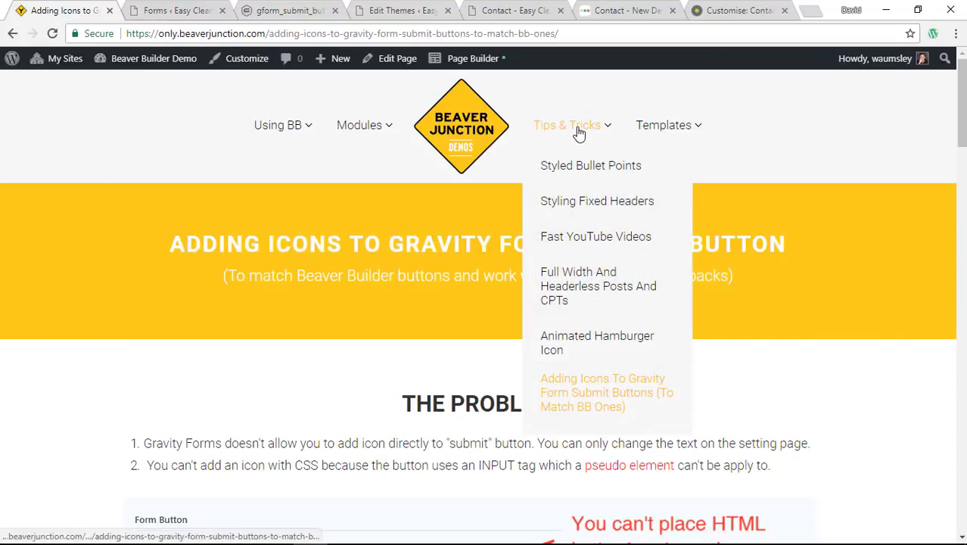
mouse_move(850, 402)
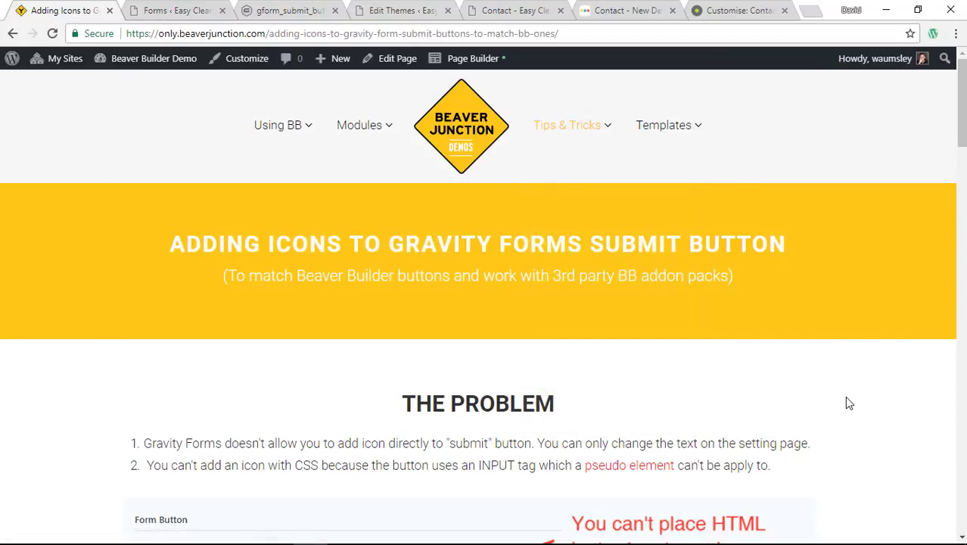
mouse_move(853, 400)
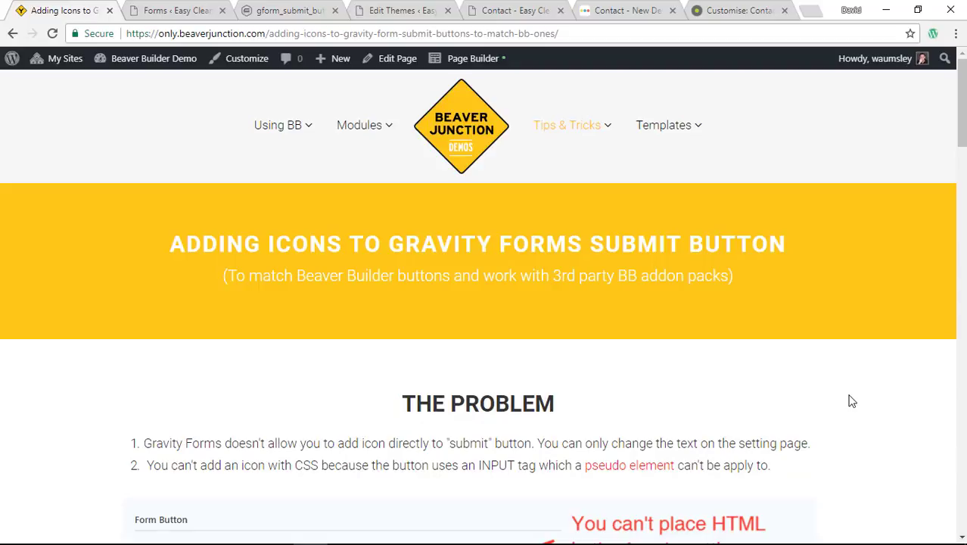
mouse_move(859, 396)
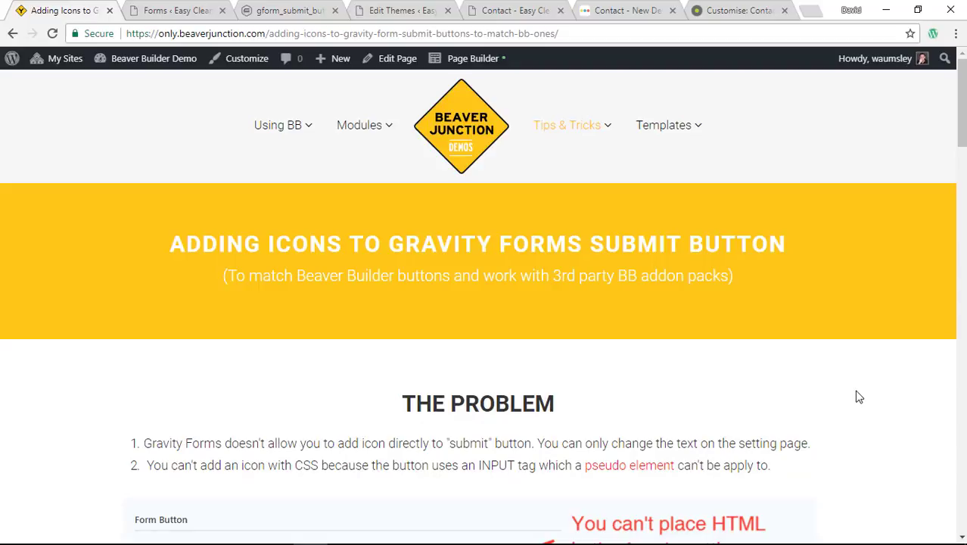
mouse_move(365, 434)
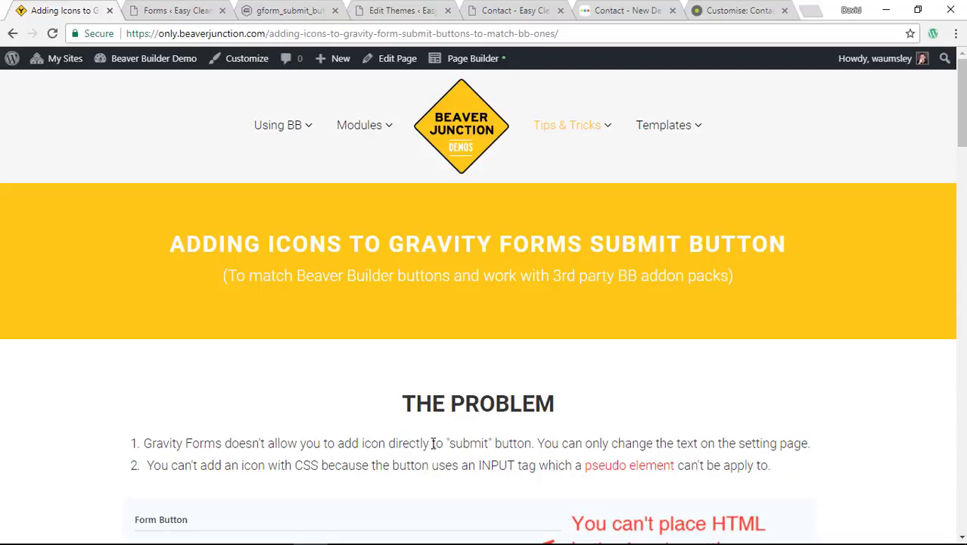
mouse_move(486, 443)
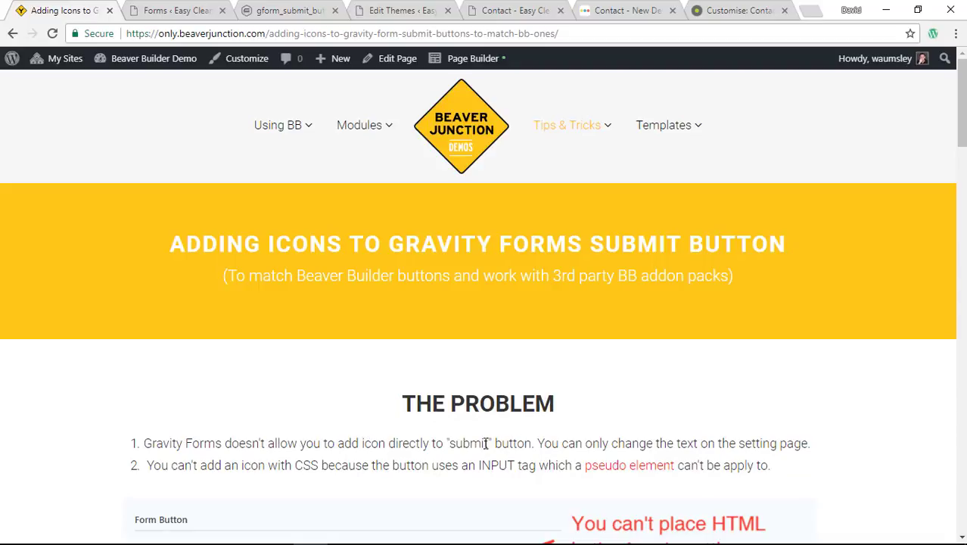
scroll(down, 3)
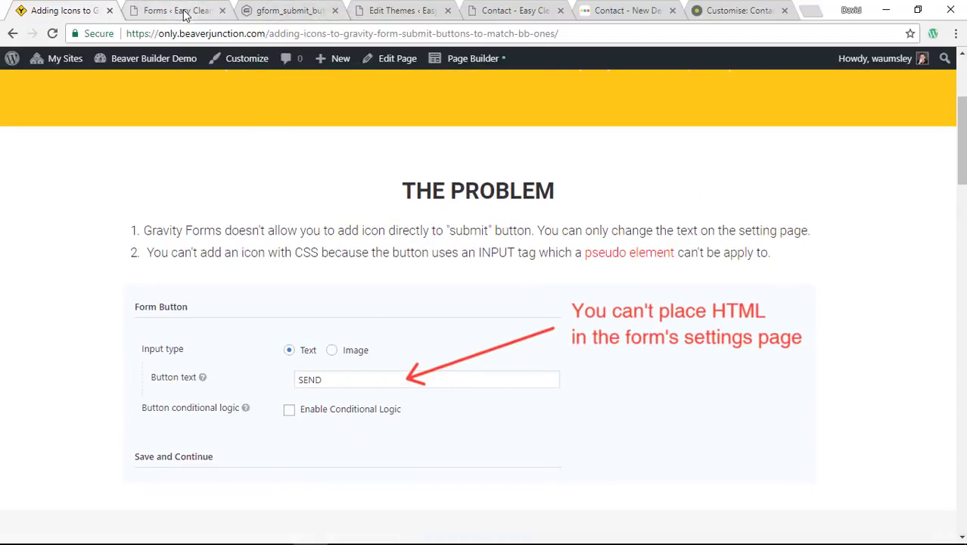
Switch to the Contact Us form settings, where the button text reads 'Send'.
click(178, 13)
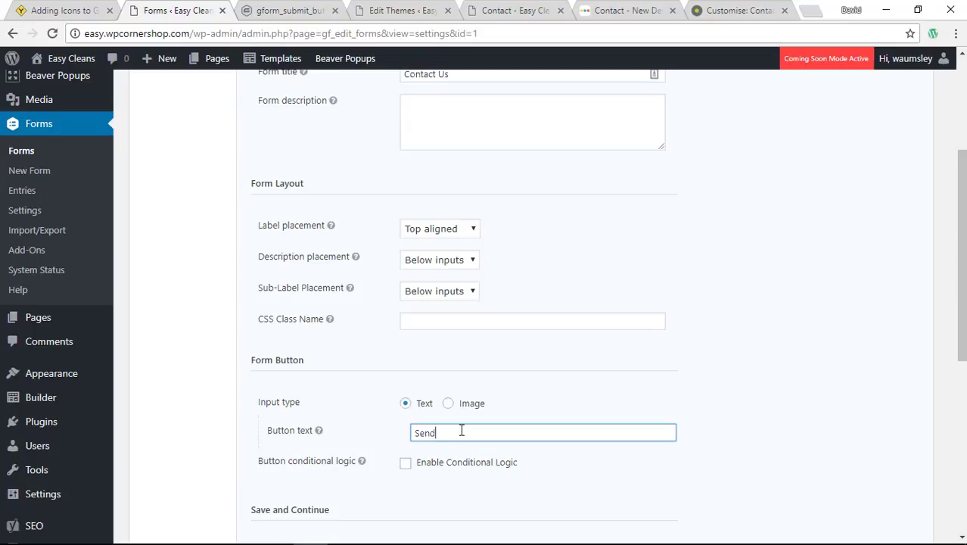
mouse_move(516, 432)
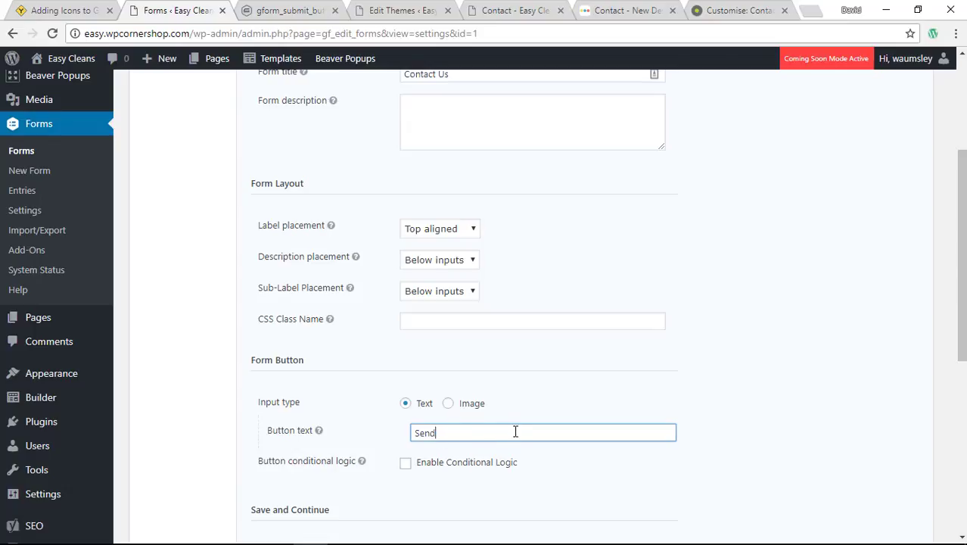
mouse_move(450, 416)
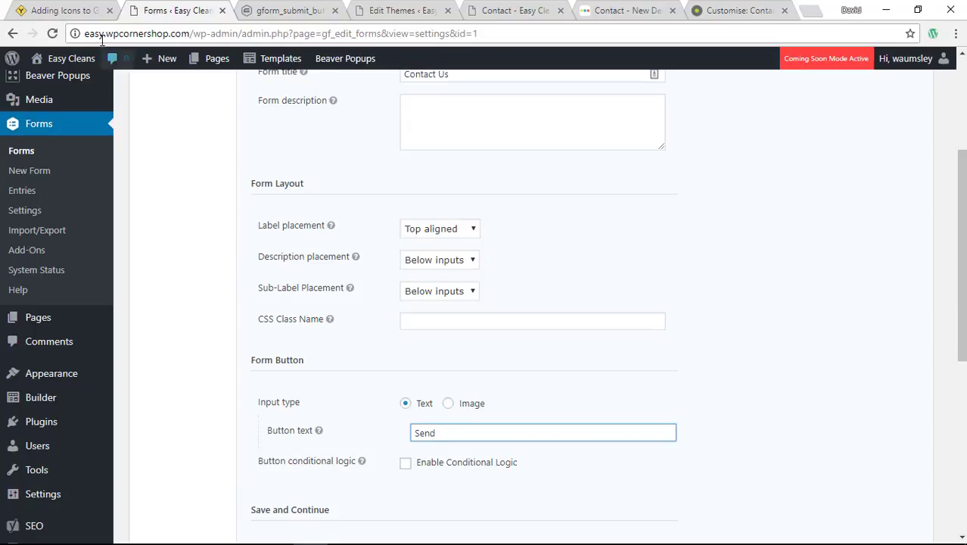
Go back to the tutorial and scroll down to the My Old Solution section.
click(65, 13)
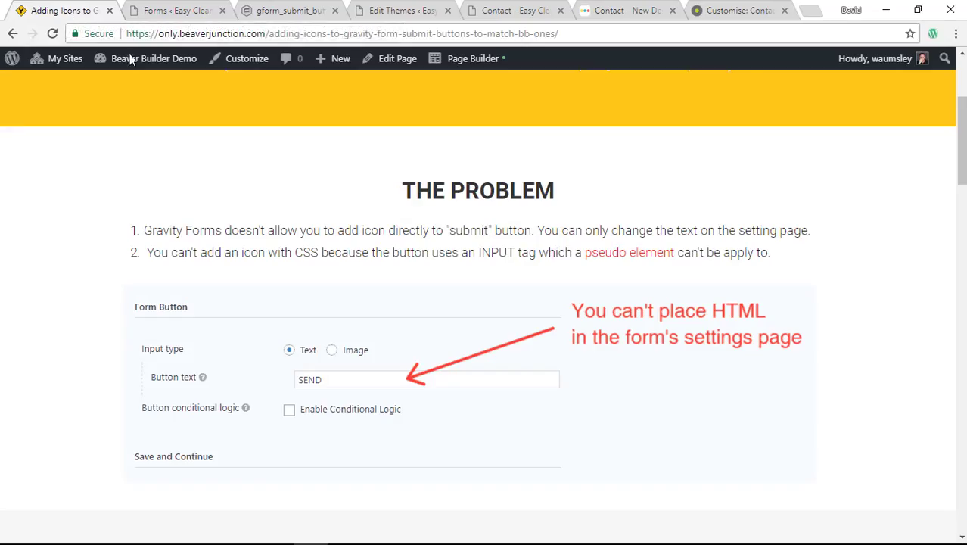
mouse_move(499, 257)
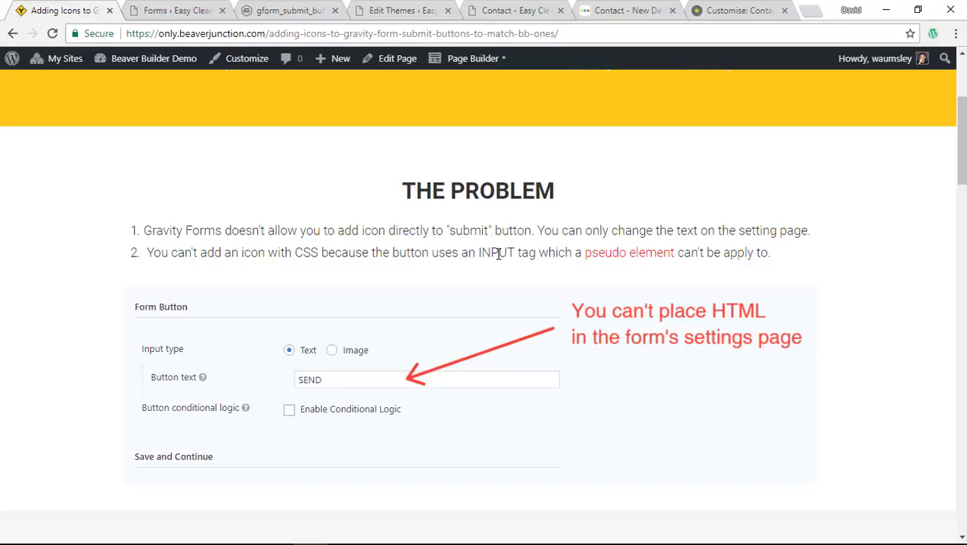
mouse_move(511, 252)
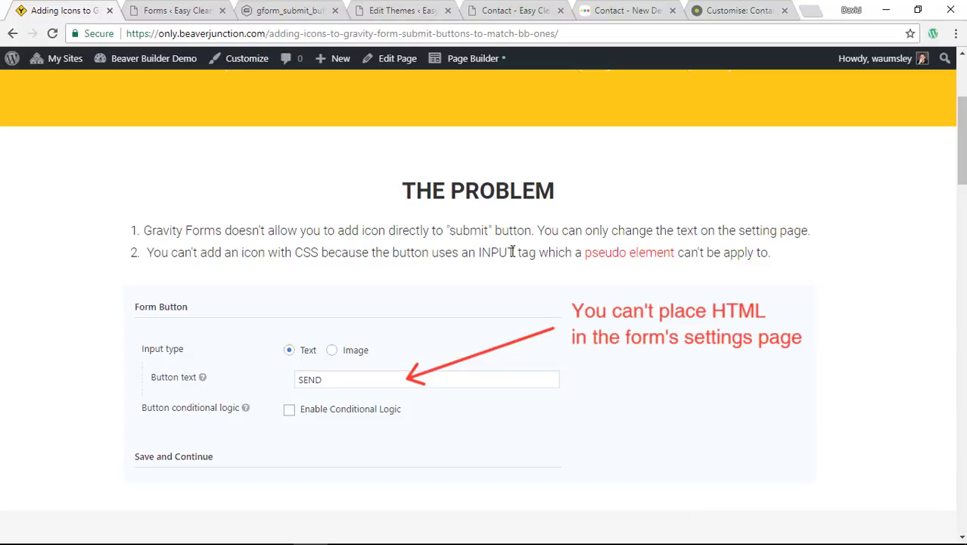
scroll(down, 3)
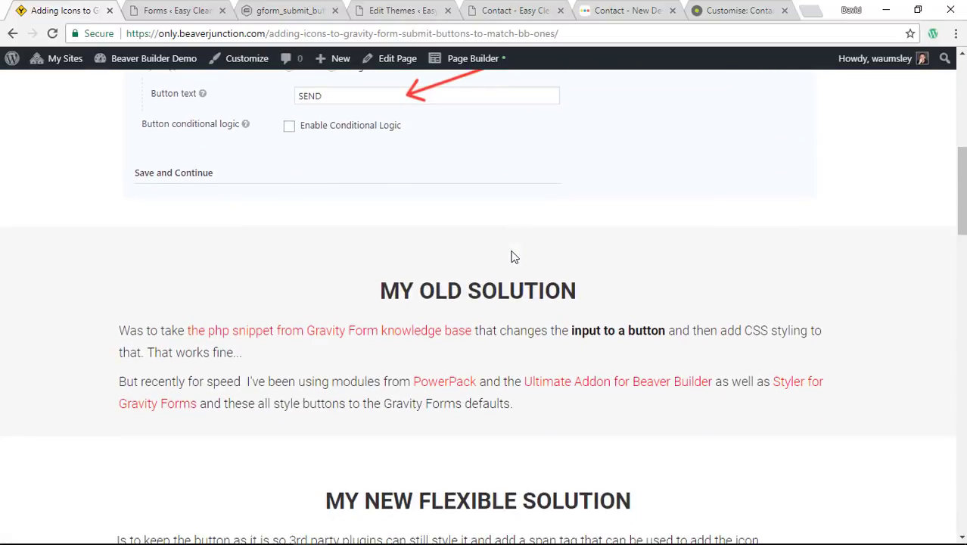
scroll(down, 3)
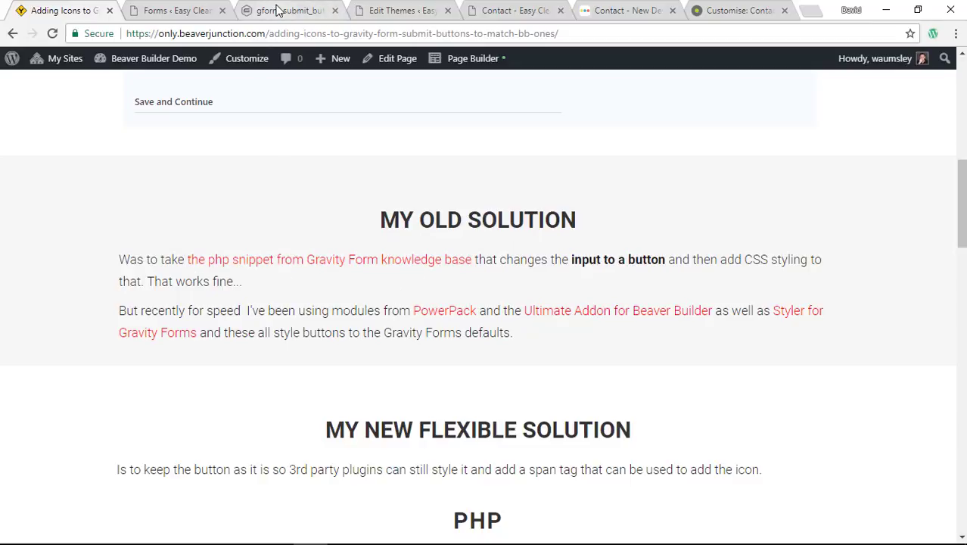
click(287, 11)
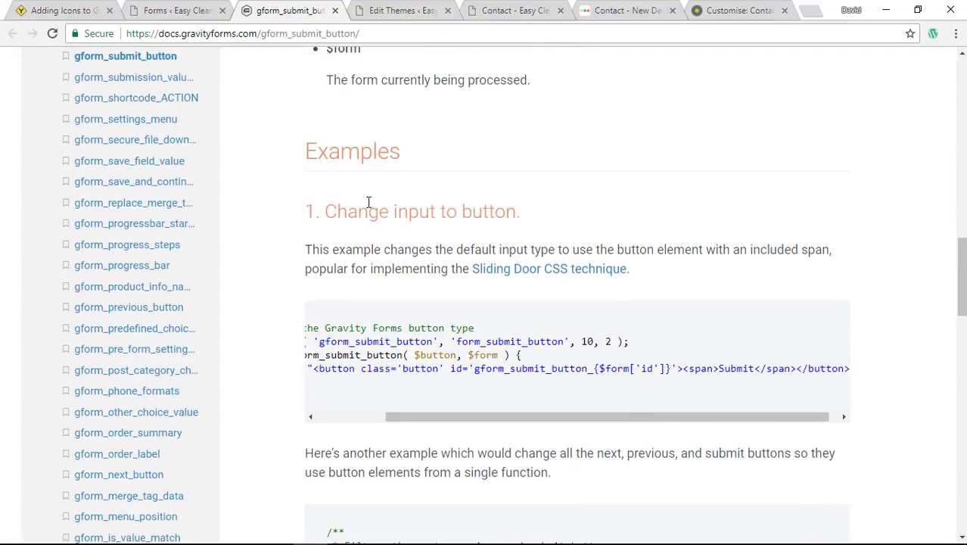
mouse_move(529, 419)
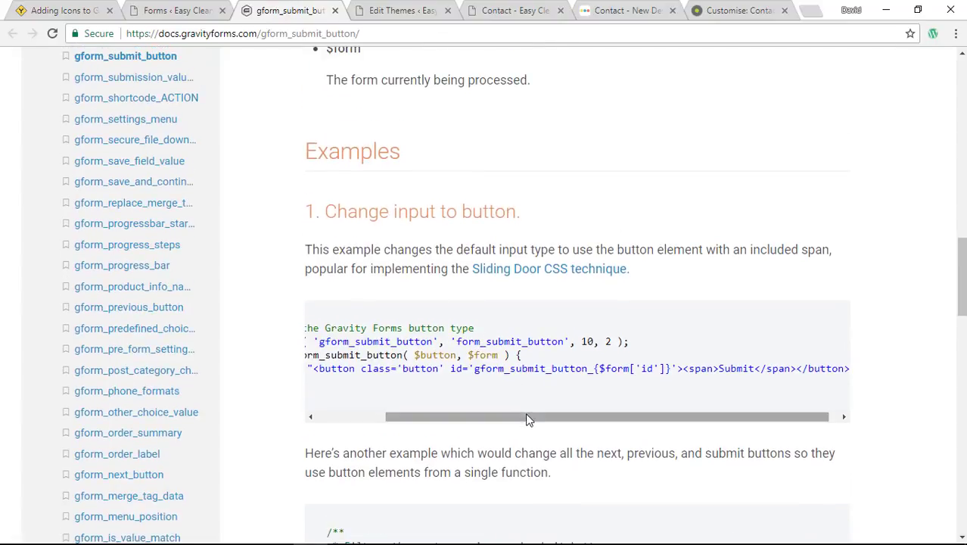
drag(530, 417, 412, 417)
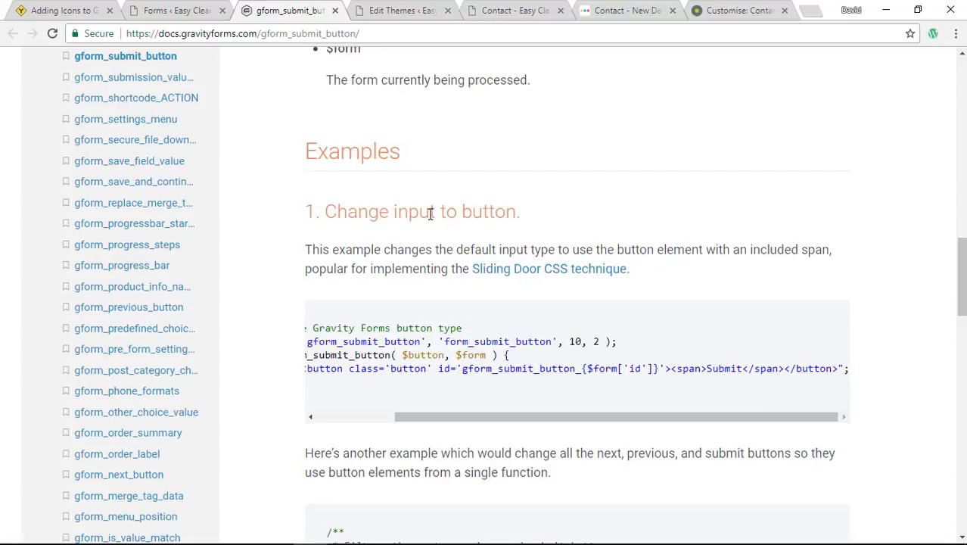
mouse_move(493, 202)
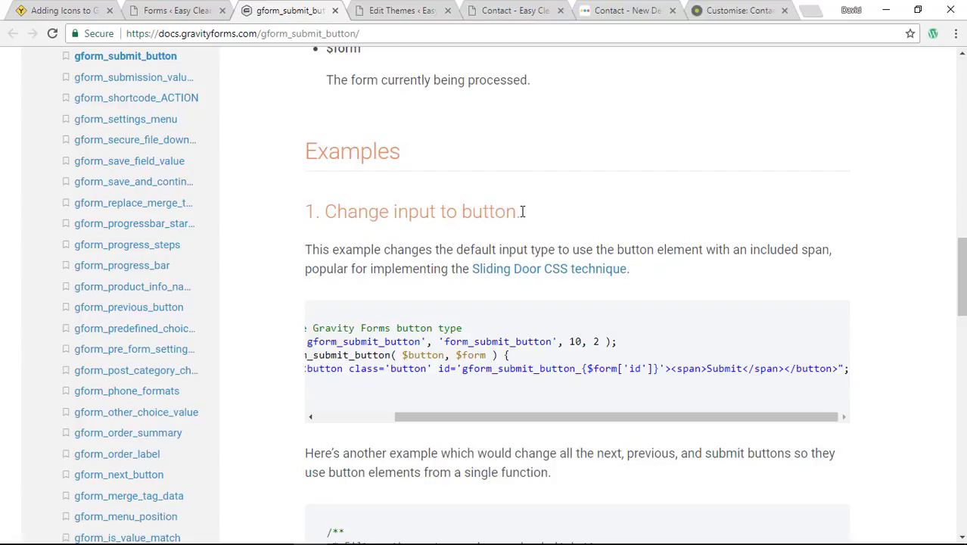
mouse_move(568, 234)
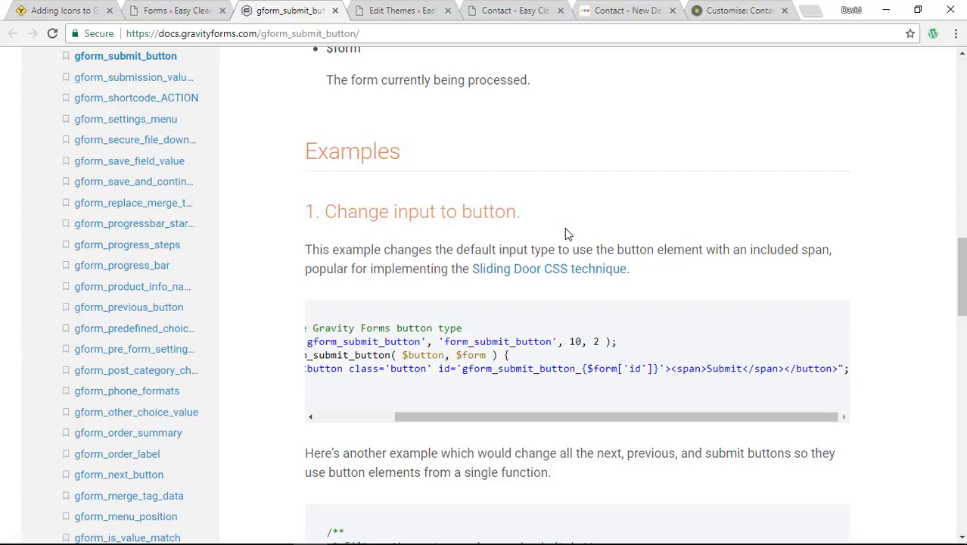
mouse_move(531, 249)
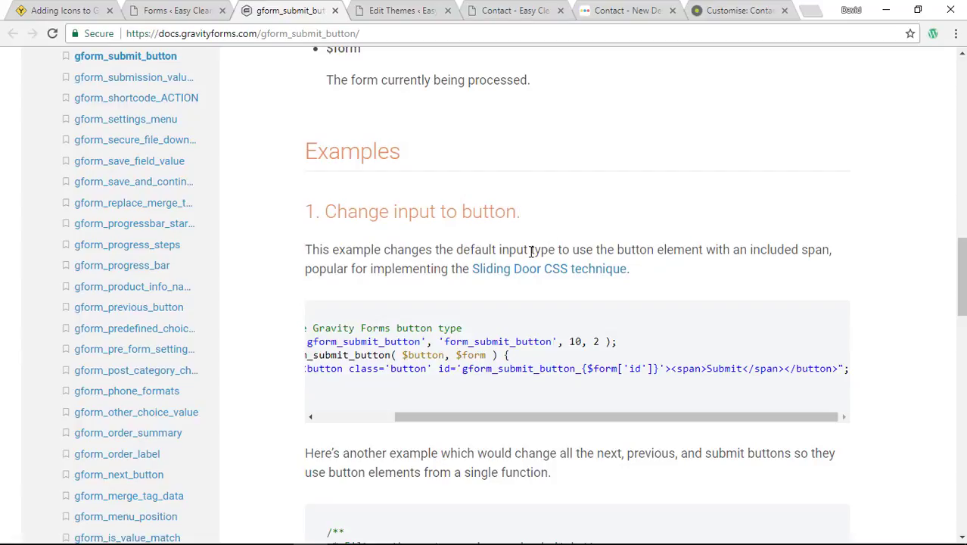
mouse_move(617, 269)
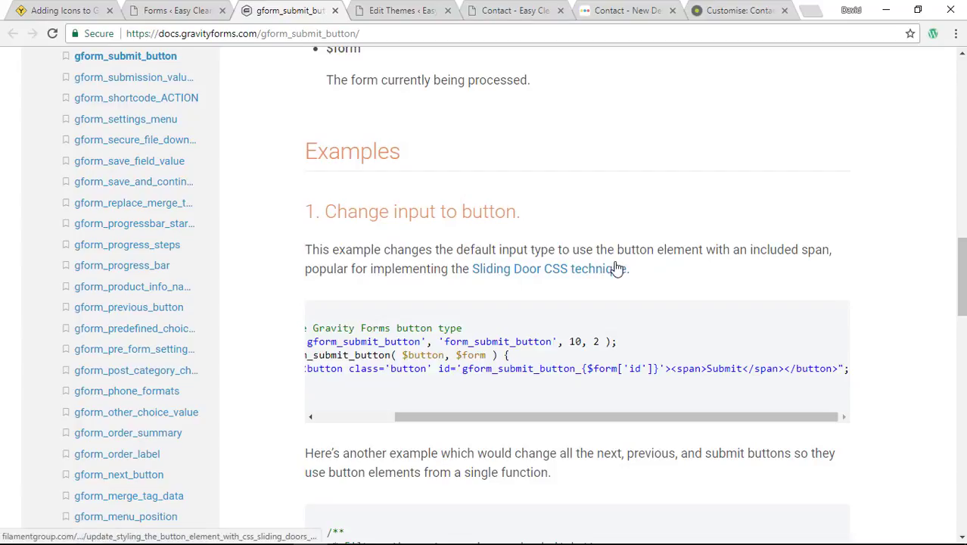
mouse_move(634, 249)
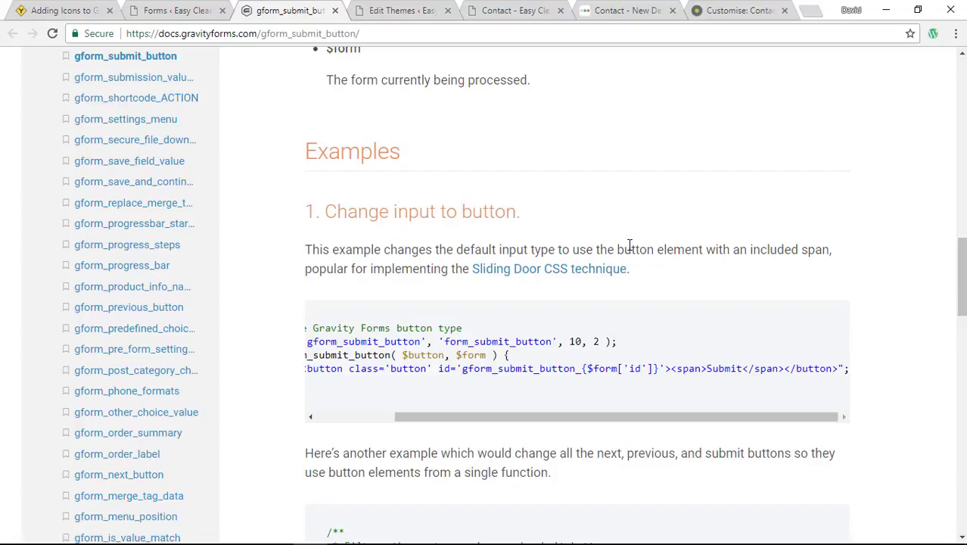
mouse_move(490, 251)
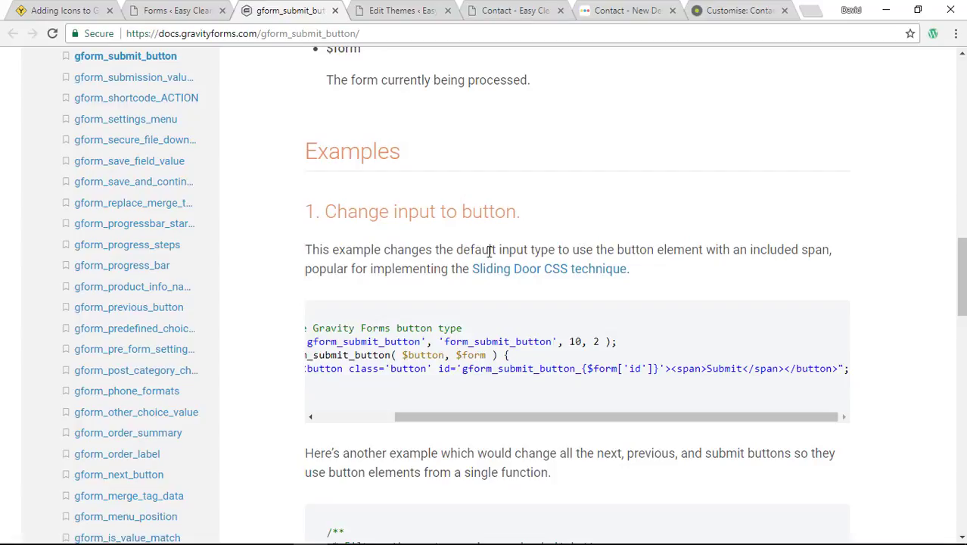
mouse_move(516, 250)
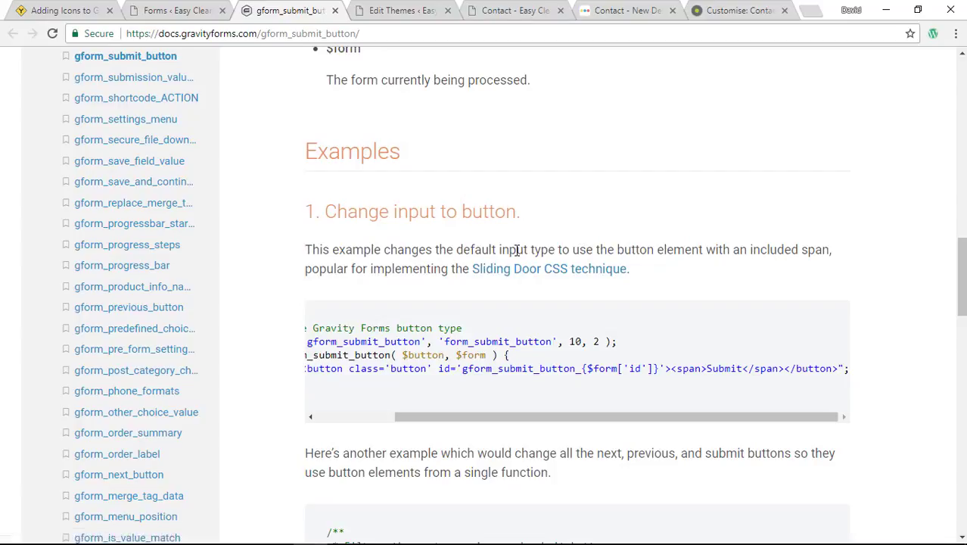
mouse_move(576, 247)
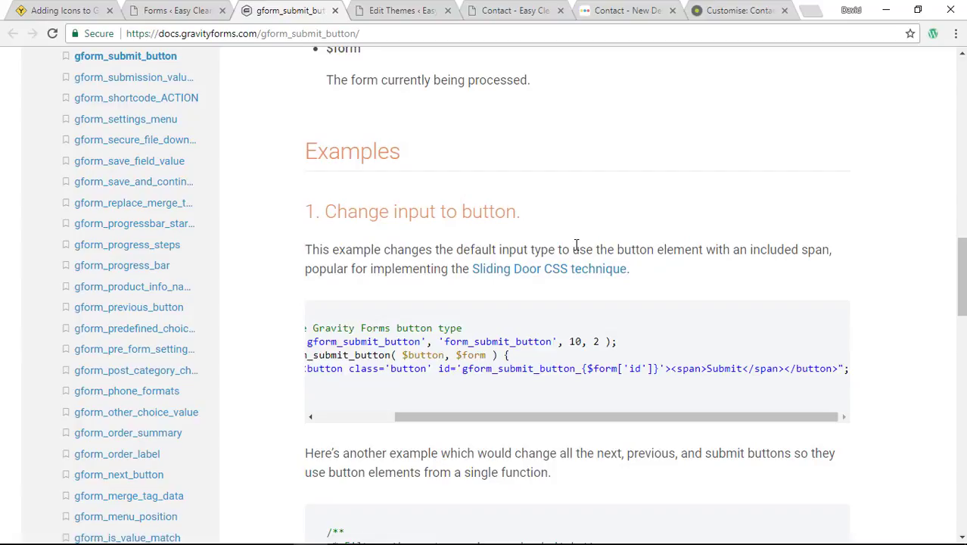
mouse_move(518, 269)
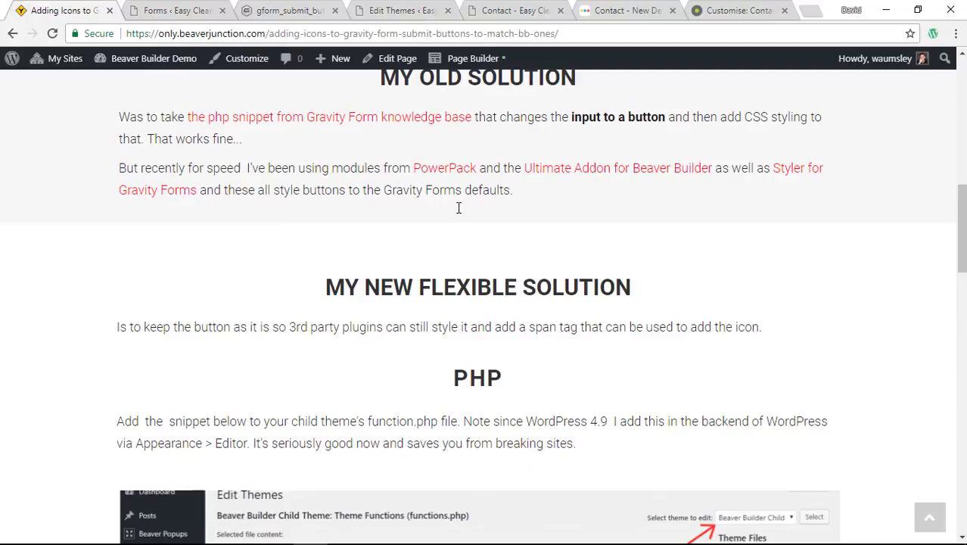
Scroll the tutorial to the functions.php snippet that adds a span after the button.
scroll(down, 3)
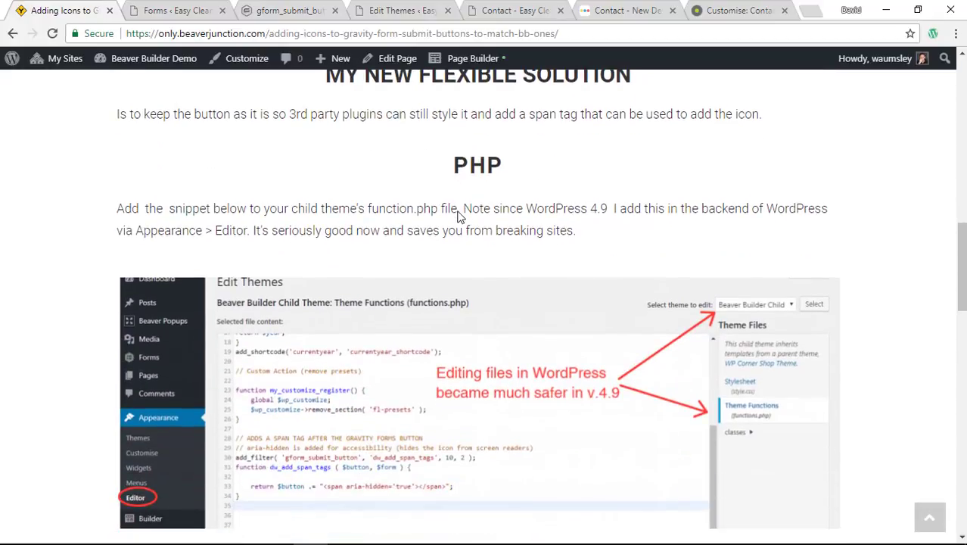
scroll(down, 3)
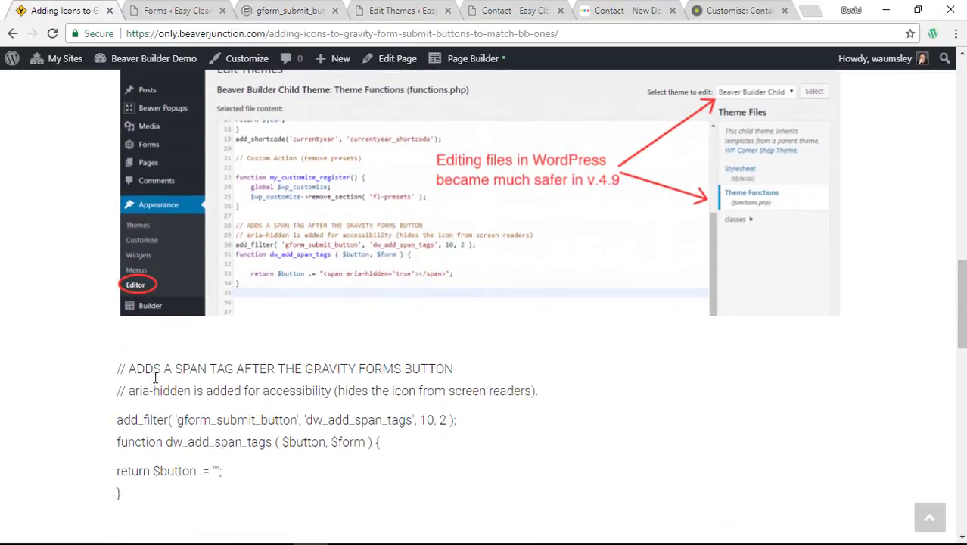
scroll(down, 3)
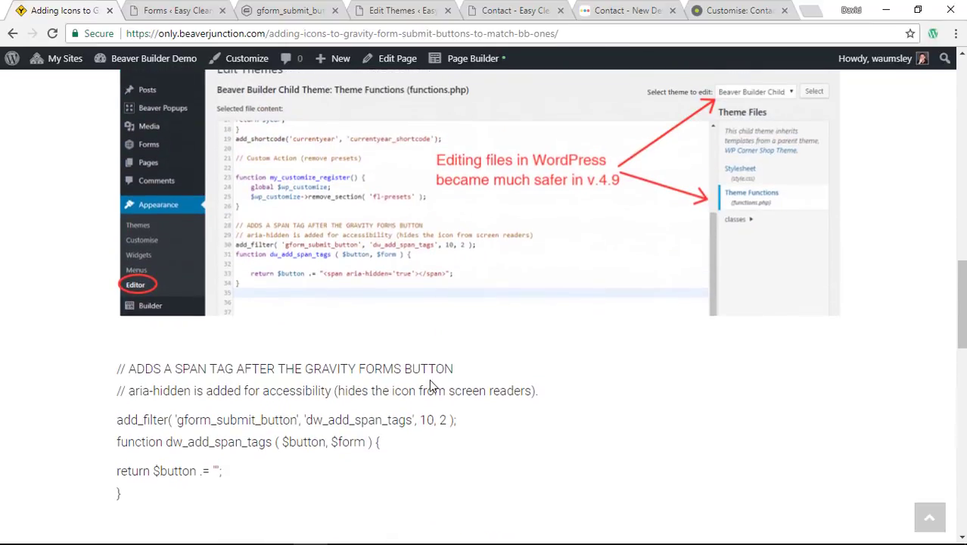
scroll(down, 3)
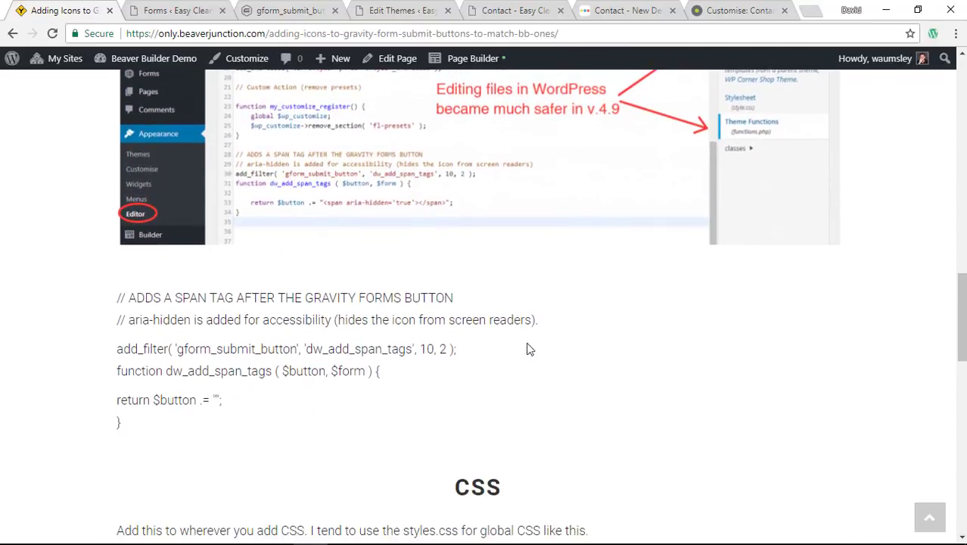
mouse_move(359, 293)
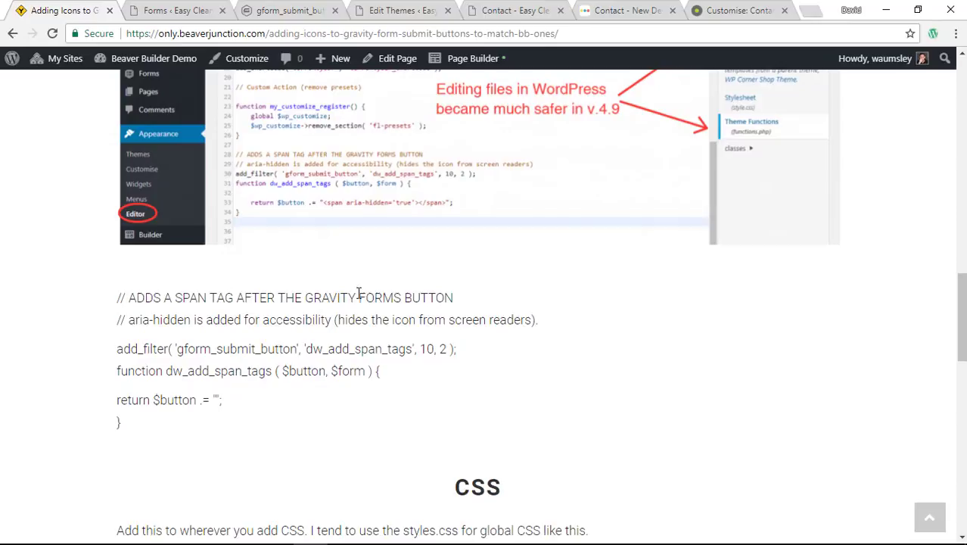
mouse_move(167, 357)
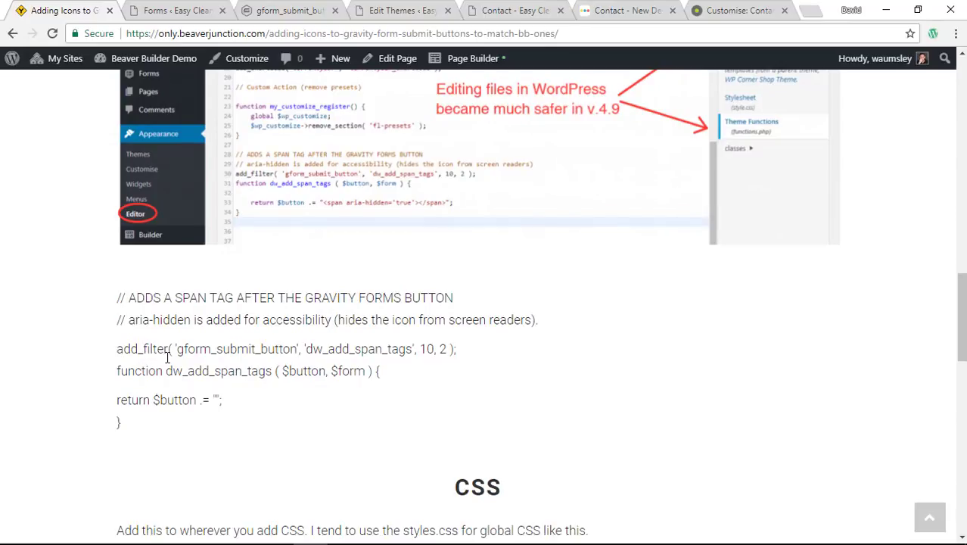
mouse_move(493, 371)
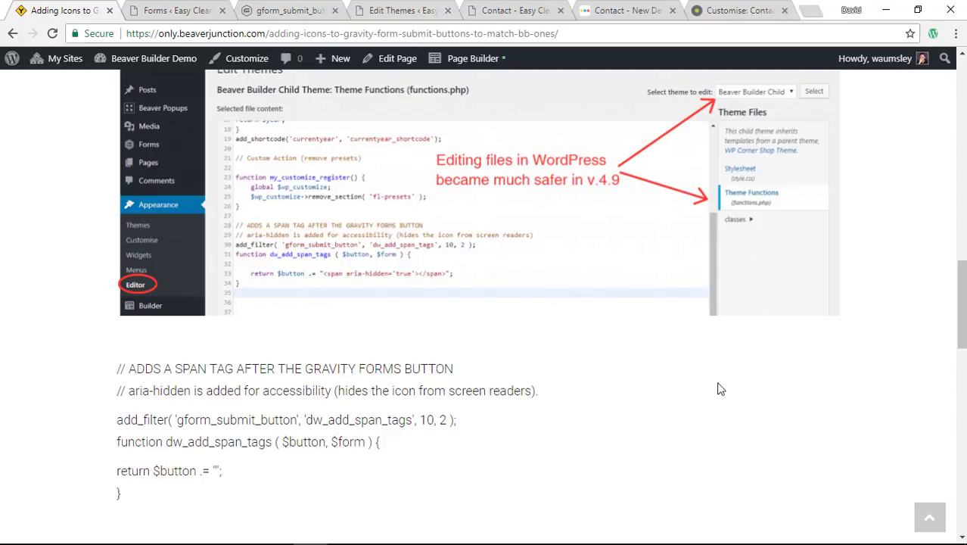
scroll(down, 3)
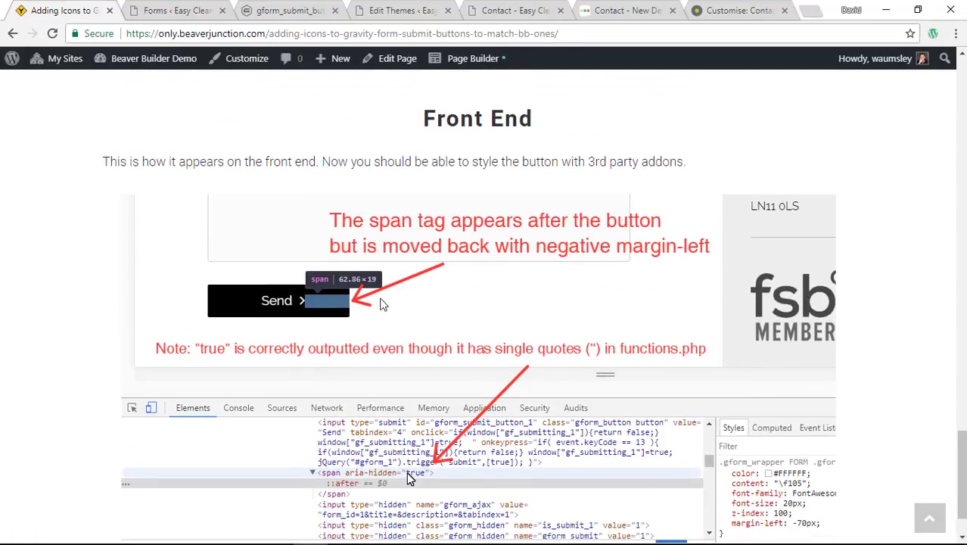
mouse_move(355, 302)
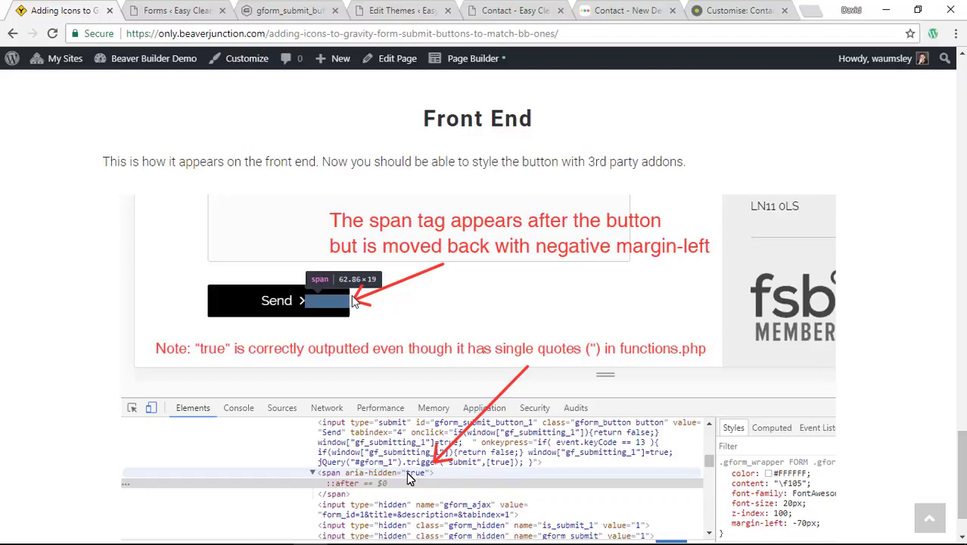
mouse_move(372, 306)
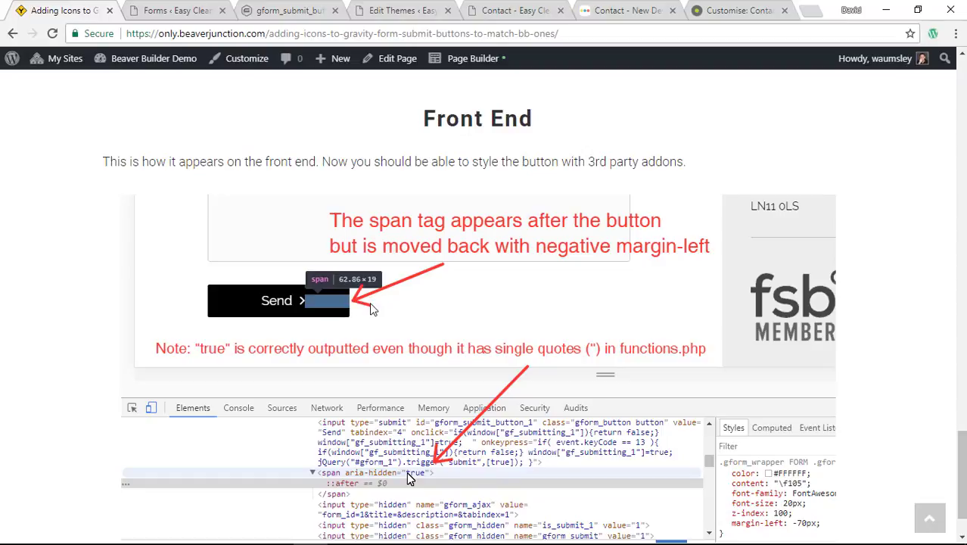
mouse_move(307, 313)
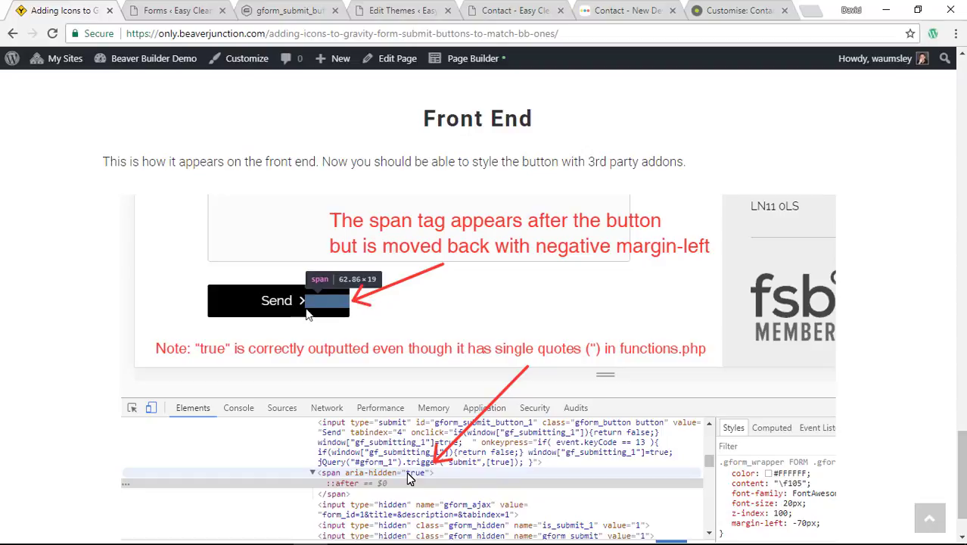
mouse_move(323, 311)
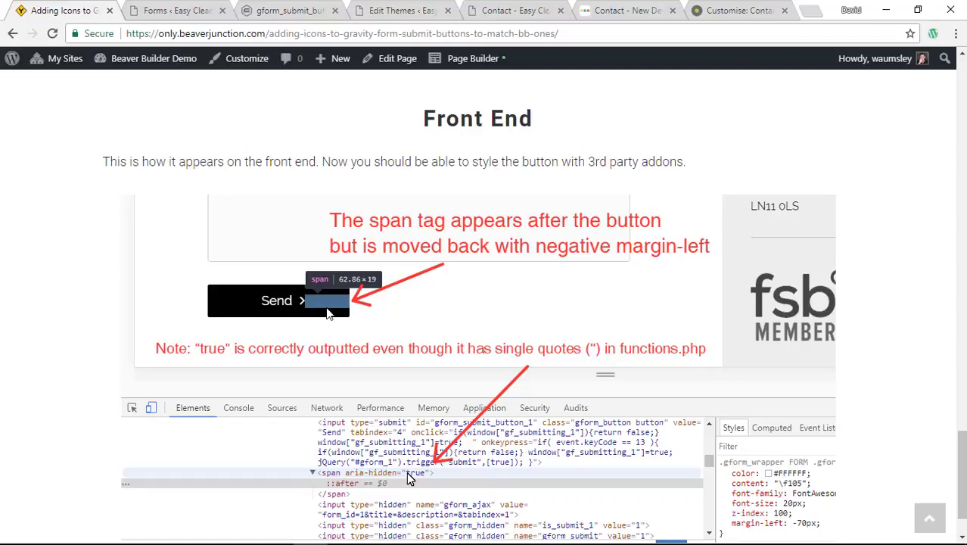
scroll(up, 3)
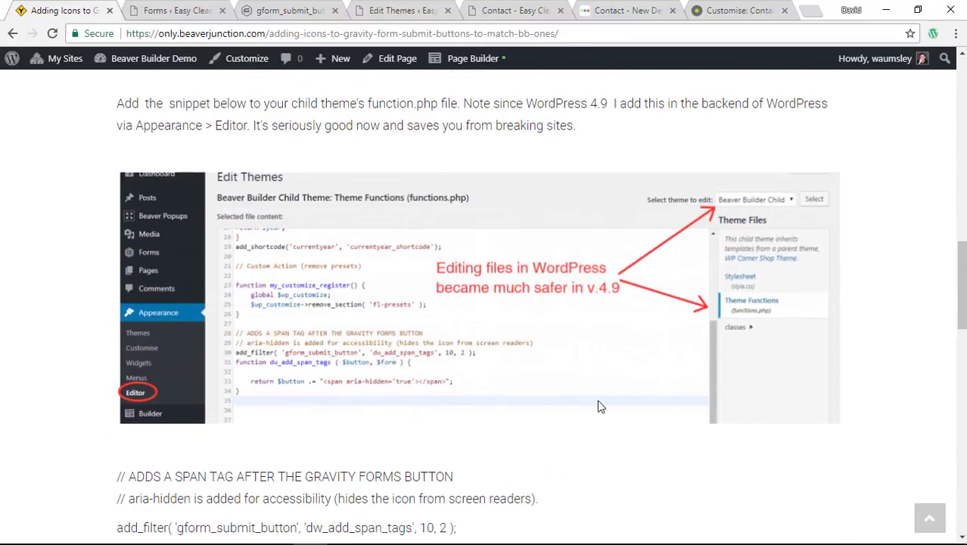
scroll(up, 3)
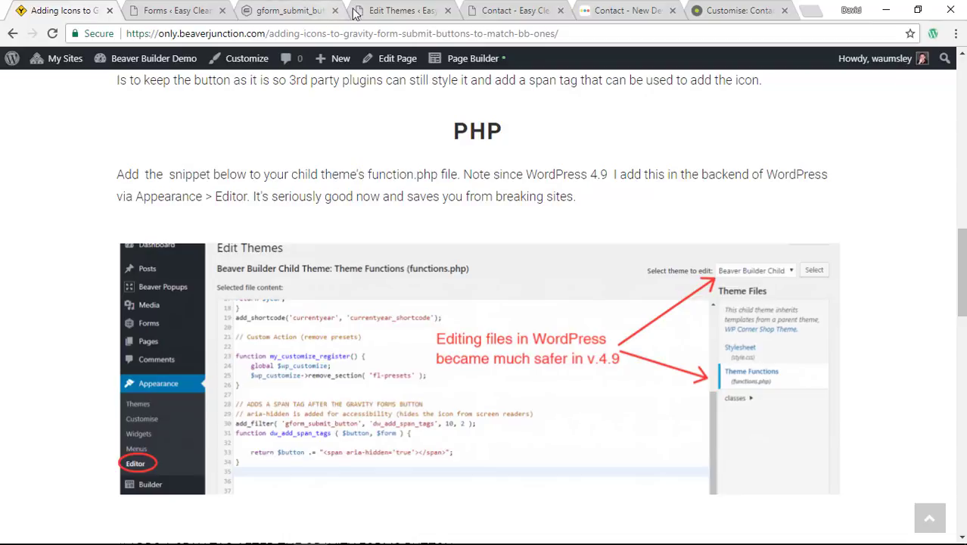
mouse_move(390, 12)
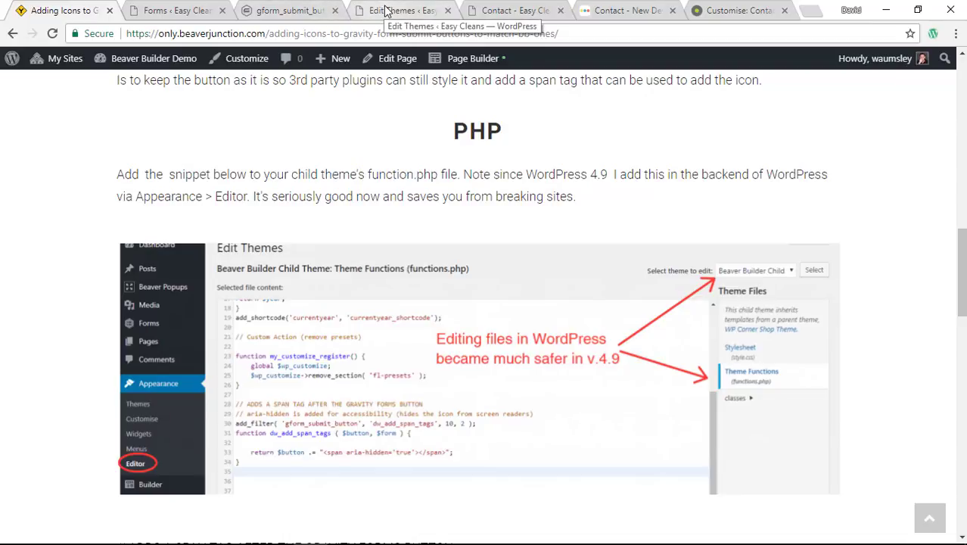
Save functions.php without the line-35 closing brace, triggering a syntax-error rollback.
click(402, 10)
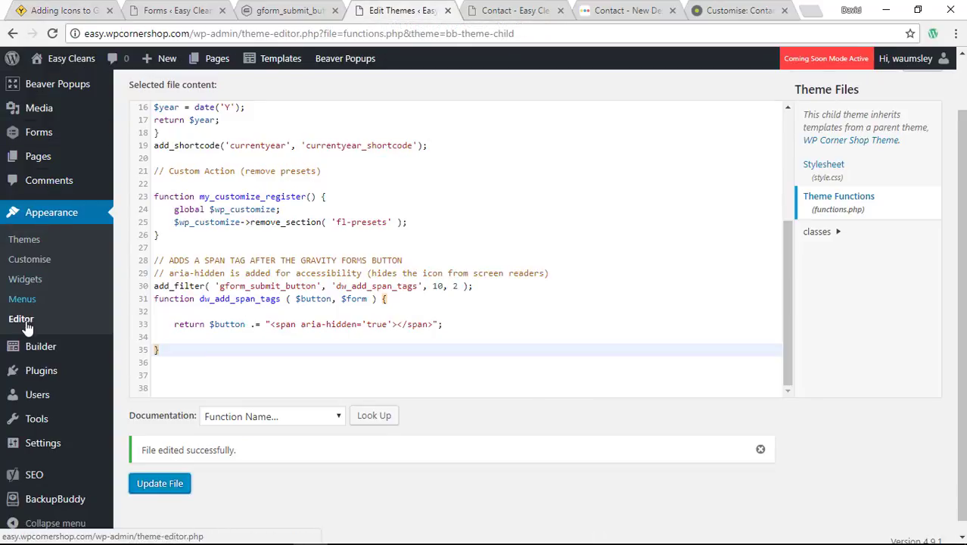
mouse_move(49, 330)
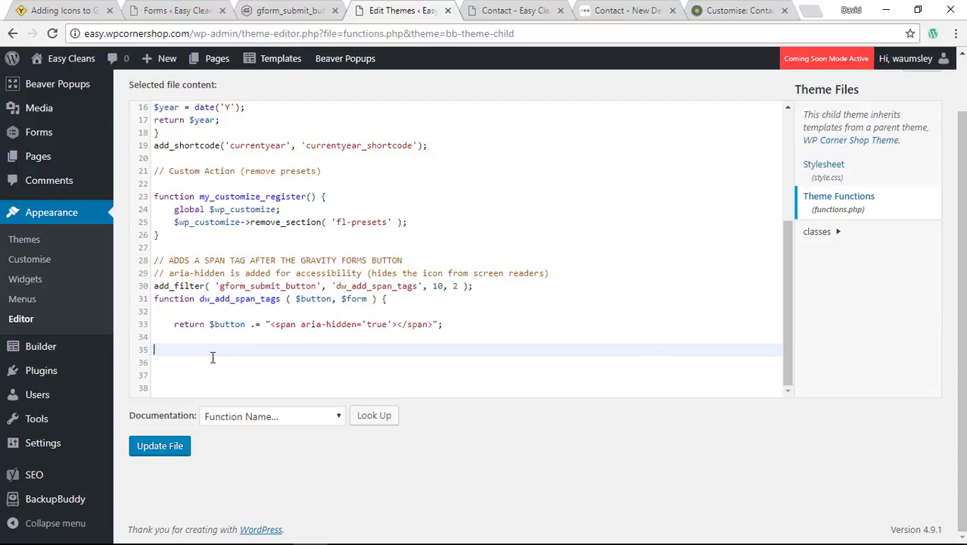
mouse_move(197, 423)
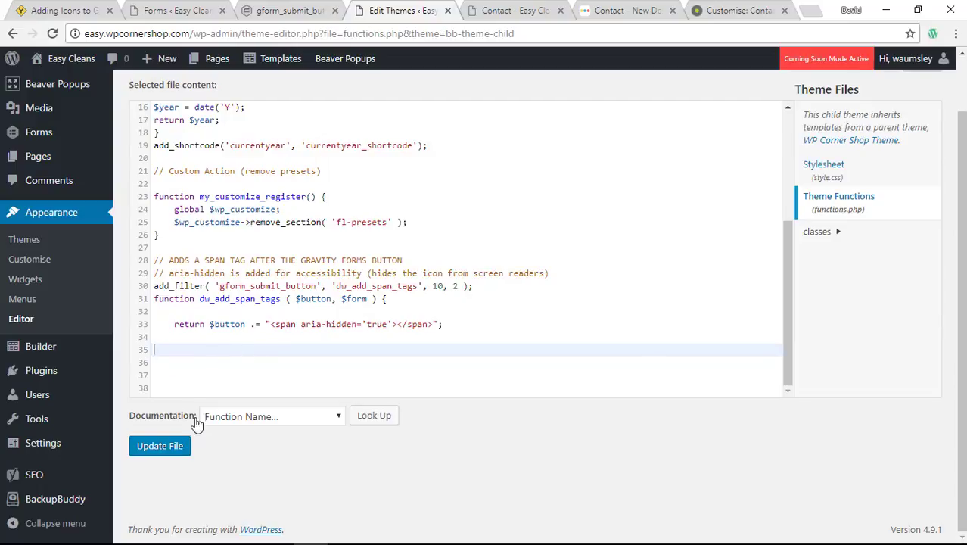
click(160, 445)
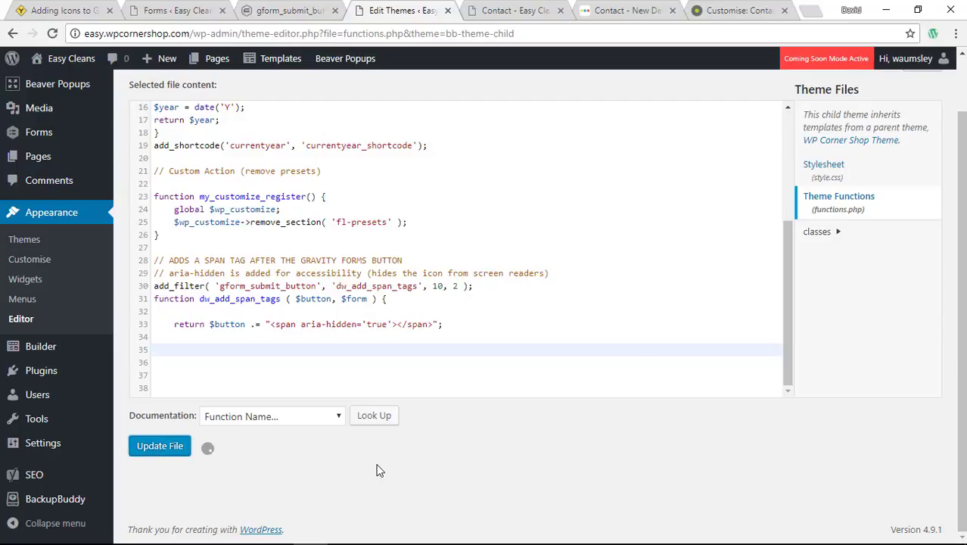
click(160, 446)
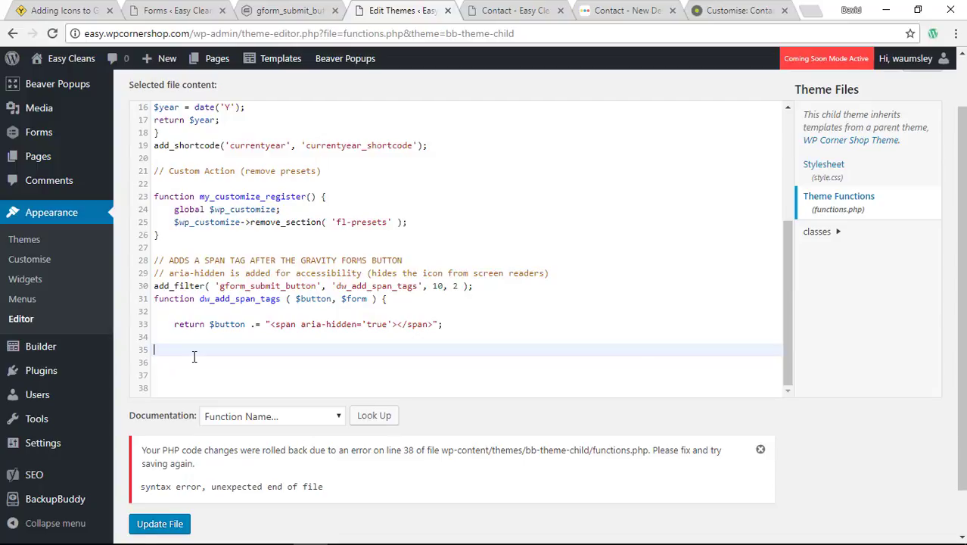
mouse_move(213, 342)
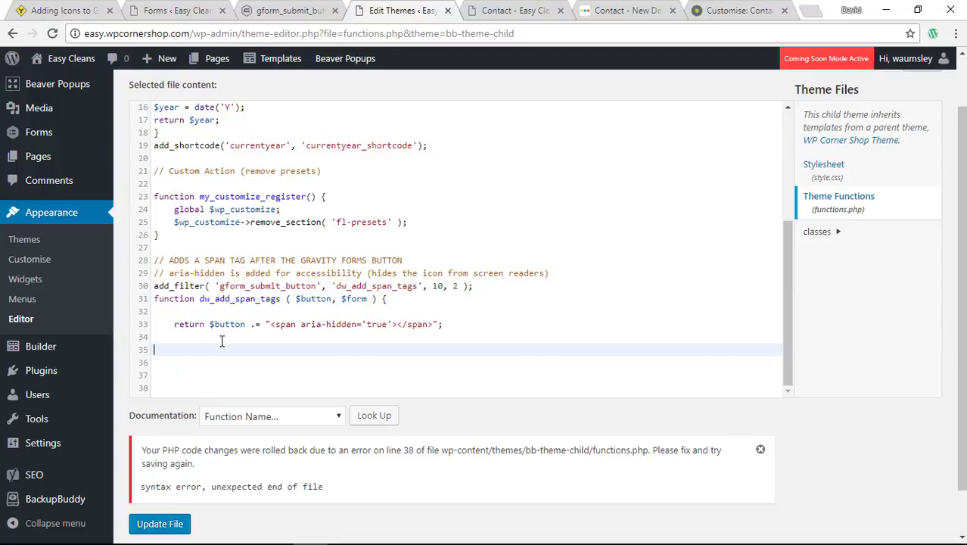
Retype the closing brace on line 35 and save functions.php successfully.
text(})
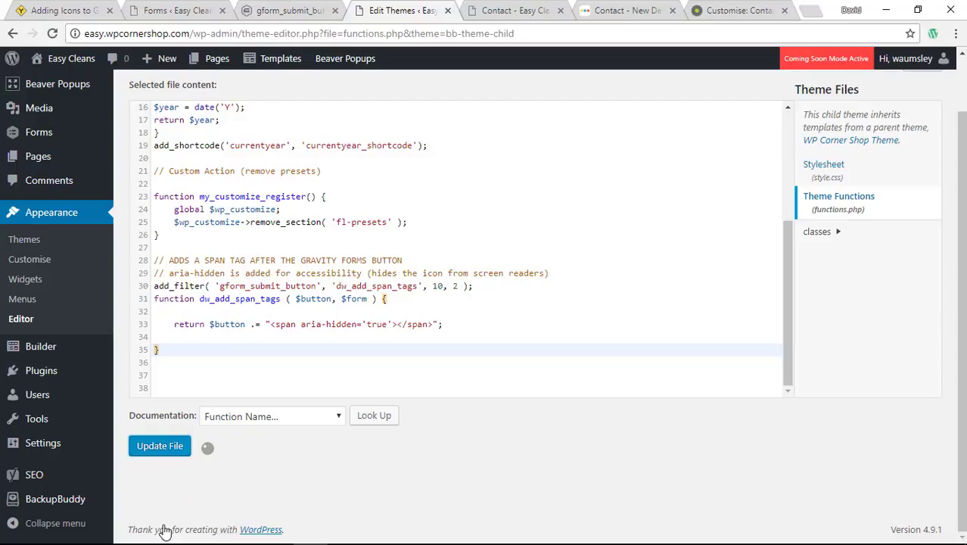
mouse_move(207, 358)
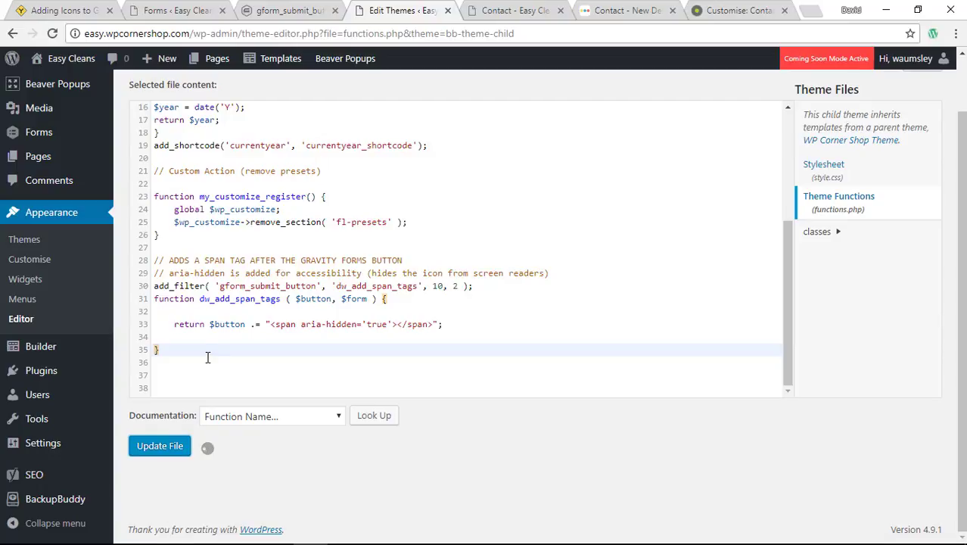
click(159, 446)
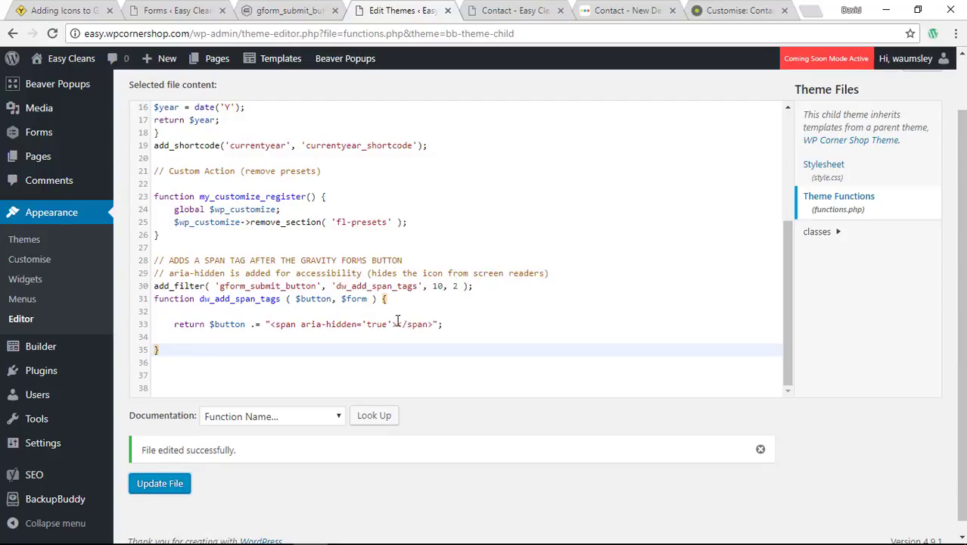
mouse_move(283, 324)
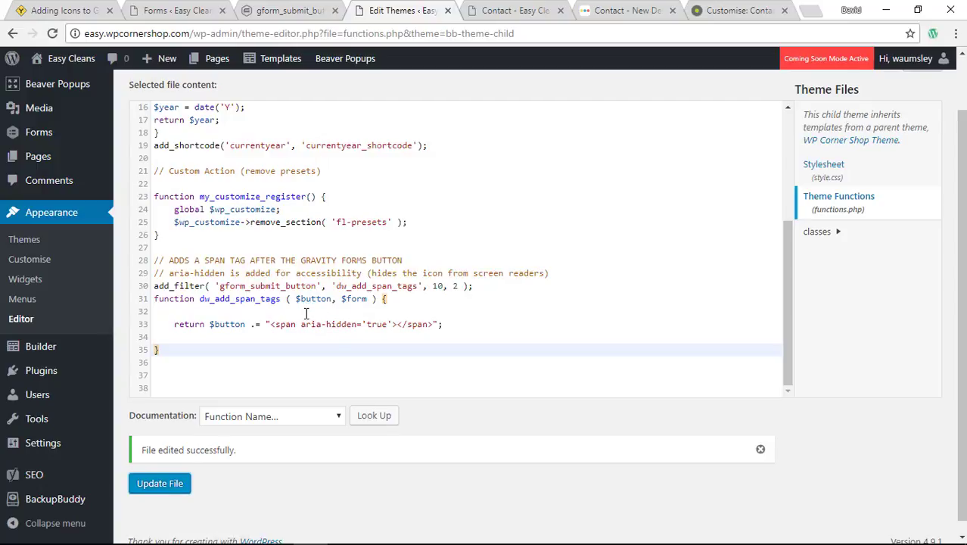
mouse_move(345, 324)
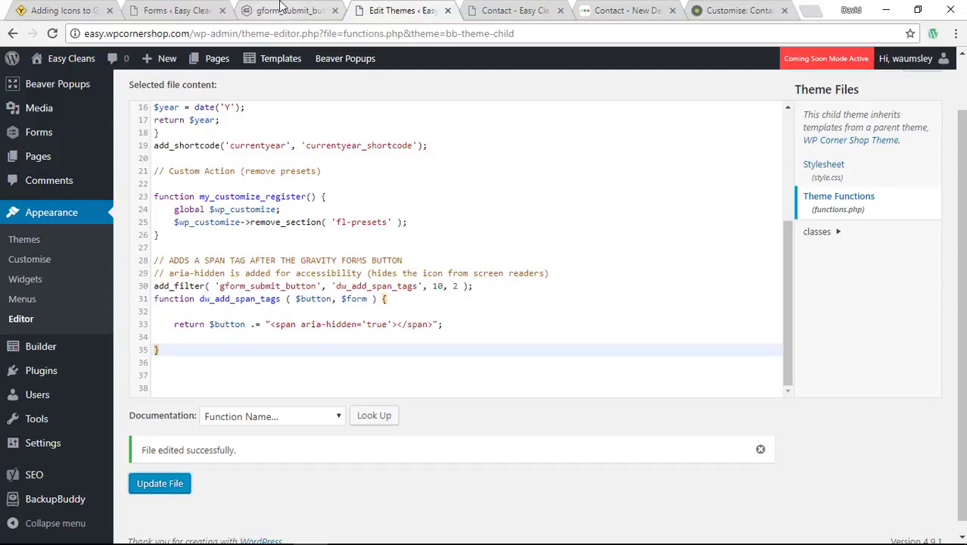
Read the gform_submit_button docs on form ID suffixes, then return to Contact Us settings.
click(296, 9)
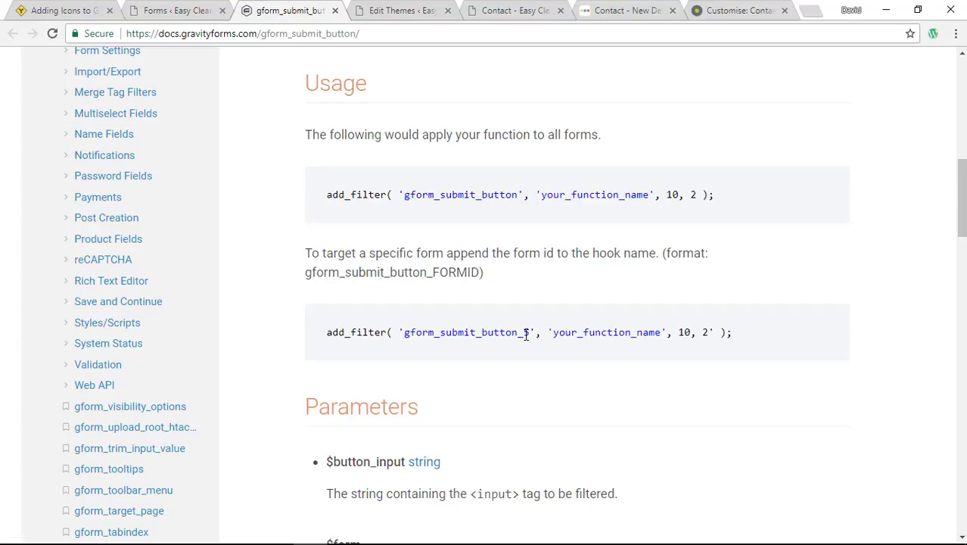
text(5)
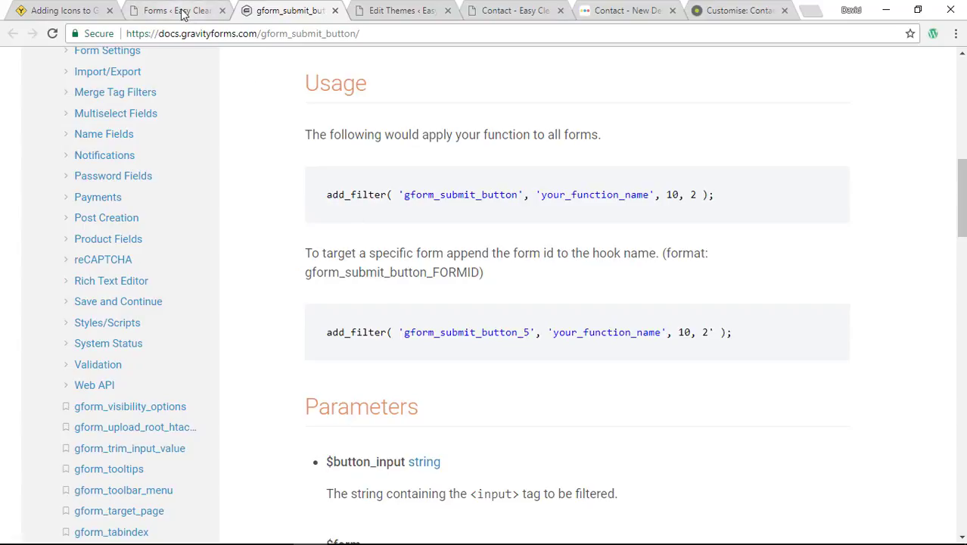
mouse_move(183, 12)
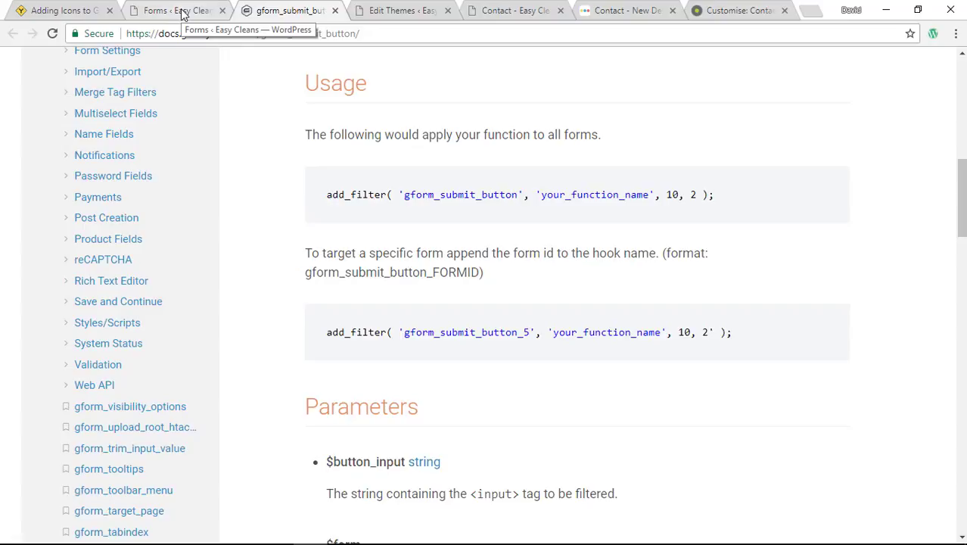
click(181, 9)
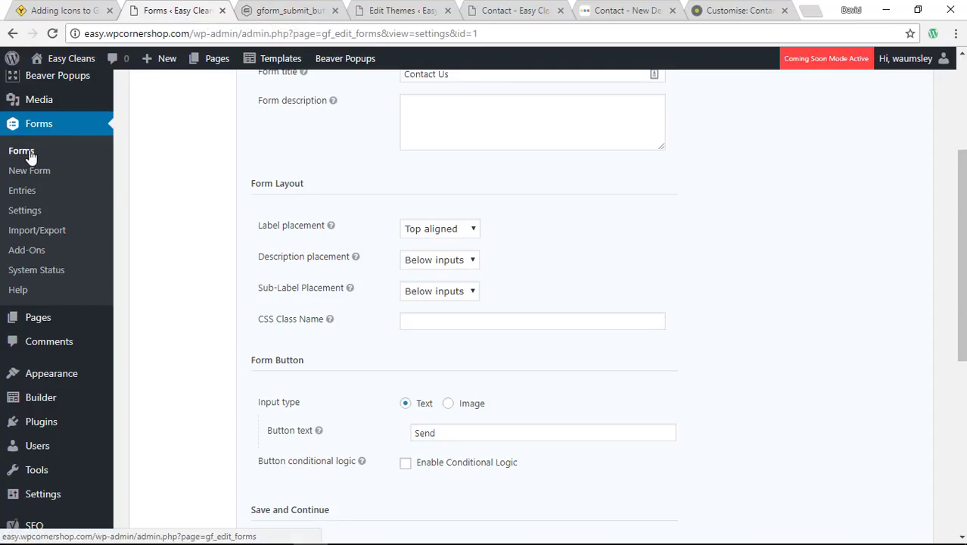
Open the forms list, where Contact Us is listed with ID 1.
click(21, 151)
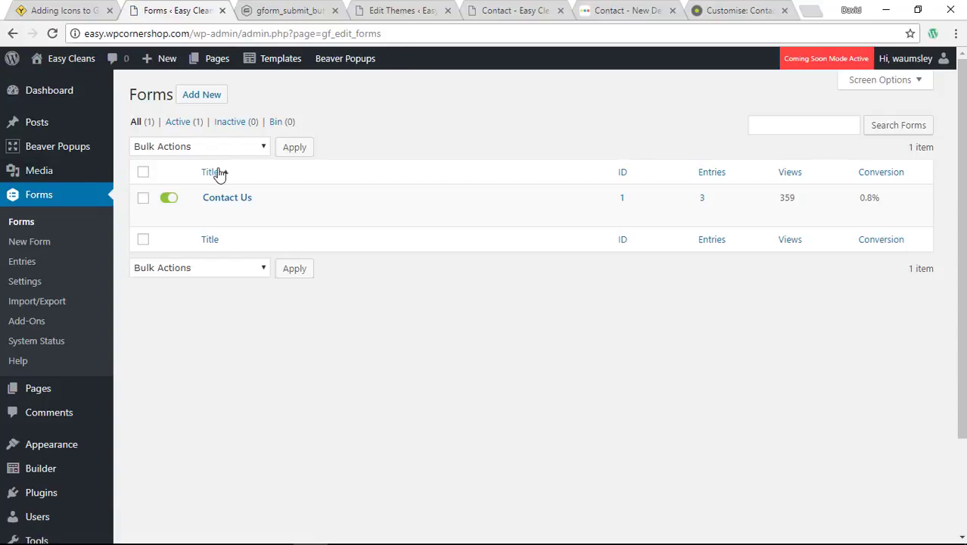
mouse_move(239, 198)
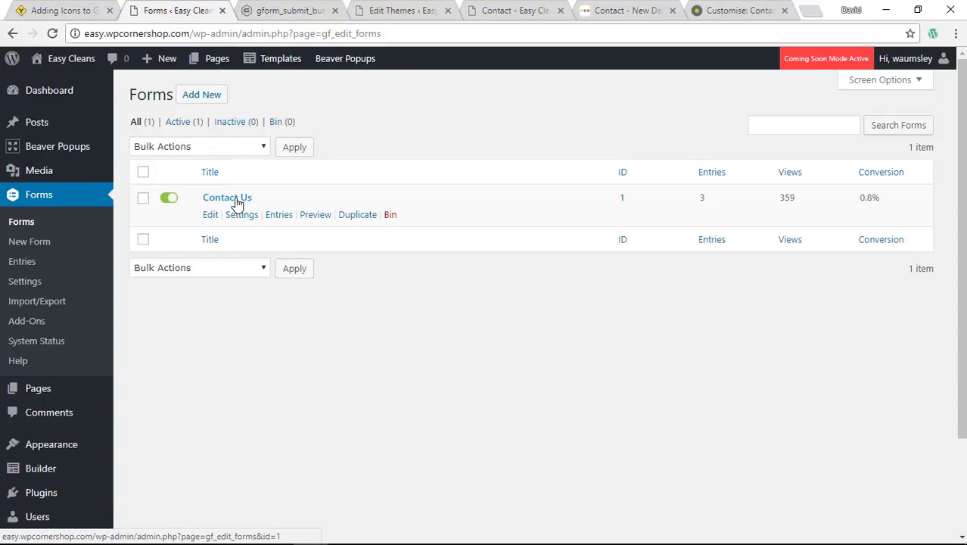
mouse_move(256, 202)
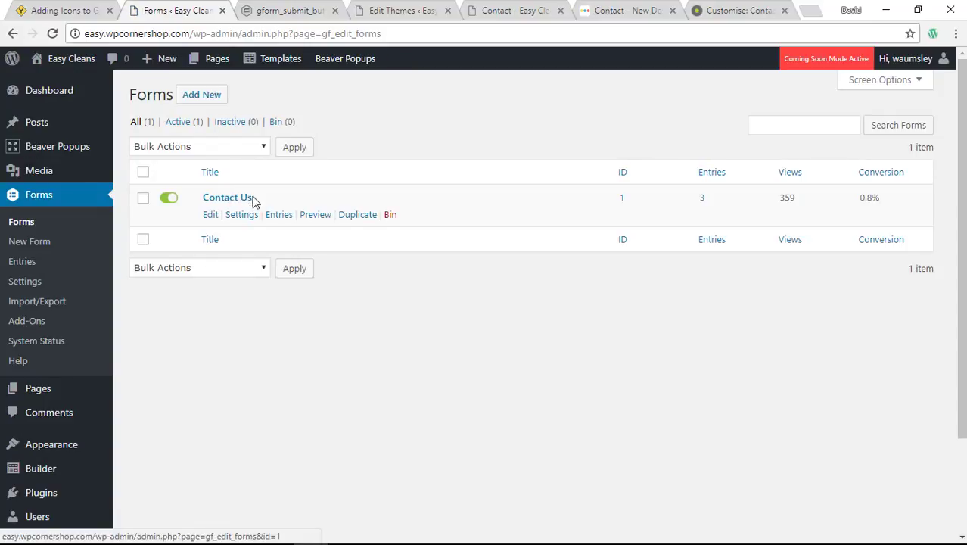
mouse_move(221, 205)
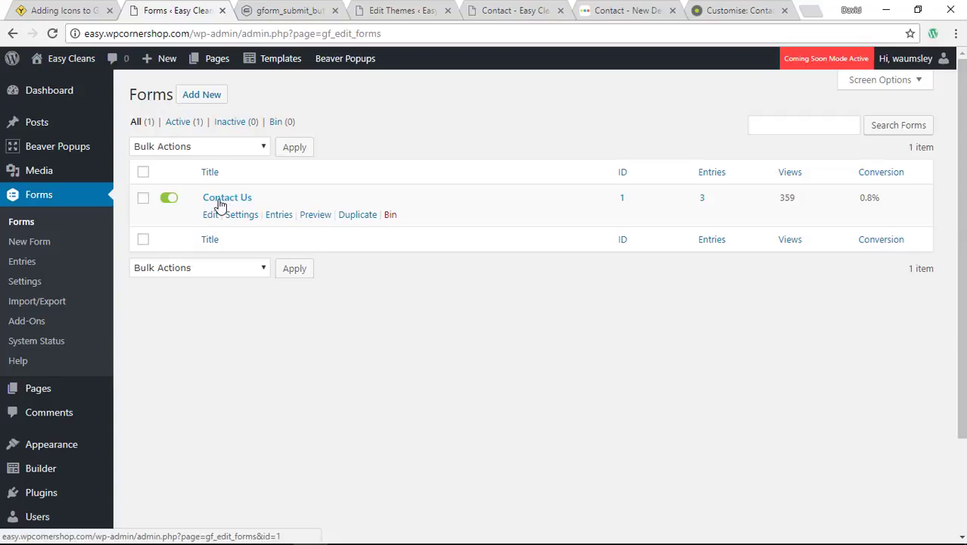
mouse_move(227, 206)
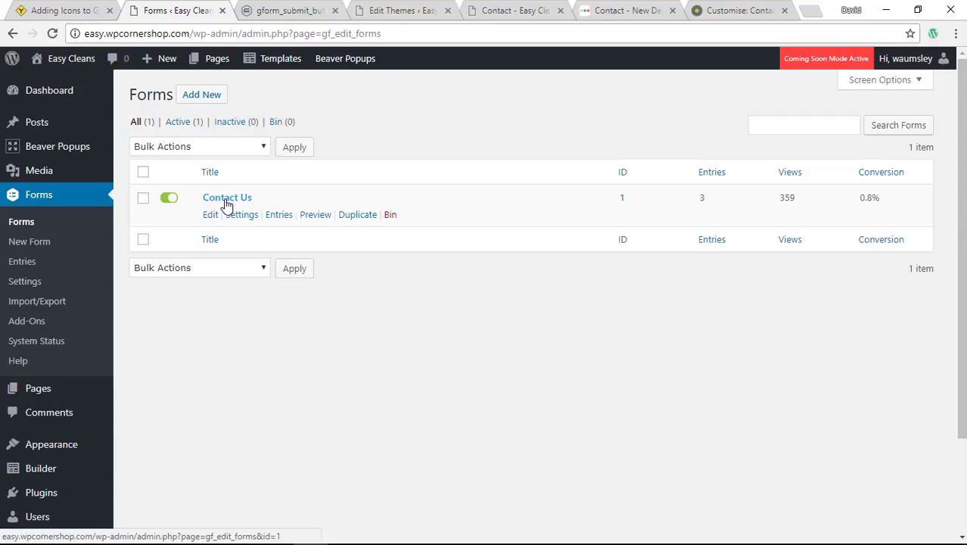
mouse_move(236, 240)
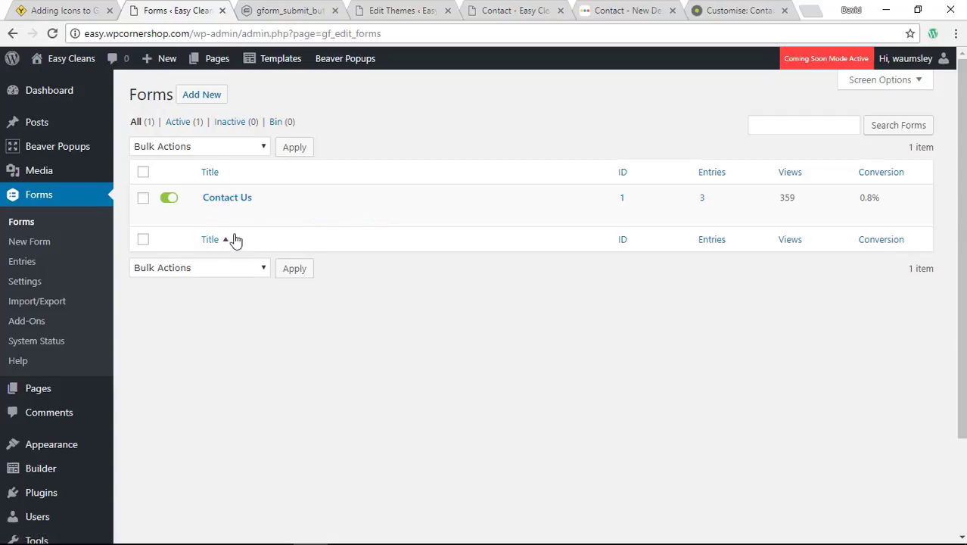
mouse_move(227, 201)
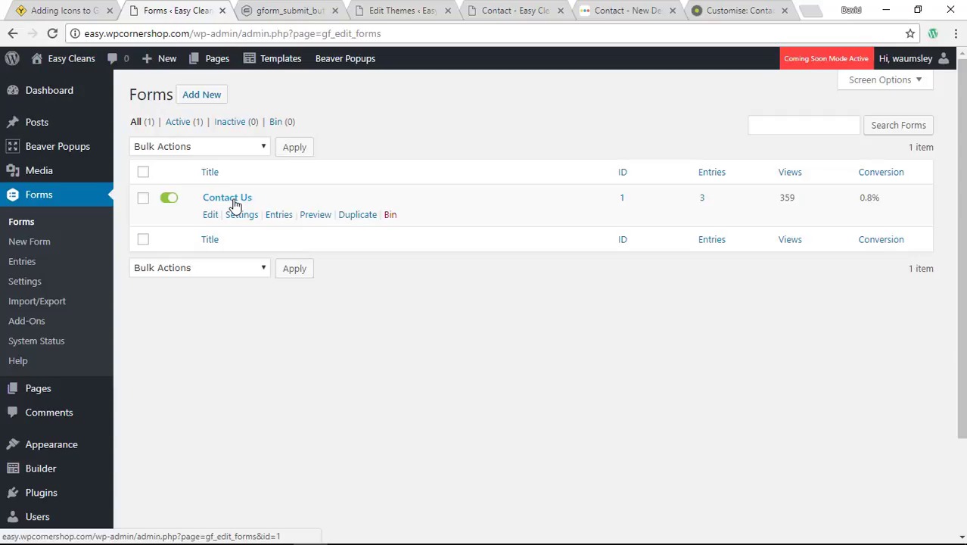
mouse_move(85, 6)
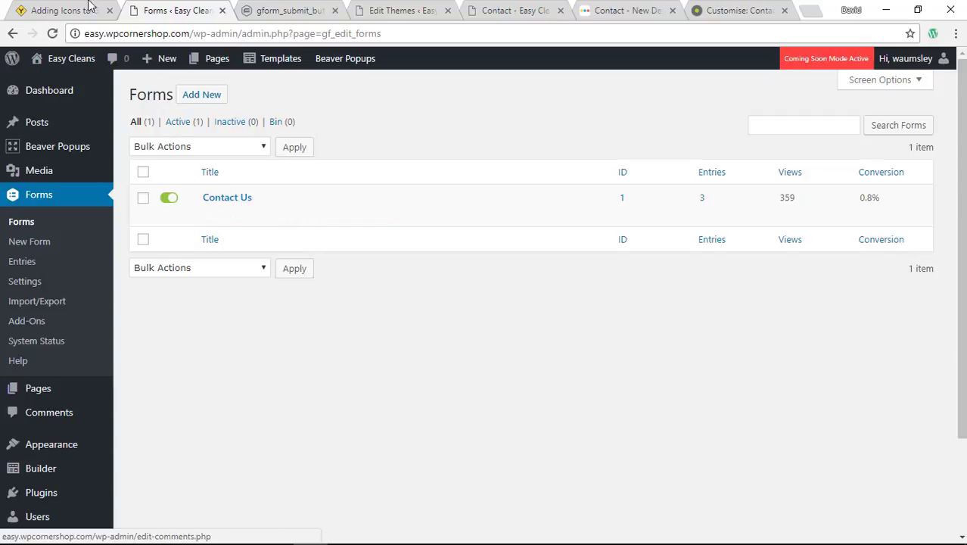
click(57, 13)
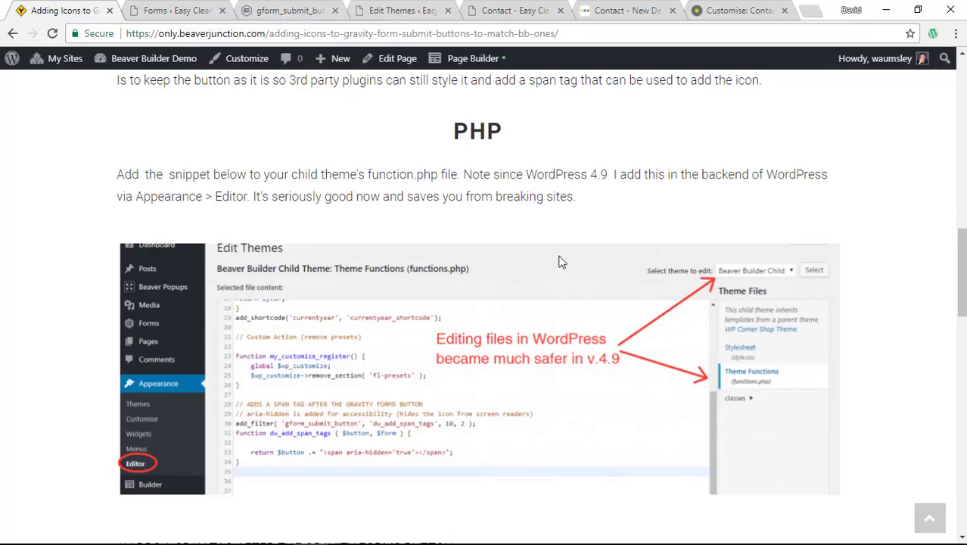
scroll(down, 3)
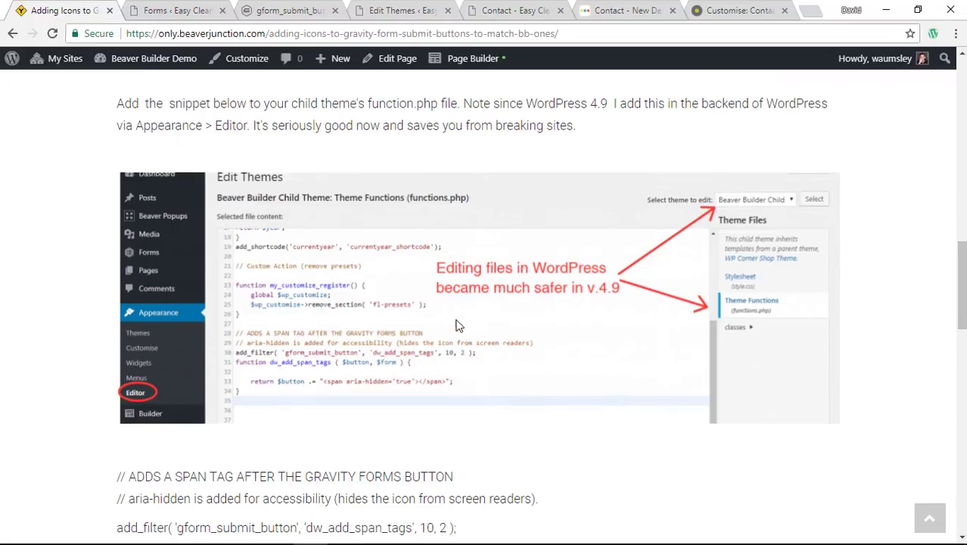
scroll(down, 3)
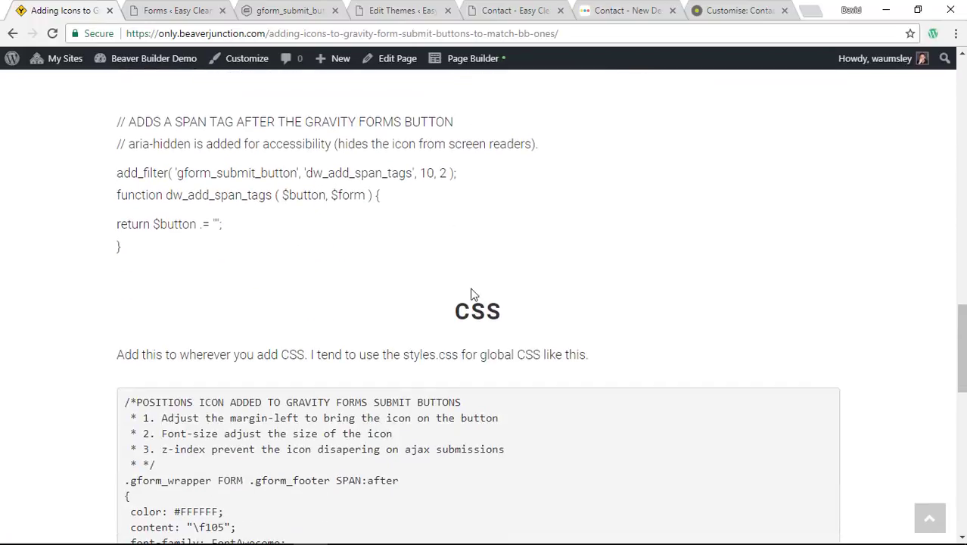
mouse_move(492, 196)
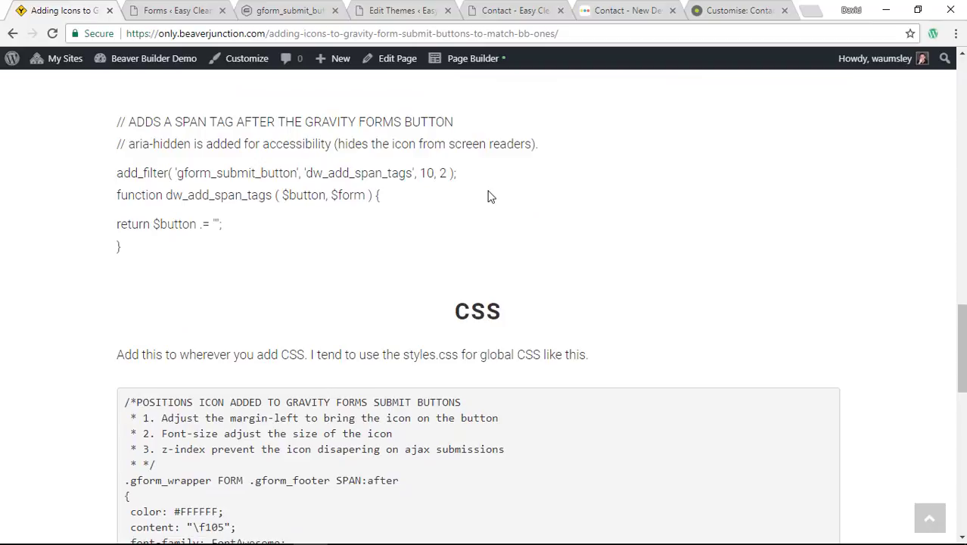
scroll(down, 3)
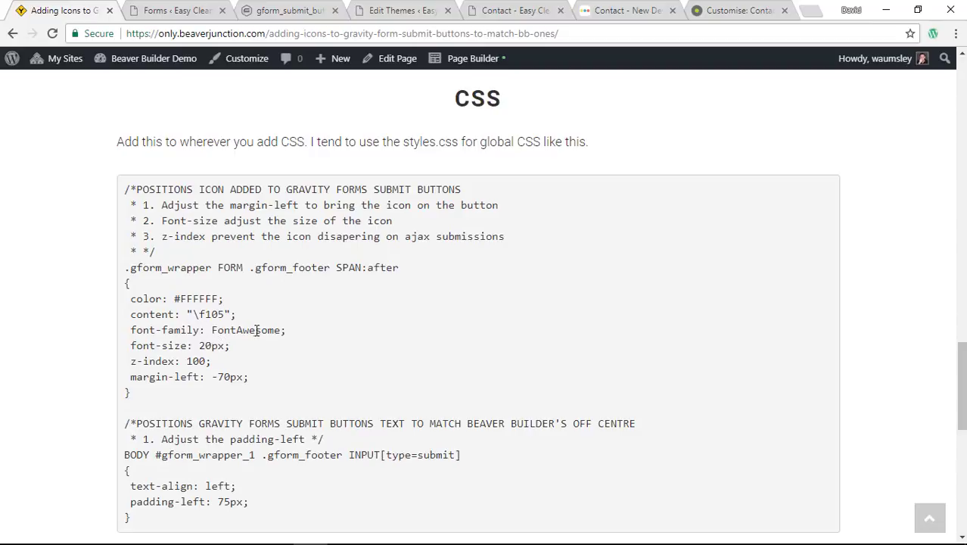
mouse_move(200, 314)
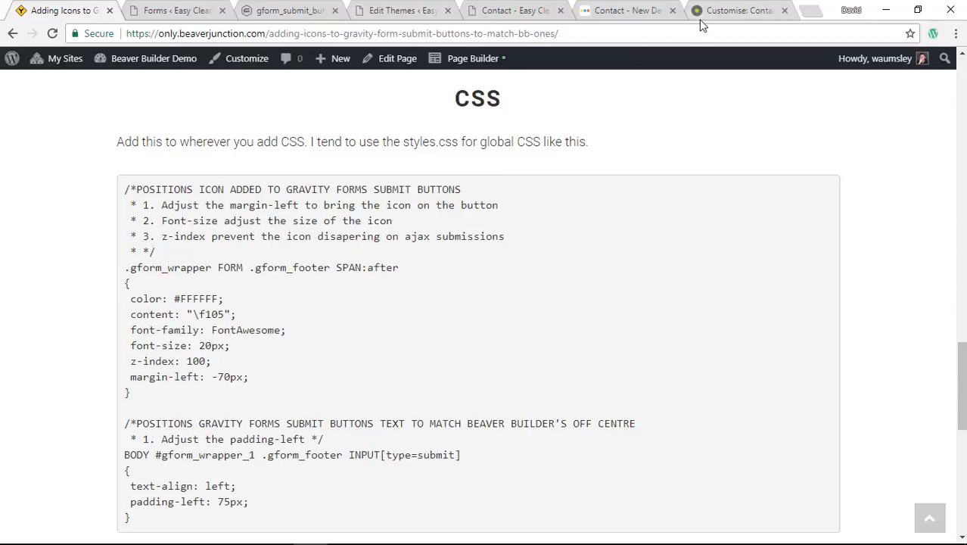
mouse_move(809, 12)
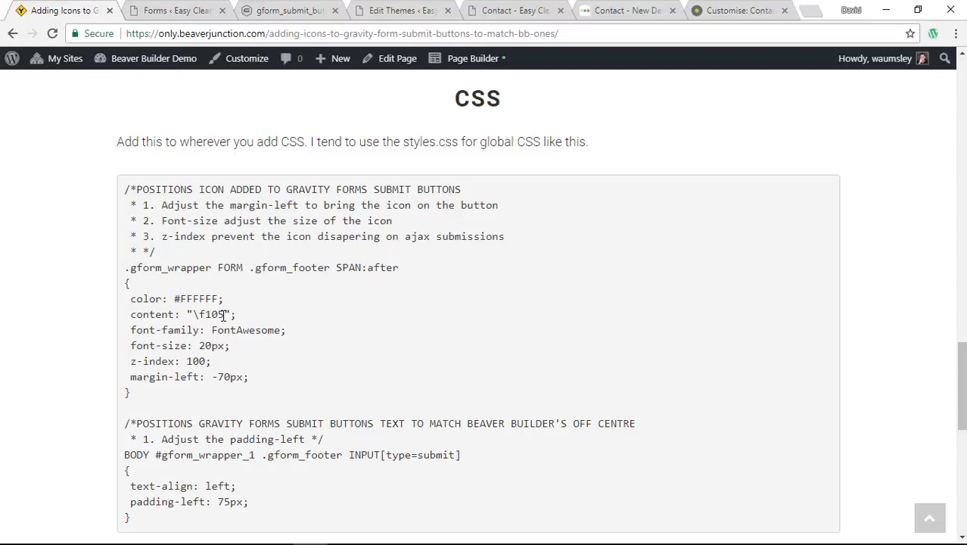
mouse_move(201, 350)
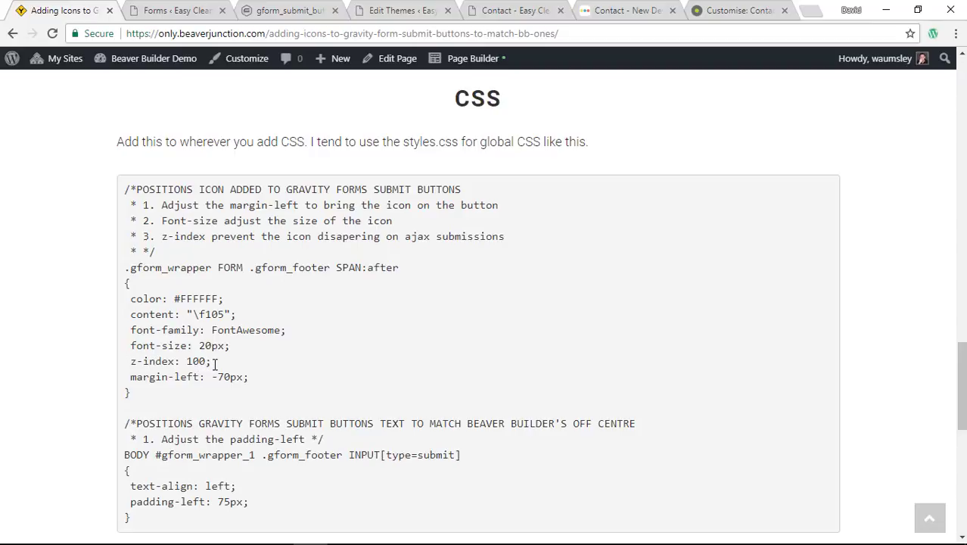
mouse_move(251, 328)
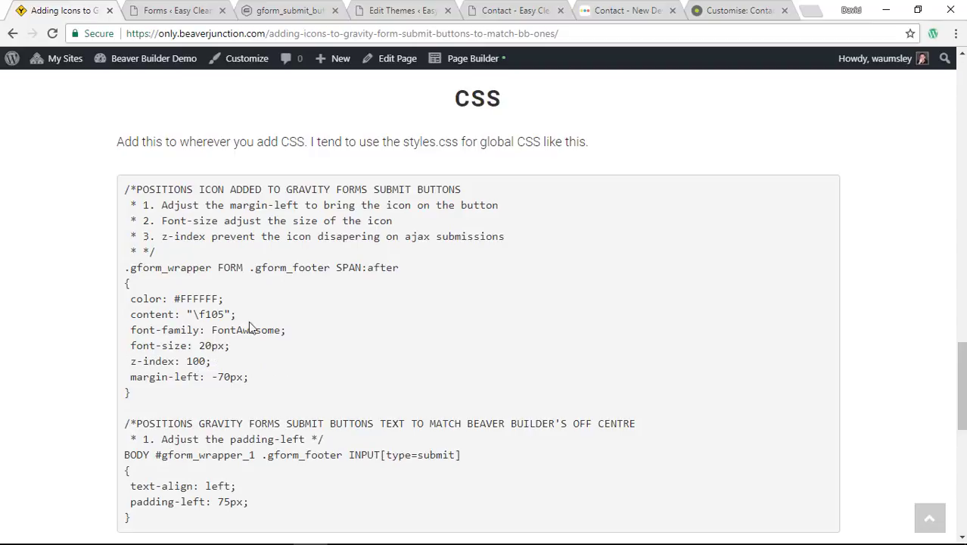
mouse_move(232, 361)
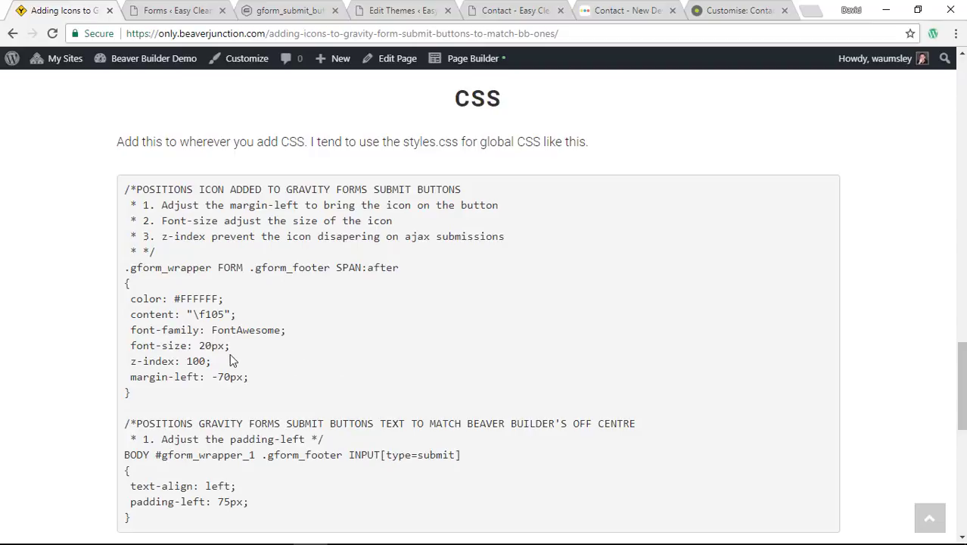
mouse_move(279, 373)
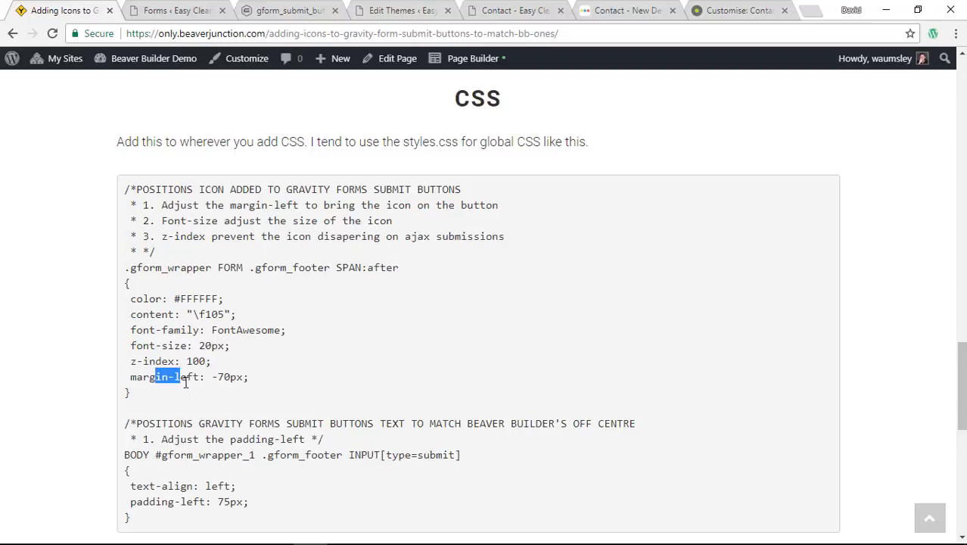
click(156, 377)
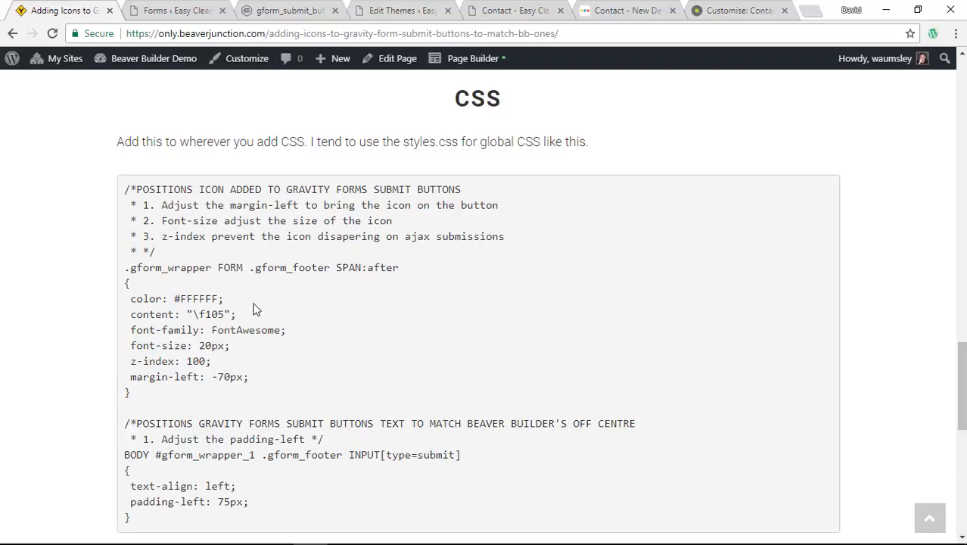
mouse_move(405, 354)
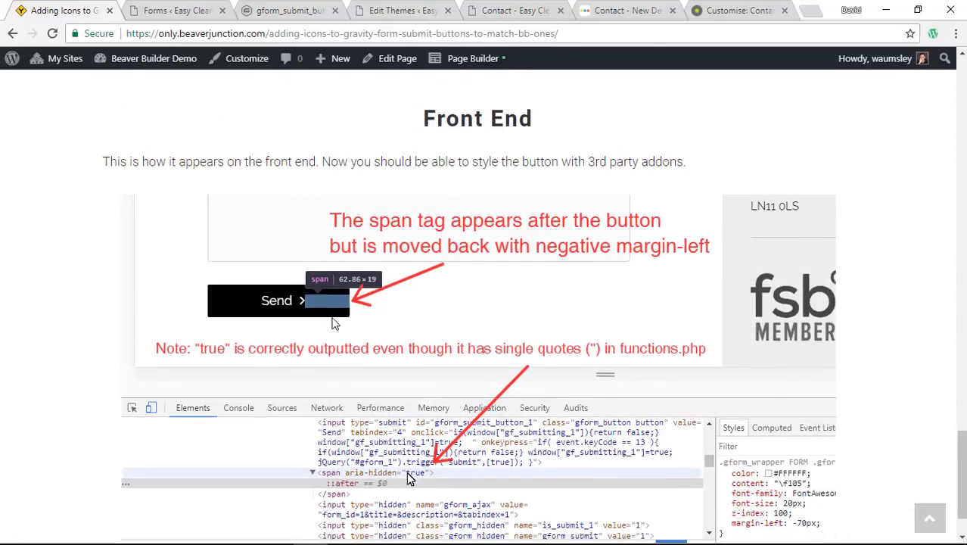
mouse_move(354, 309)
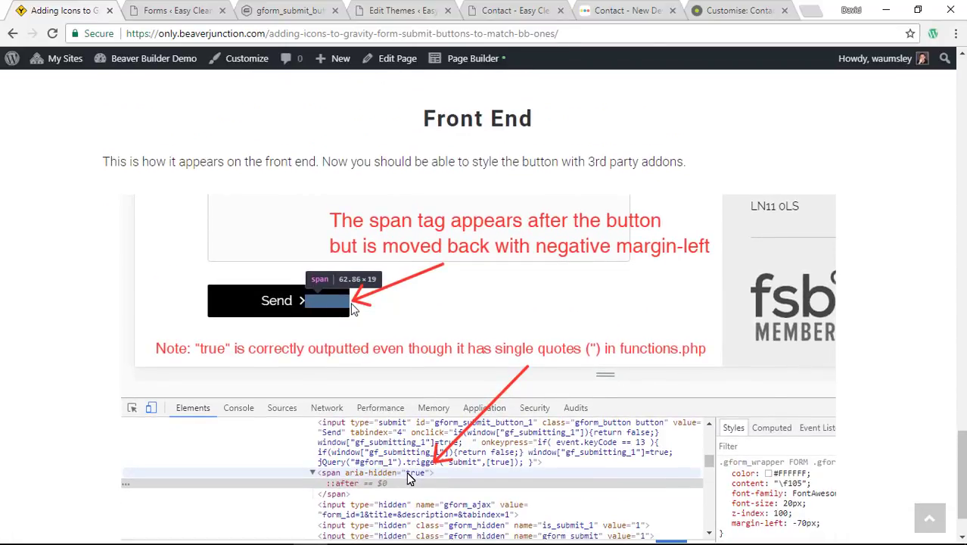
scroll(up, 3)
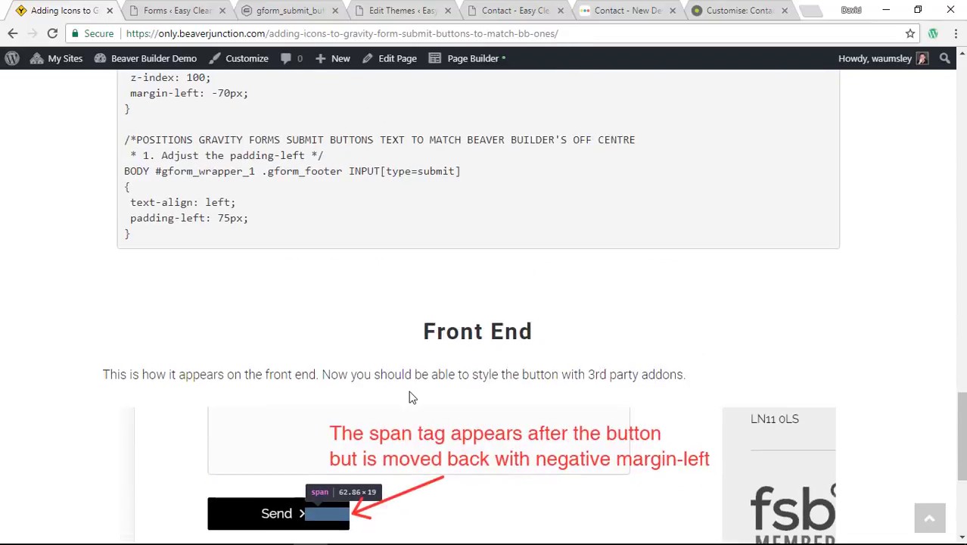
scroll(up, 3)
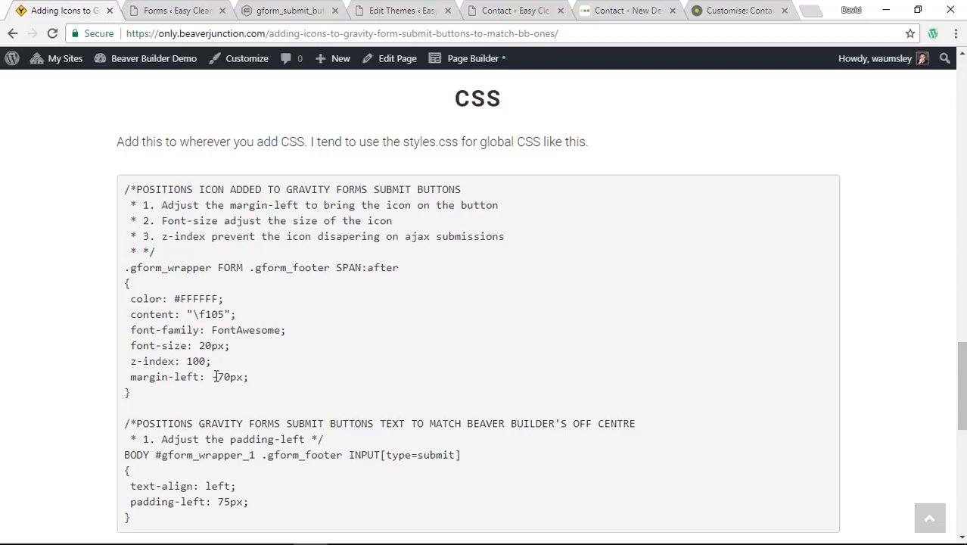
scroll(down, 3)
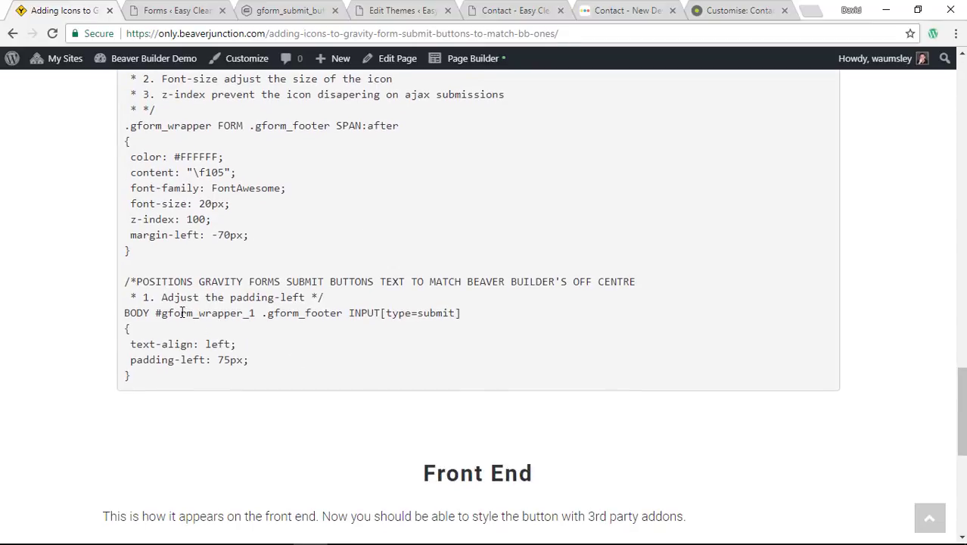
mouse_move(266, 297)
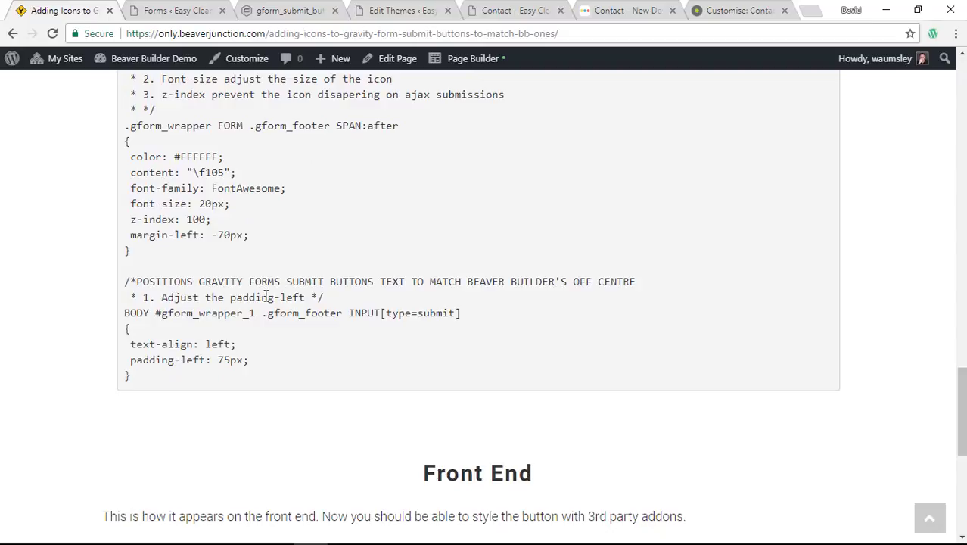
mouse_move(258, 364)
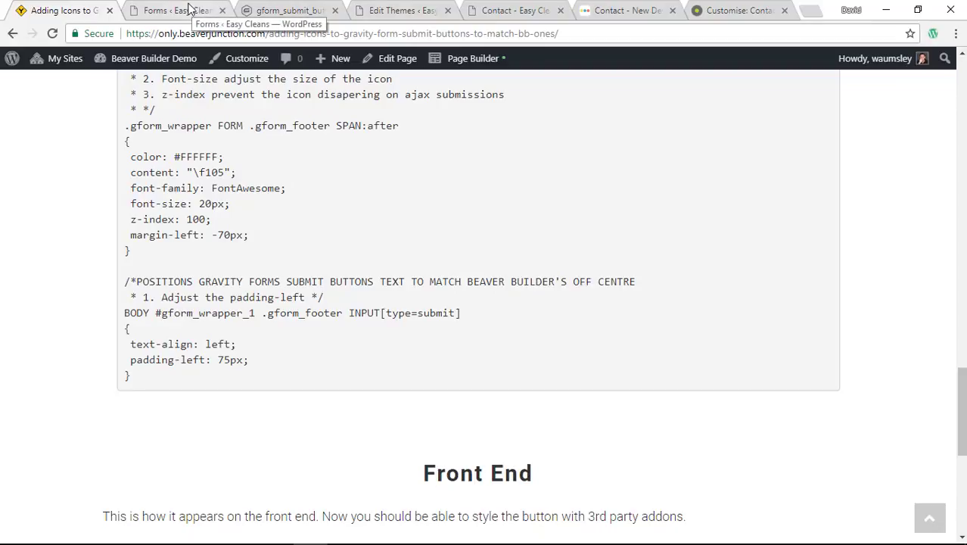
mouse_move(609, 11)
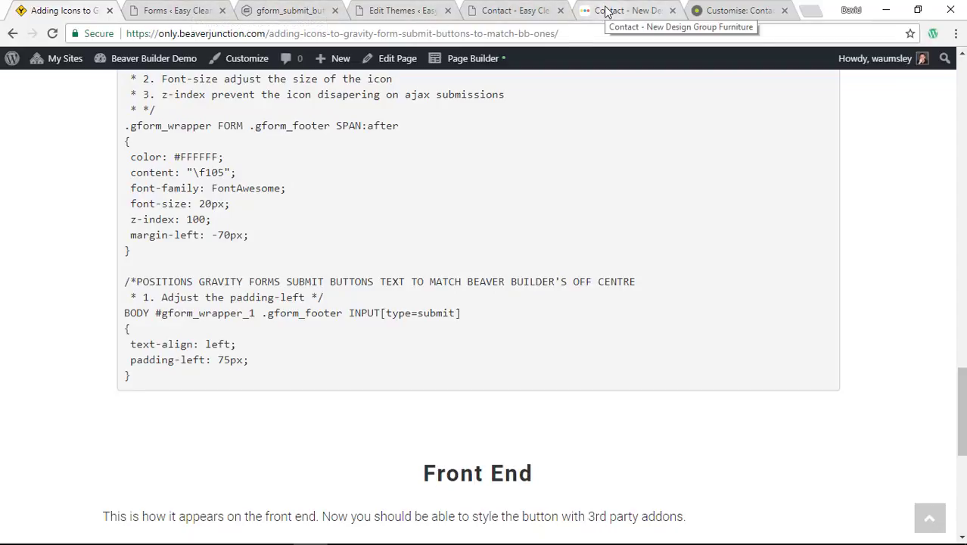
click(625, 10)
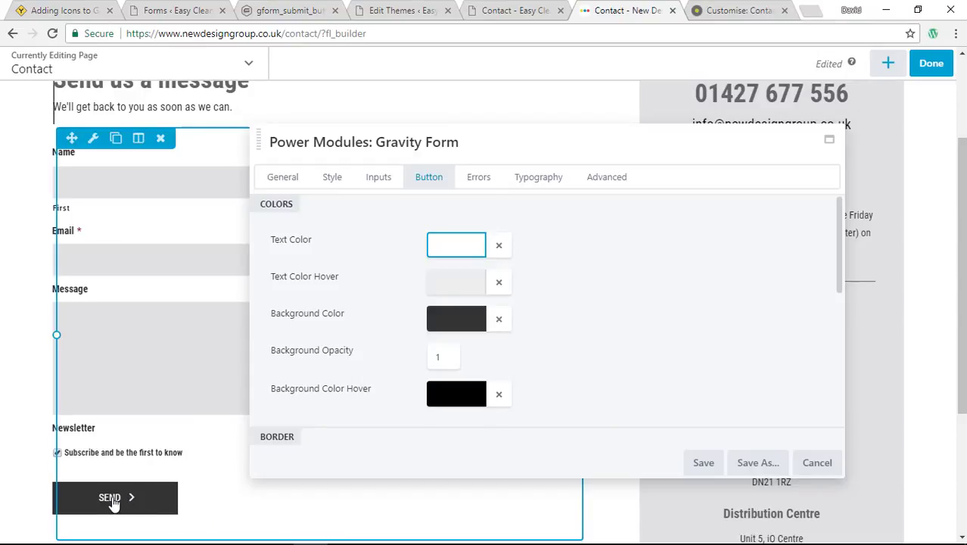
mouse_move(143, 505)
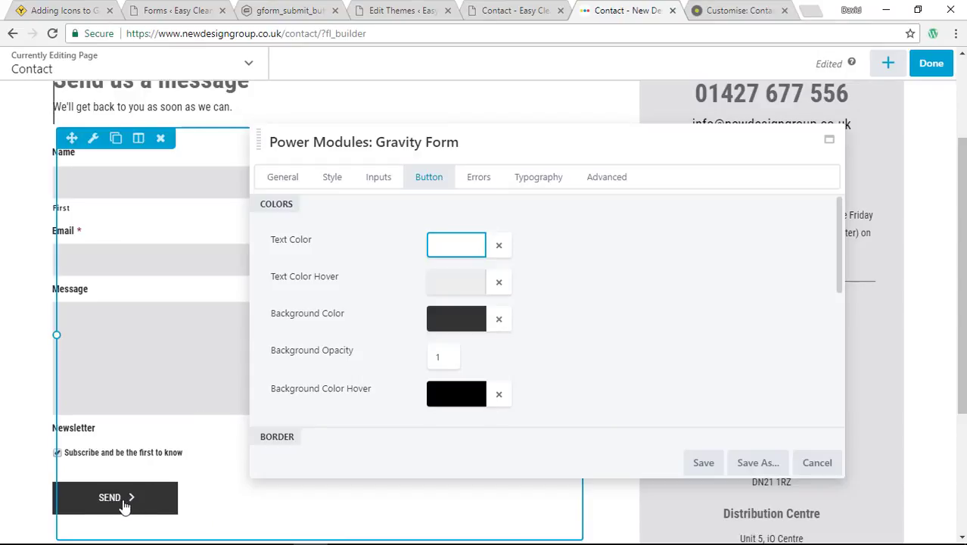
mouse_move(91, 506)
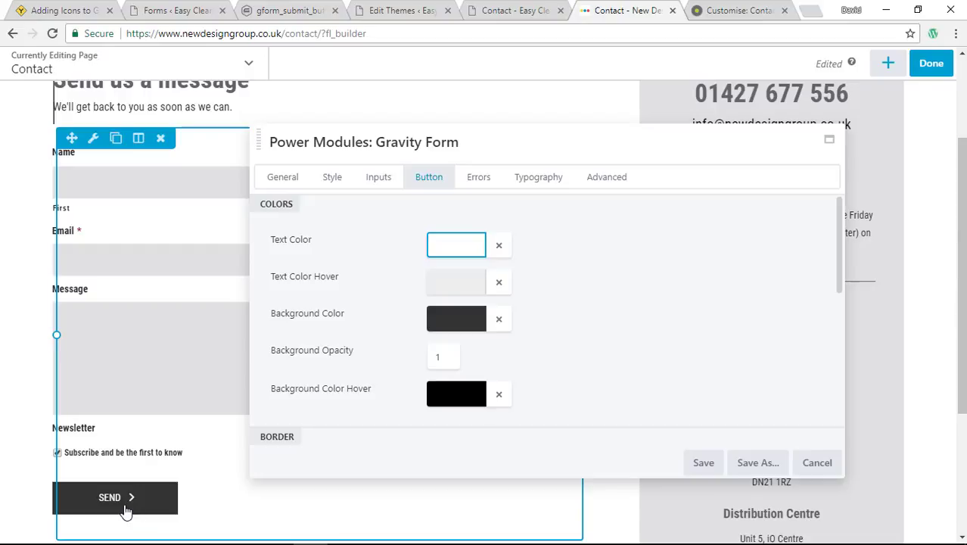
mouse_move(112, 502)
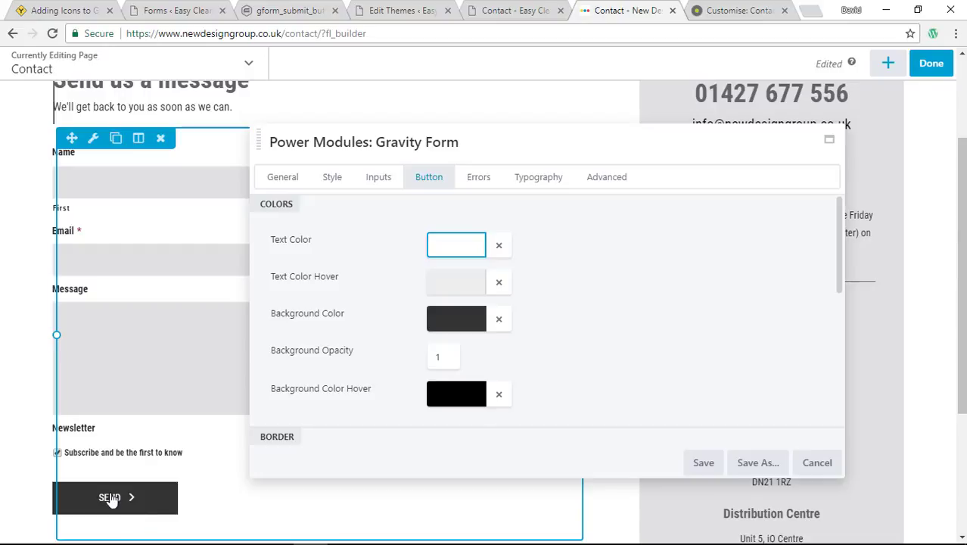
mouse_move(135, 499)
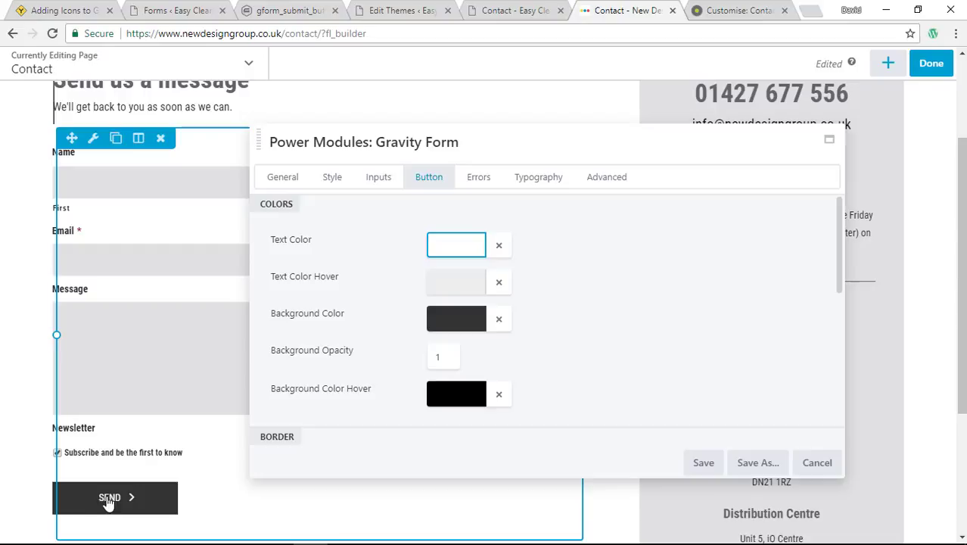
mouse_move(120, 505)
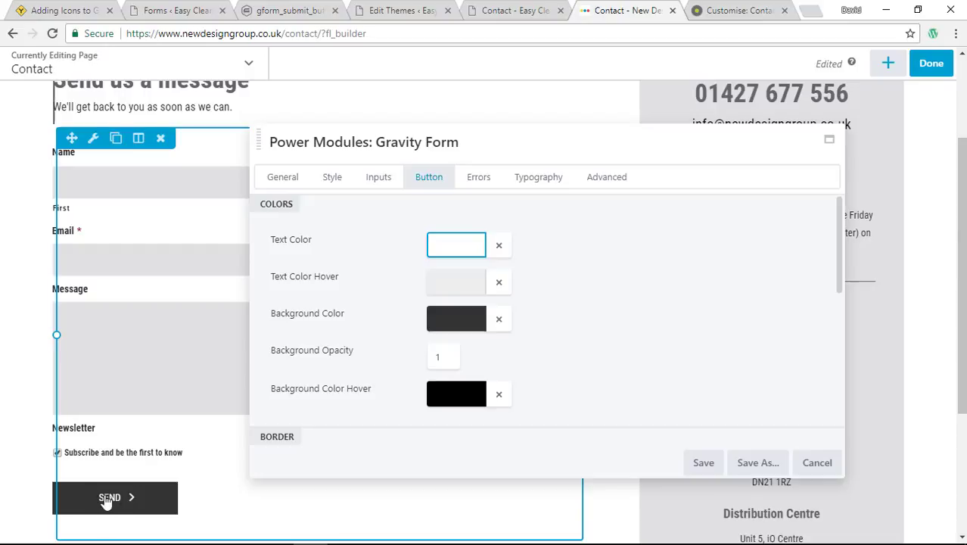
mouse_move(121, 501)
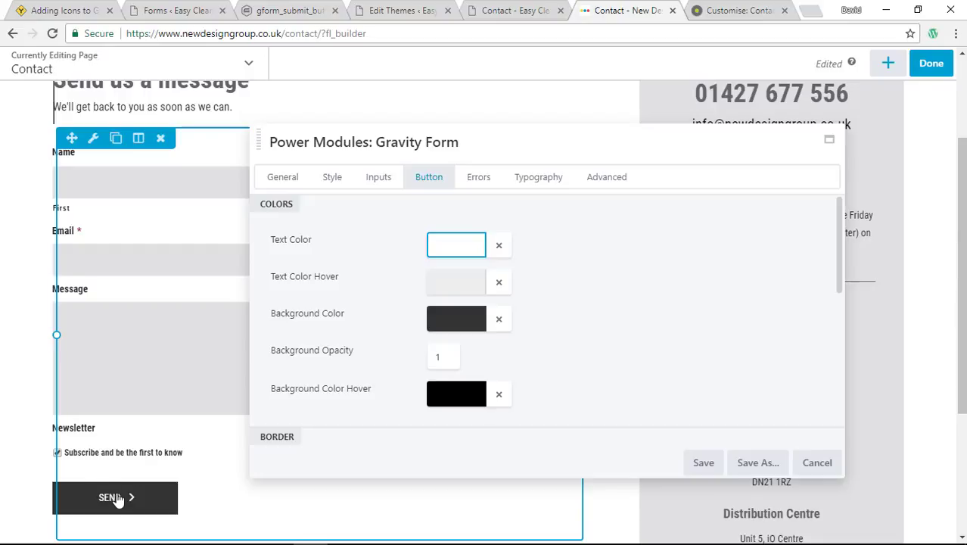
click(61, 15)
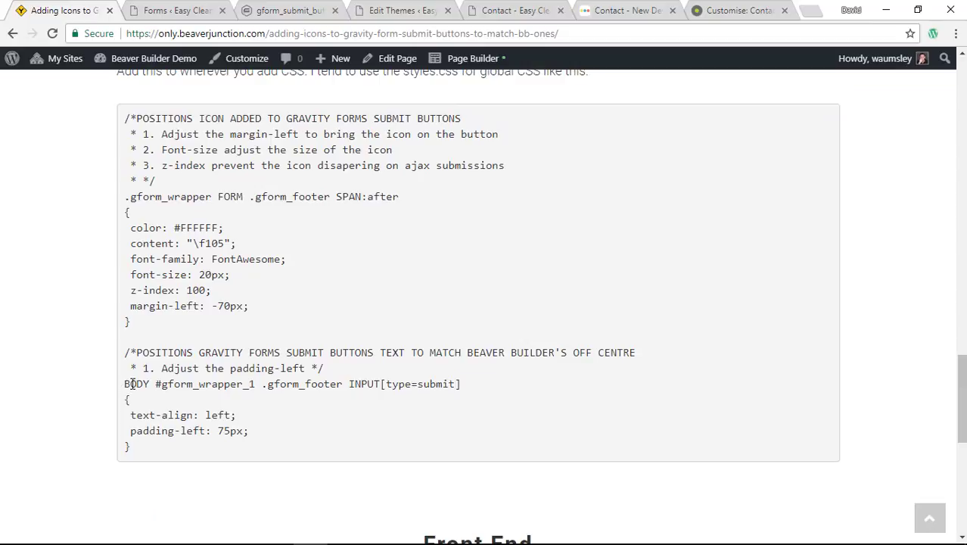
Highlight then deselect the submit button CSS selector, and scroll to the Front End screenshot.
drag(123, 383, 464, 384)
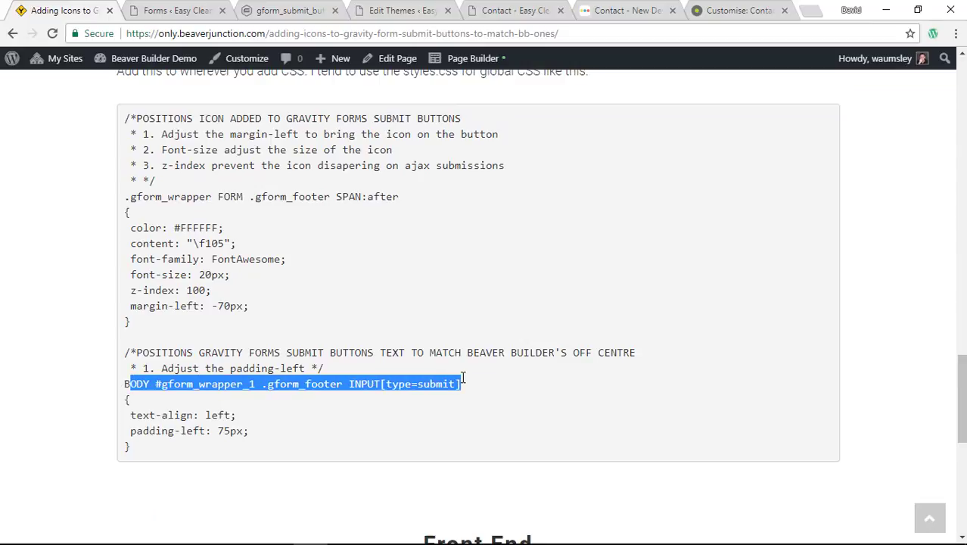
mouse_move(464, 384)
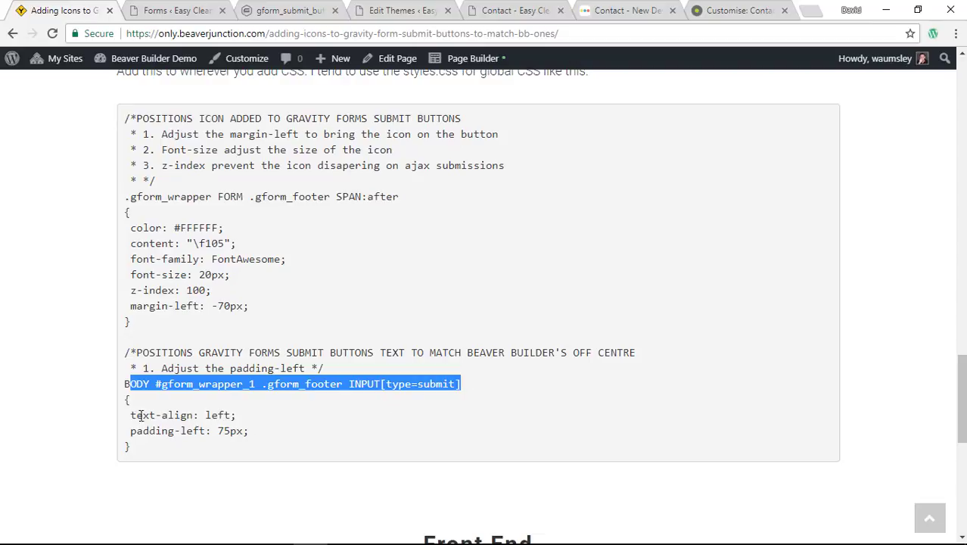
mouse_move(182, 421)
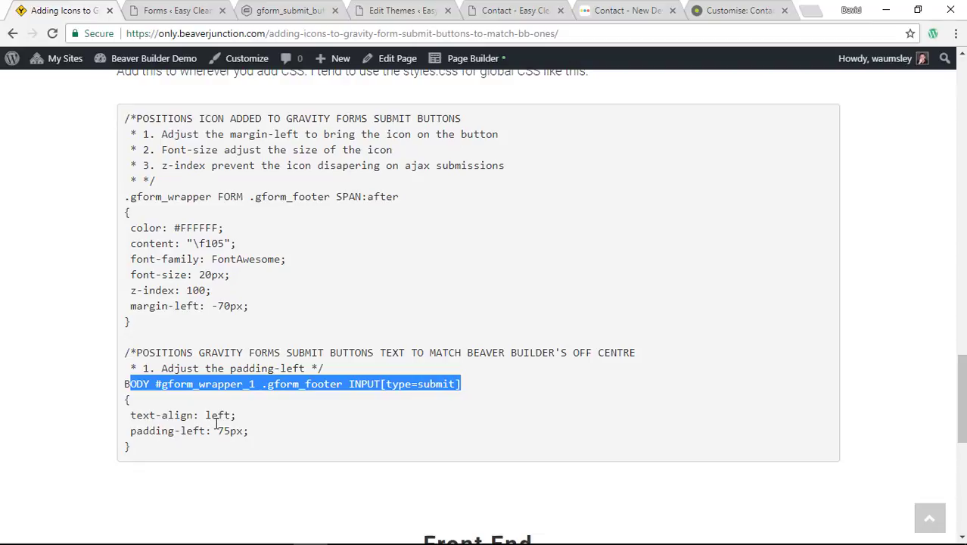
mouse_move(380, 430)
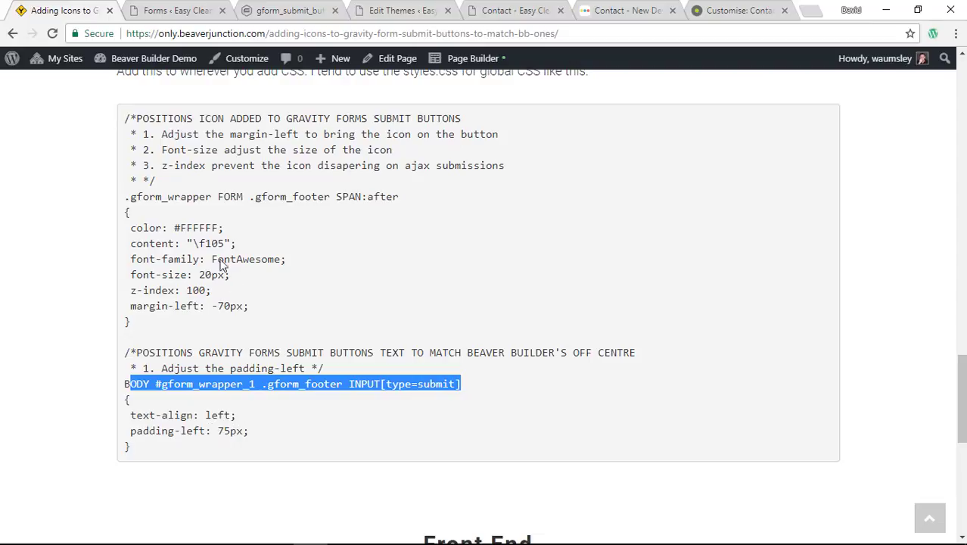
click(205, 245)
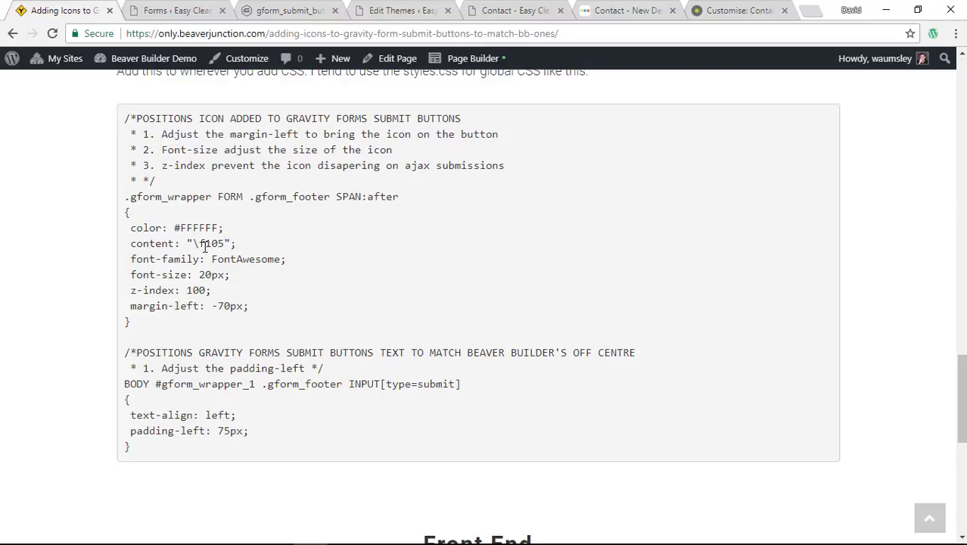
mouse_move(307, 270)
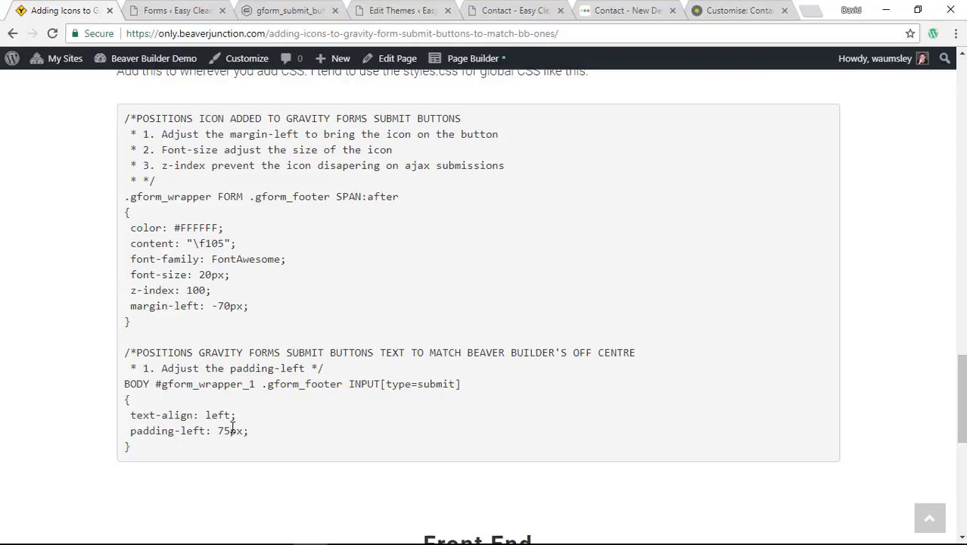
scroll(down, 3)
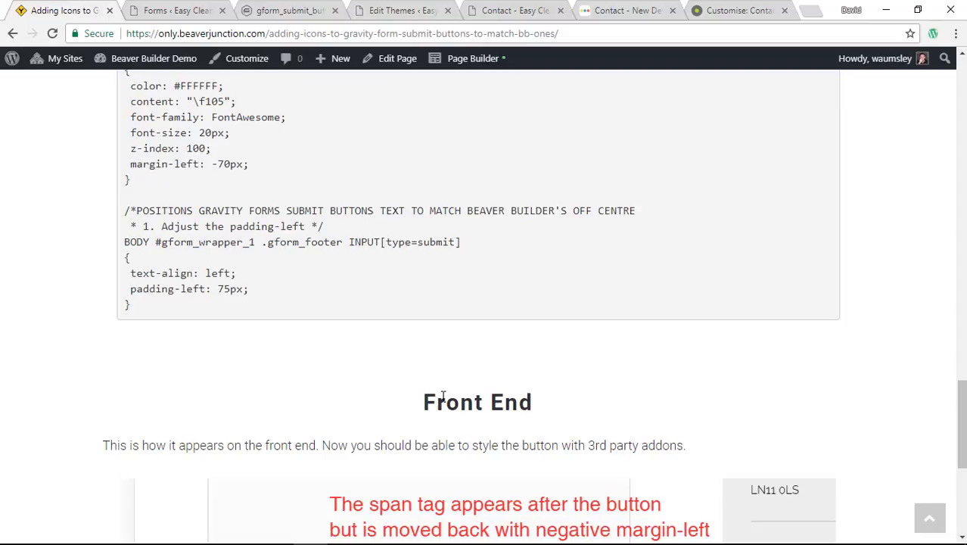
scroll(down, 3)
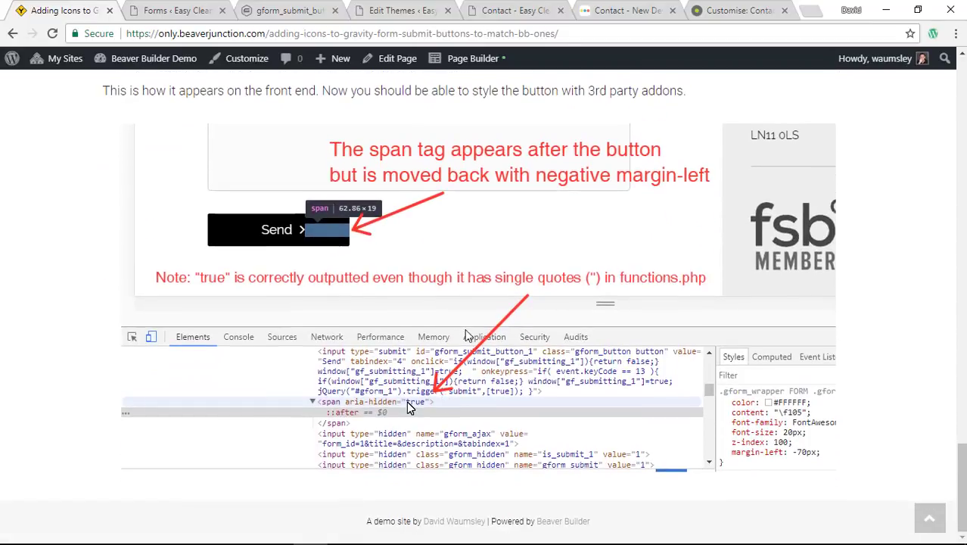
mouse_move(235, 259)
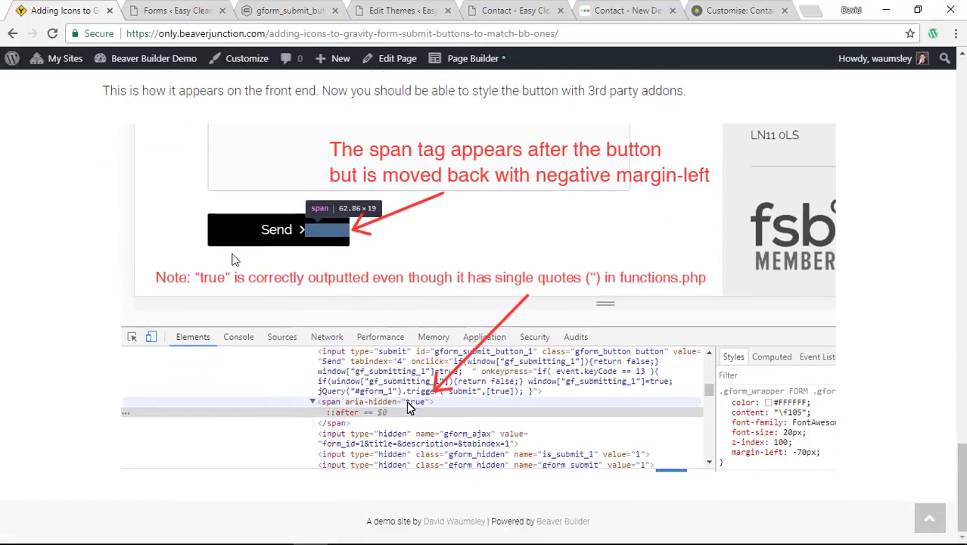
mouse_move(513, 281)
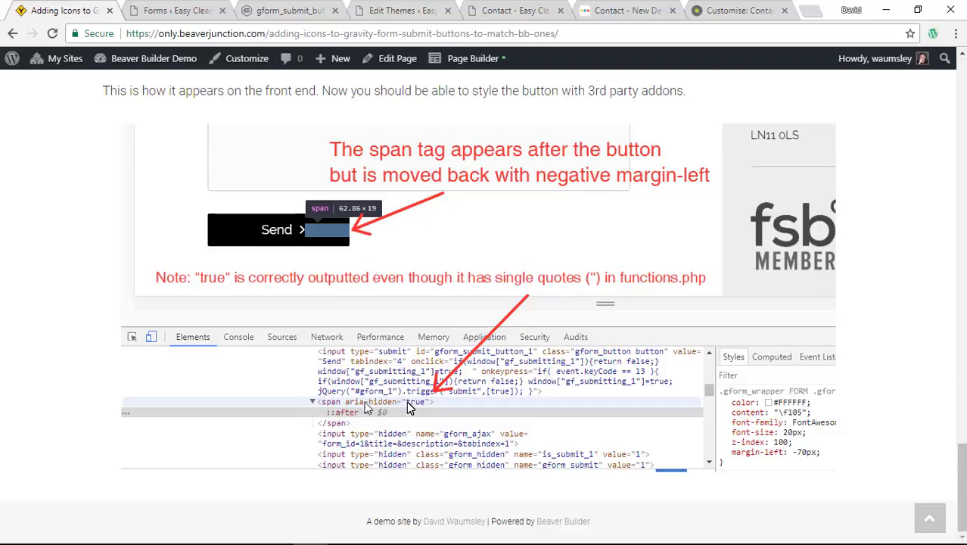
mouse_move(412, 405)
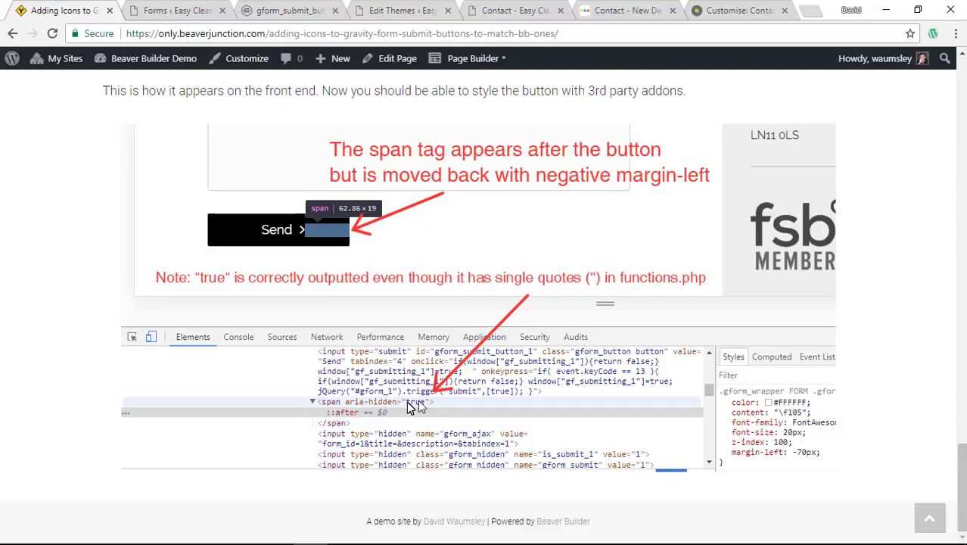
mouse_move(413, 405)
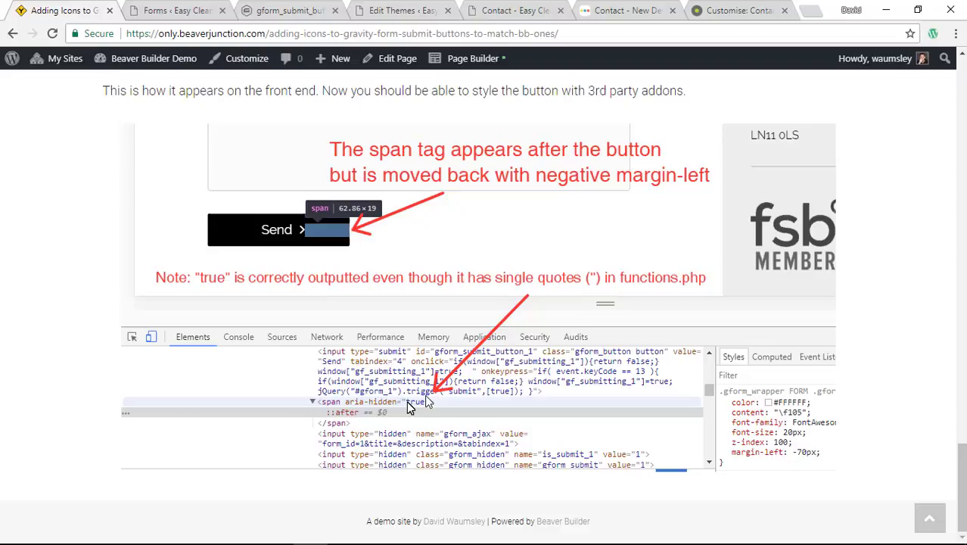
mouse_move(372, 305)
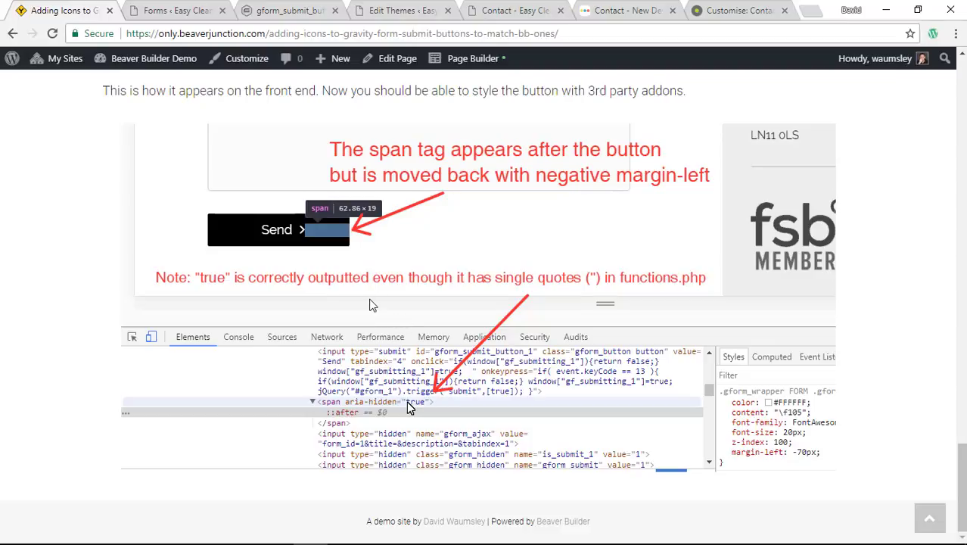
mouse_move(328, 324)
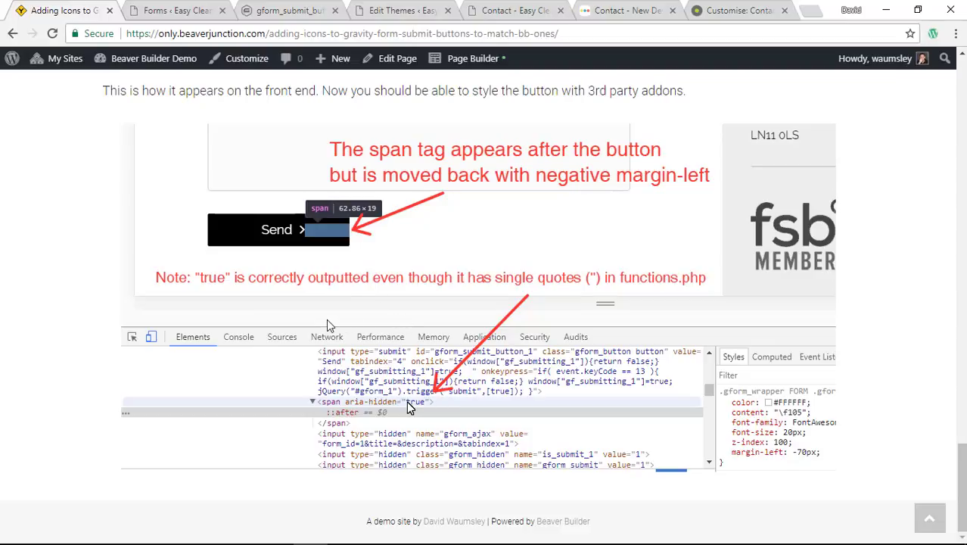
mouse_move(470, 214)
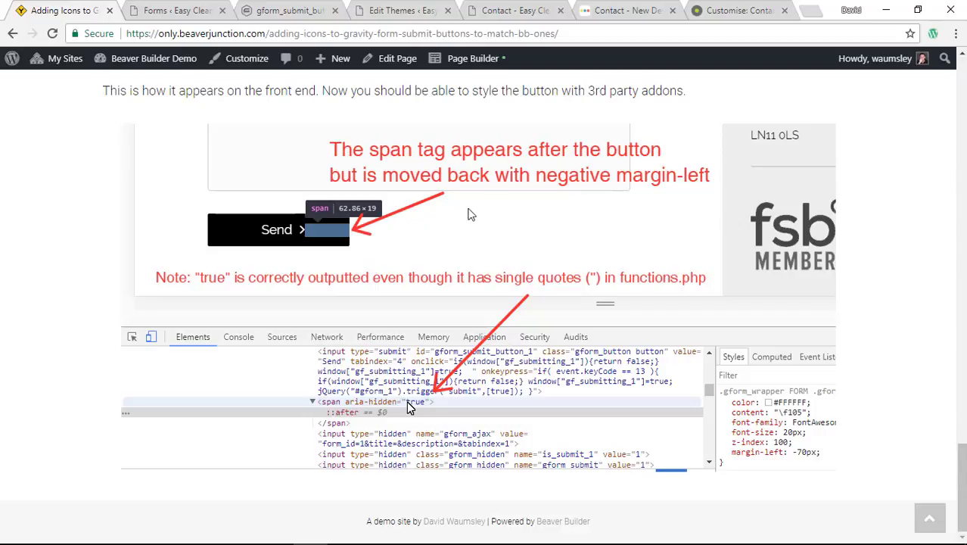
click(517, 11)
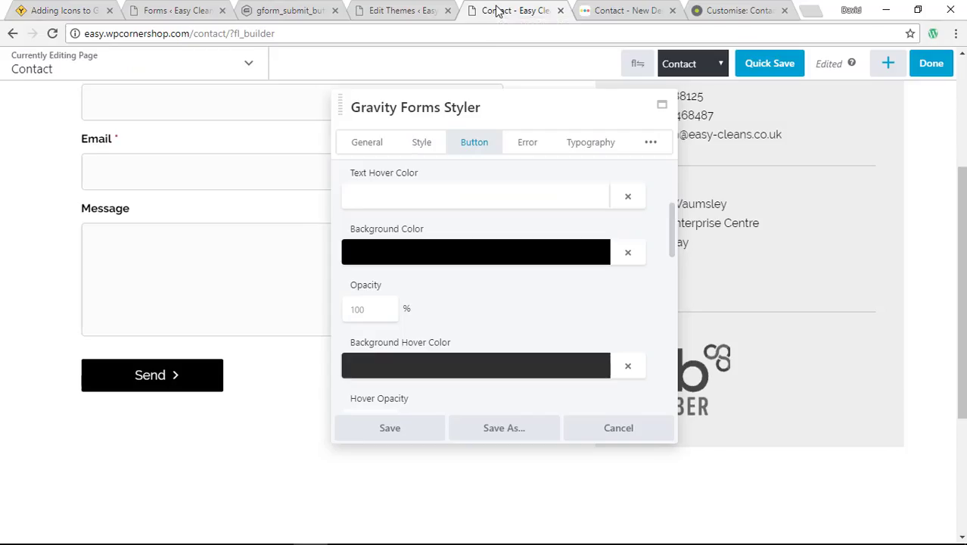
mouse_move(543, 228)
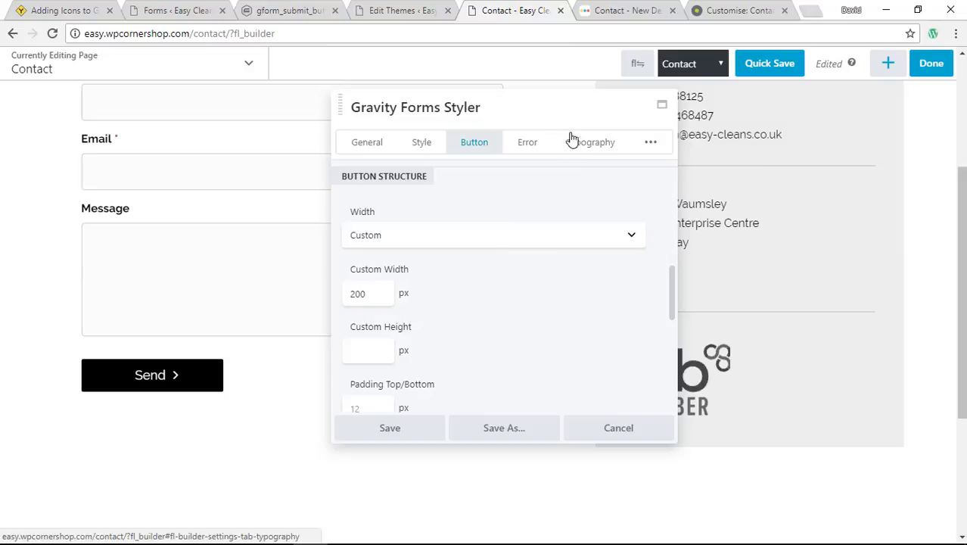
mouse_move(398, 157)
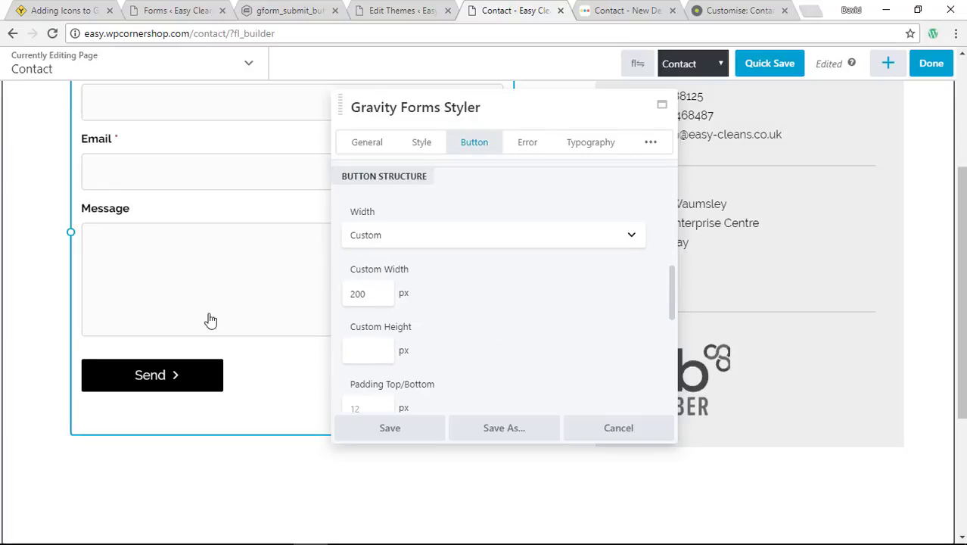
Bring the Send button's Button Structure settings into view, showing custom width 200 px.
click(367, 294)
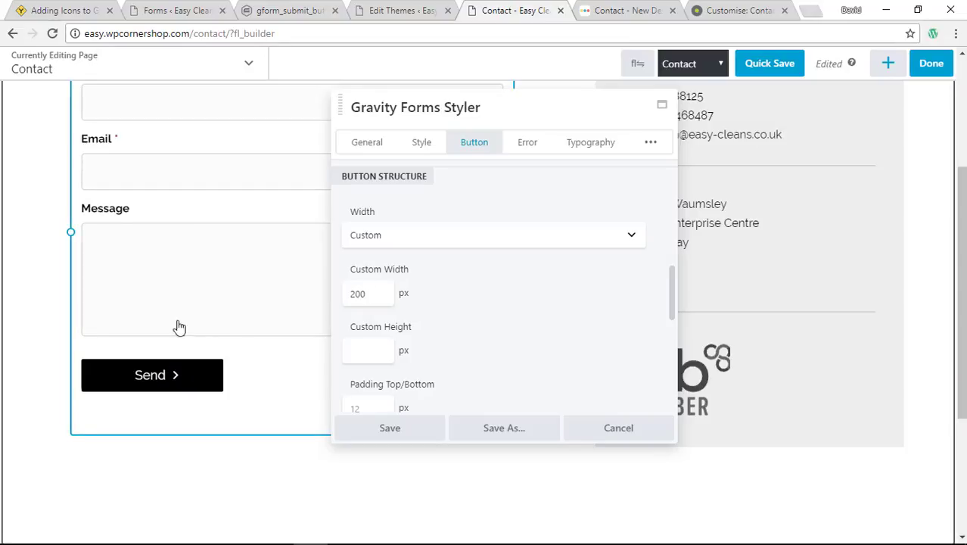
mouse_move(175, 379)
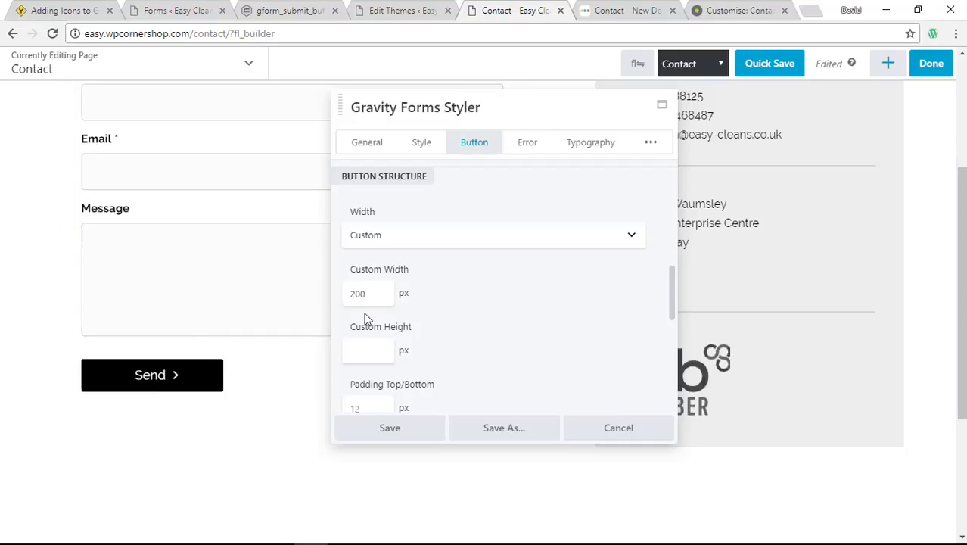
mouse_move(621, 11)
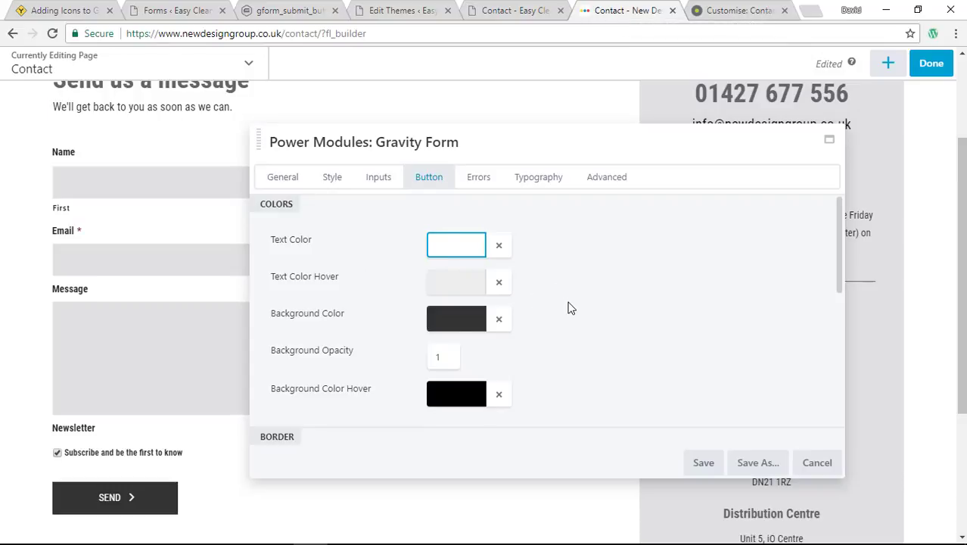
Scroll the Power Modules button settings to Corners & Padding: 12 px top/bottom, 80 px sides.
scroll(down, 3)
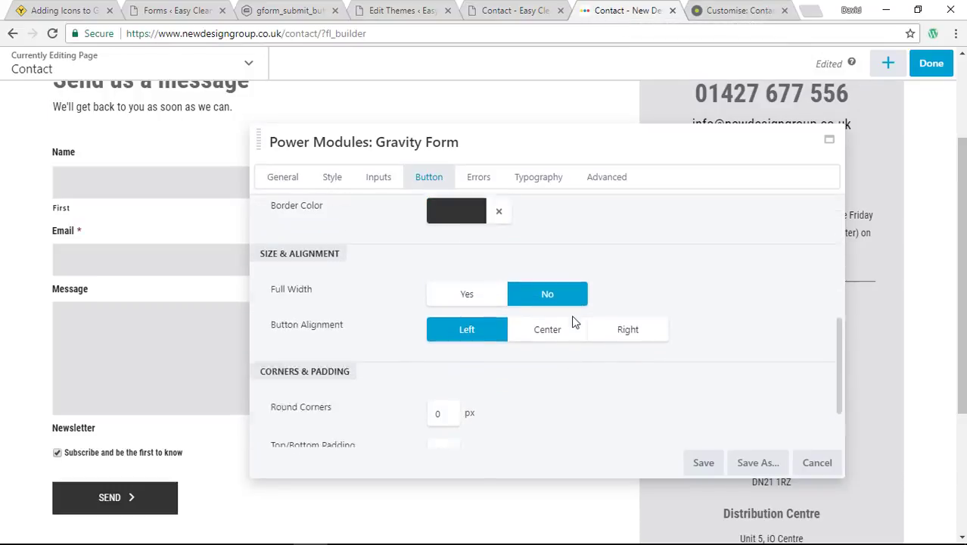
scroll(down, 3)
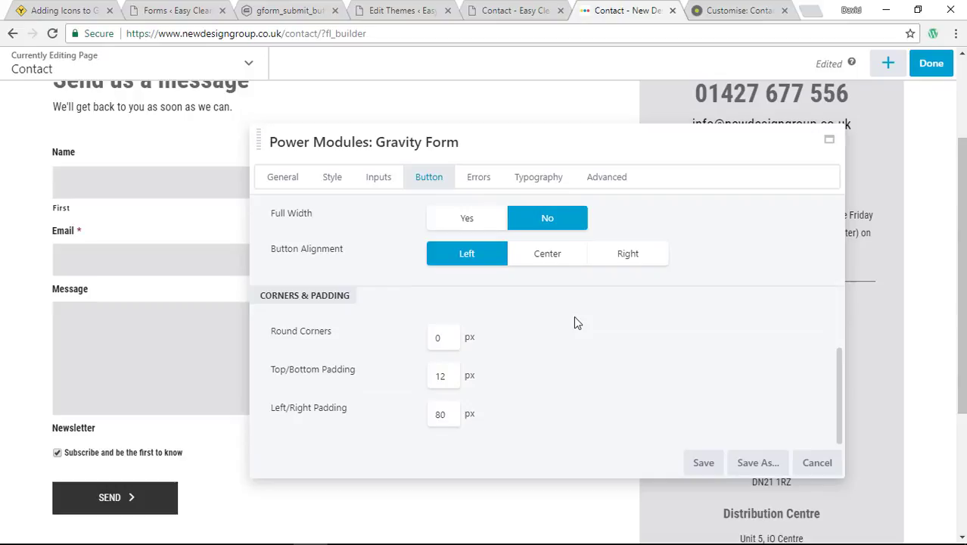
mouse_move(312, 415)
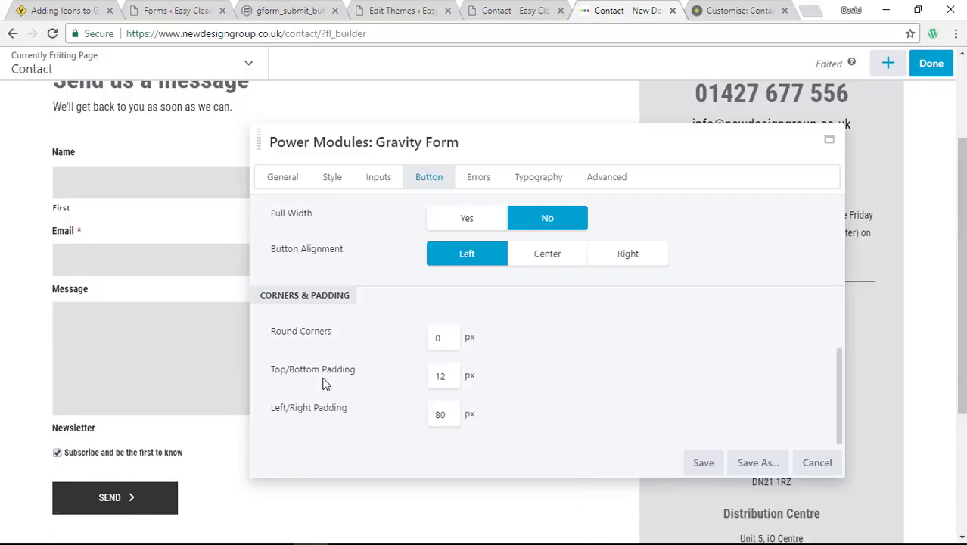
mouse_move(329, 376)
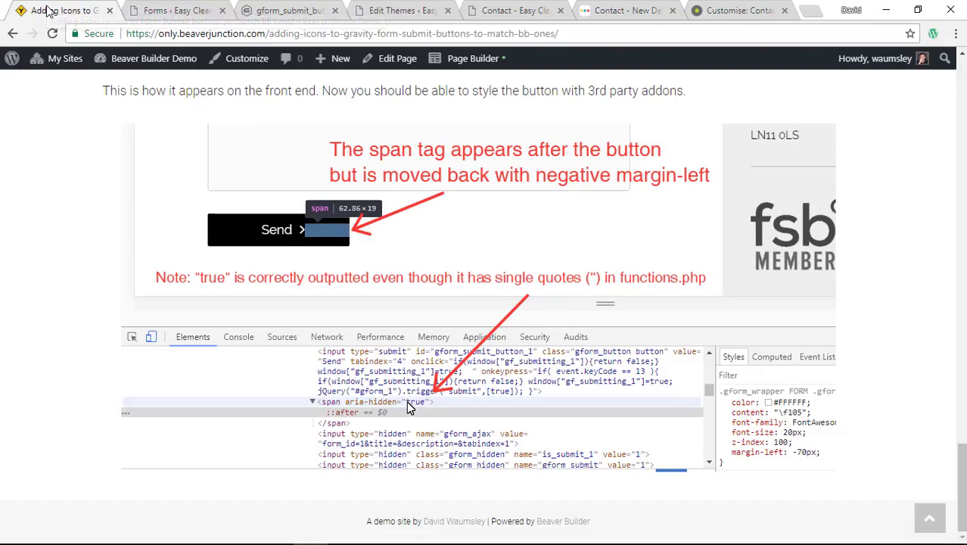
mouse_move(349, 239)
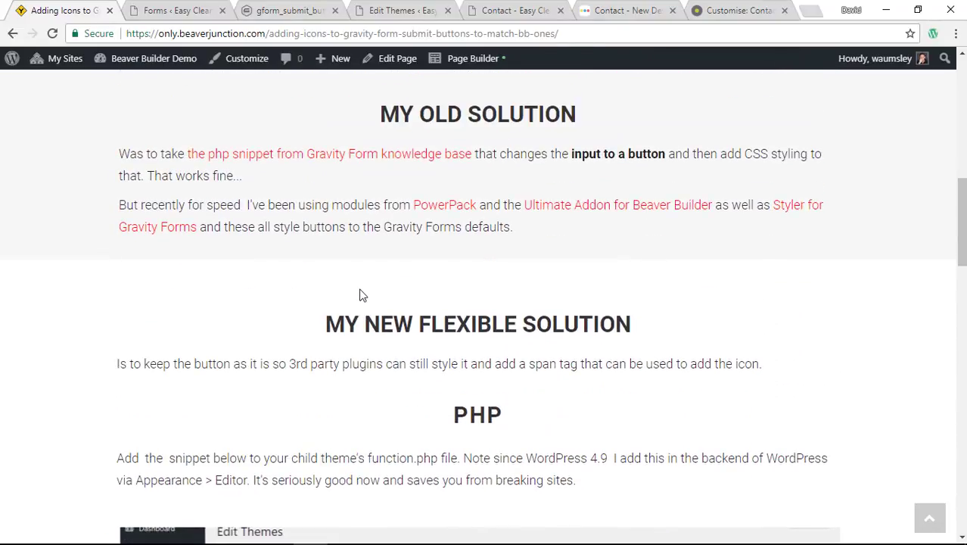
Scroll the Adding Icons to Gravity Forms article to 'The Problem' section.
scroll(down, 3)
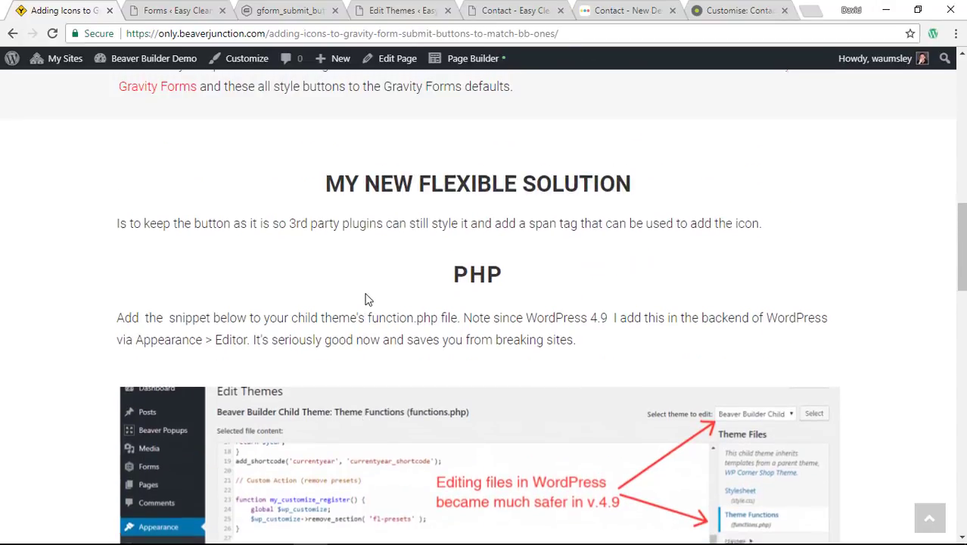
scroll(up, 3)
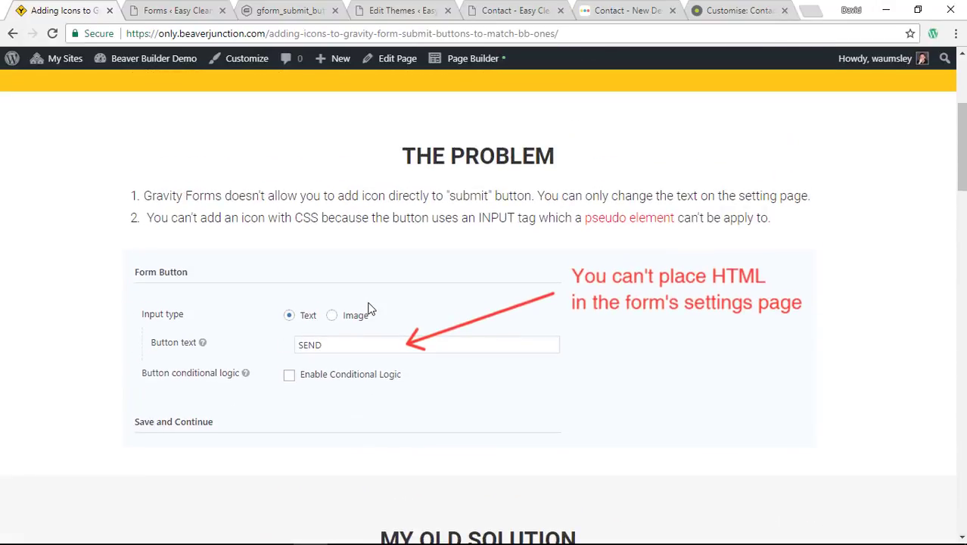